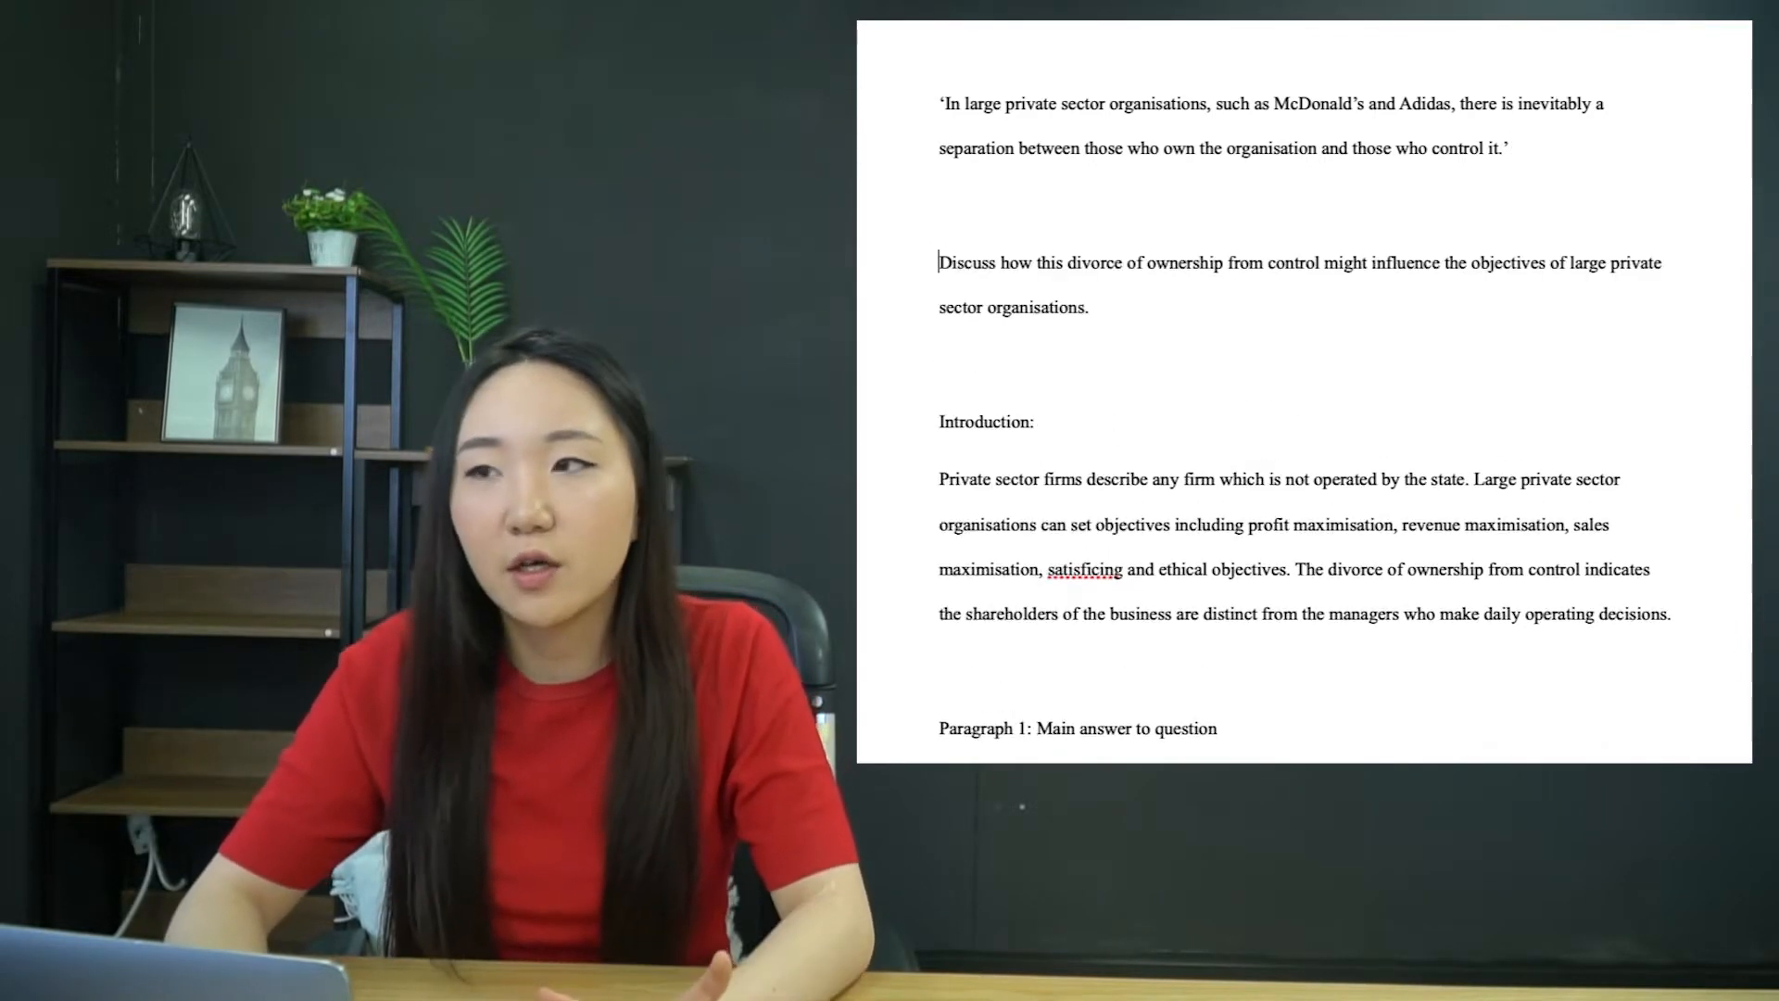
mouse_move(1562, 183)
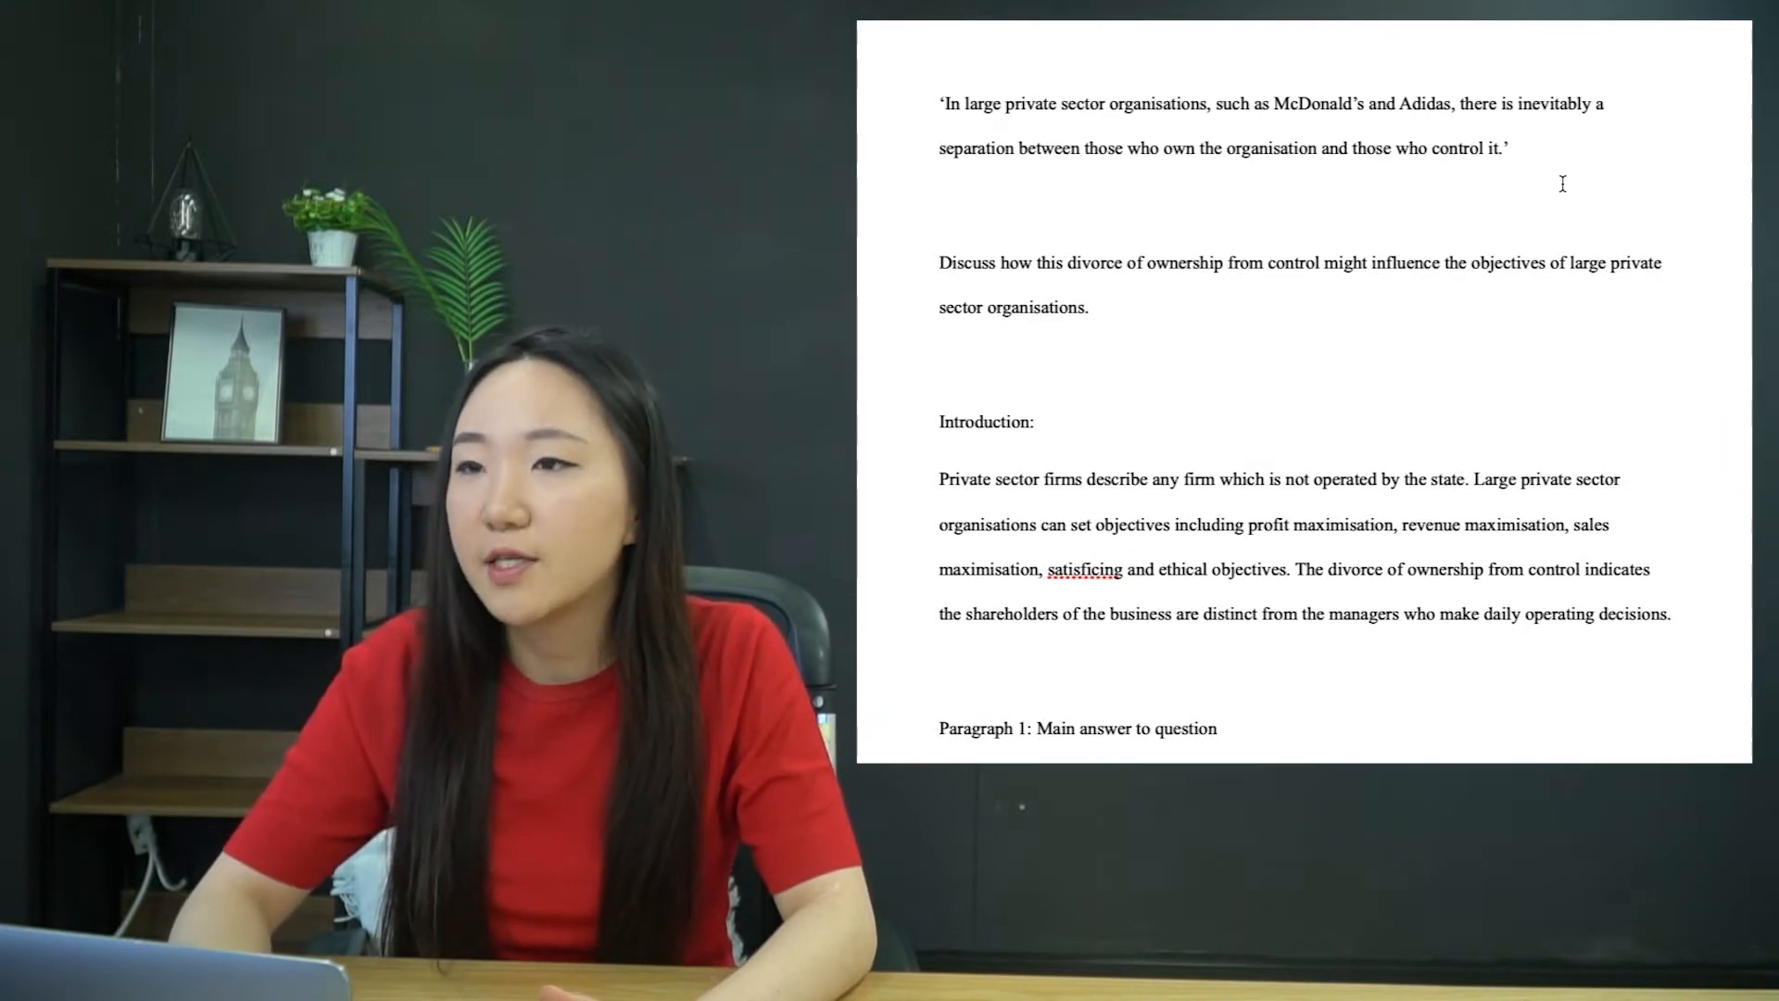
- Bold 'large private sector' and 'McDonald's and Adidas' in the opening quote and start a new line below
left_click_drag(940, 103, 1508, 149)
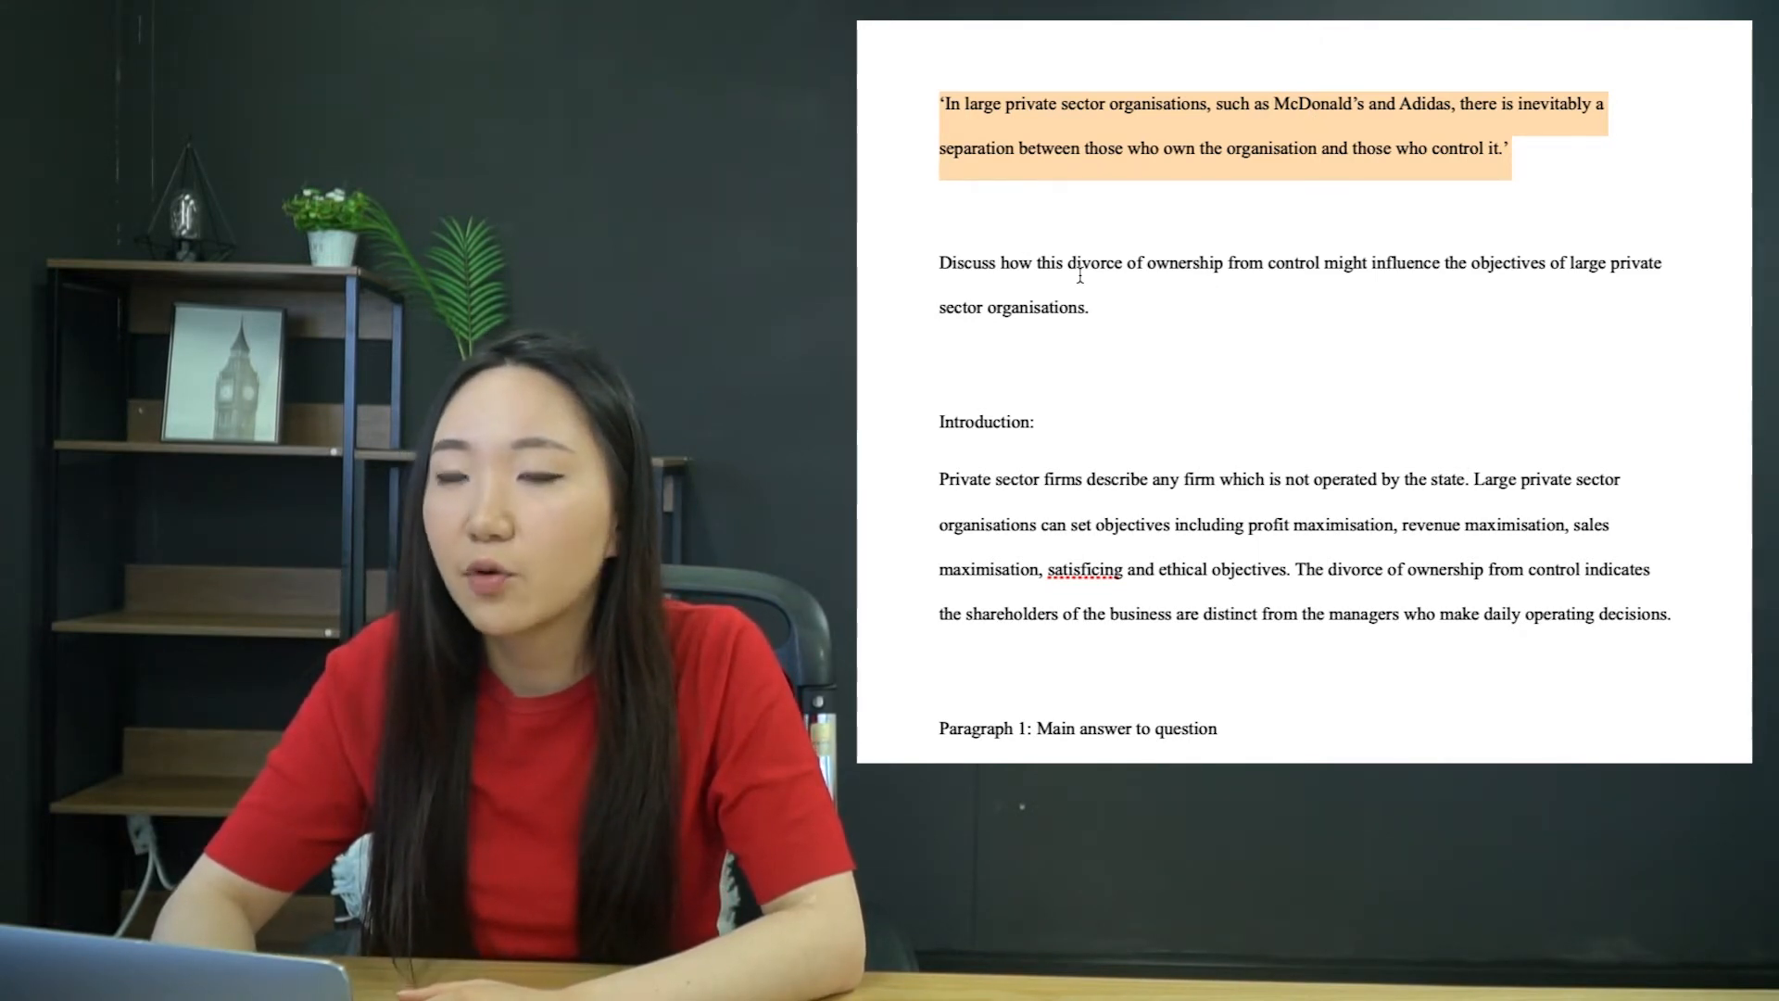
left_click(941, 202)
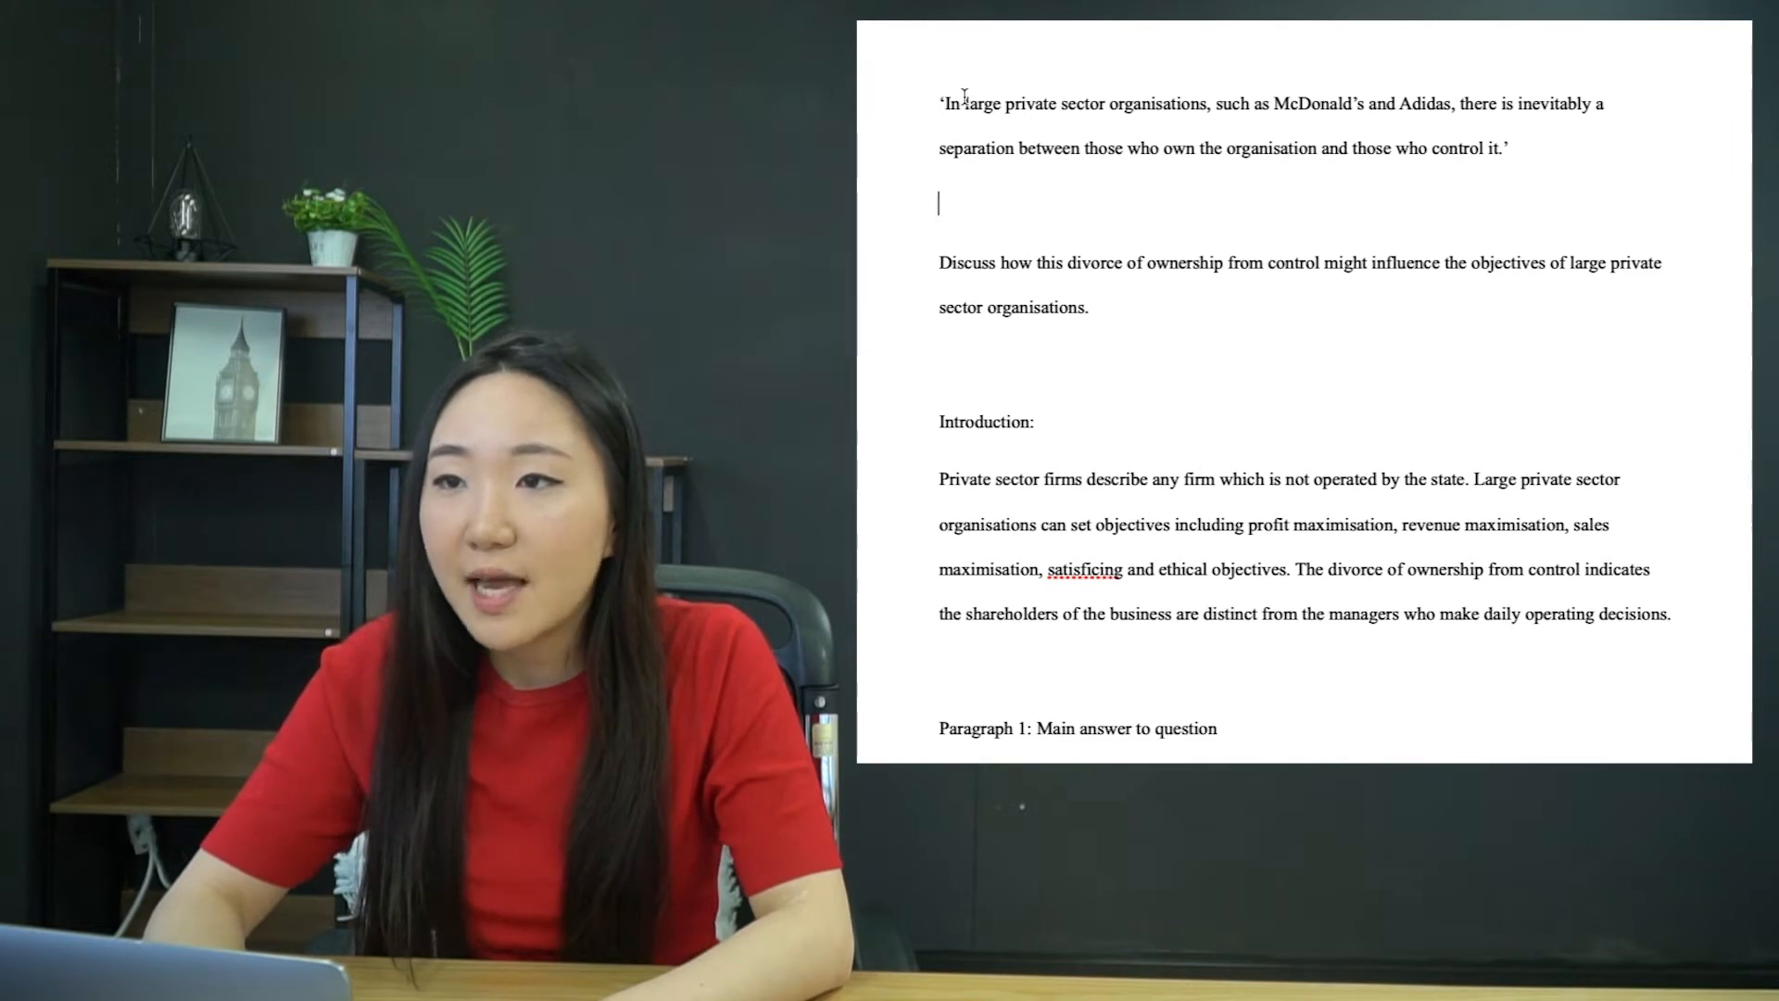
left_click_drag(977, 104, 1097, 103)
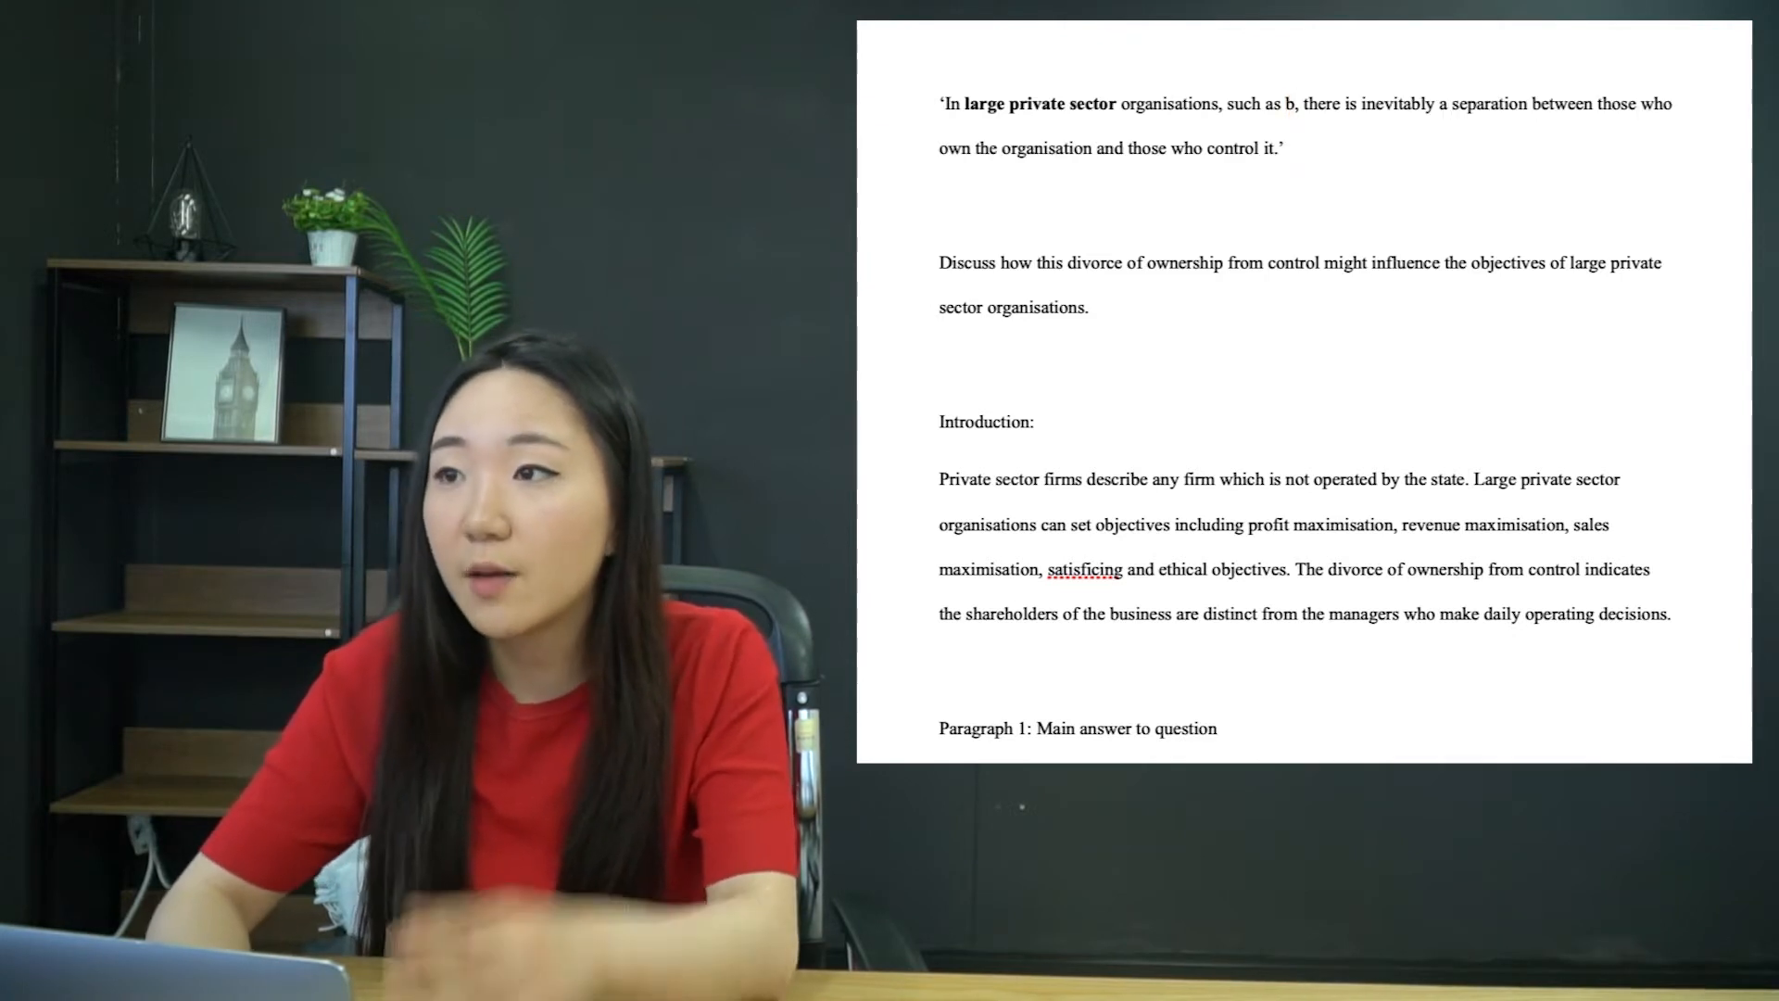
type("McDonald's and Adidas")
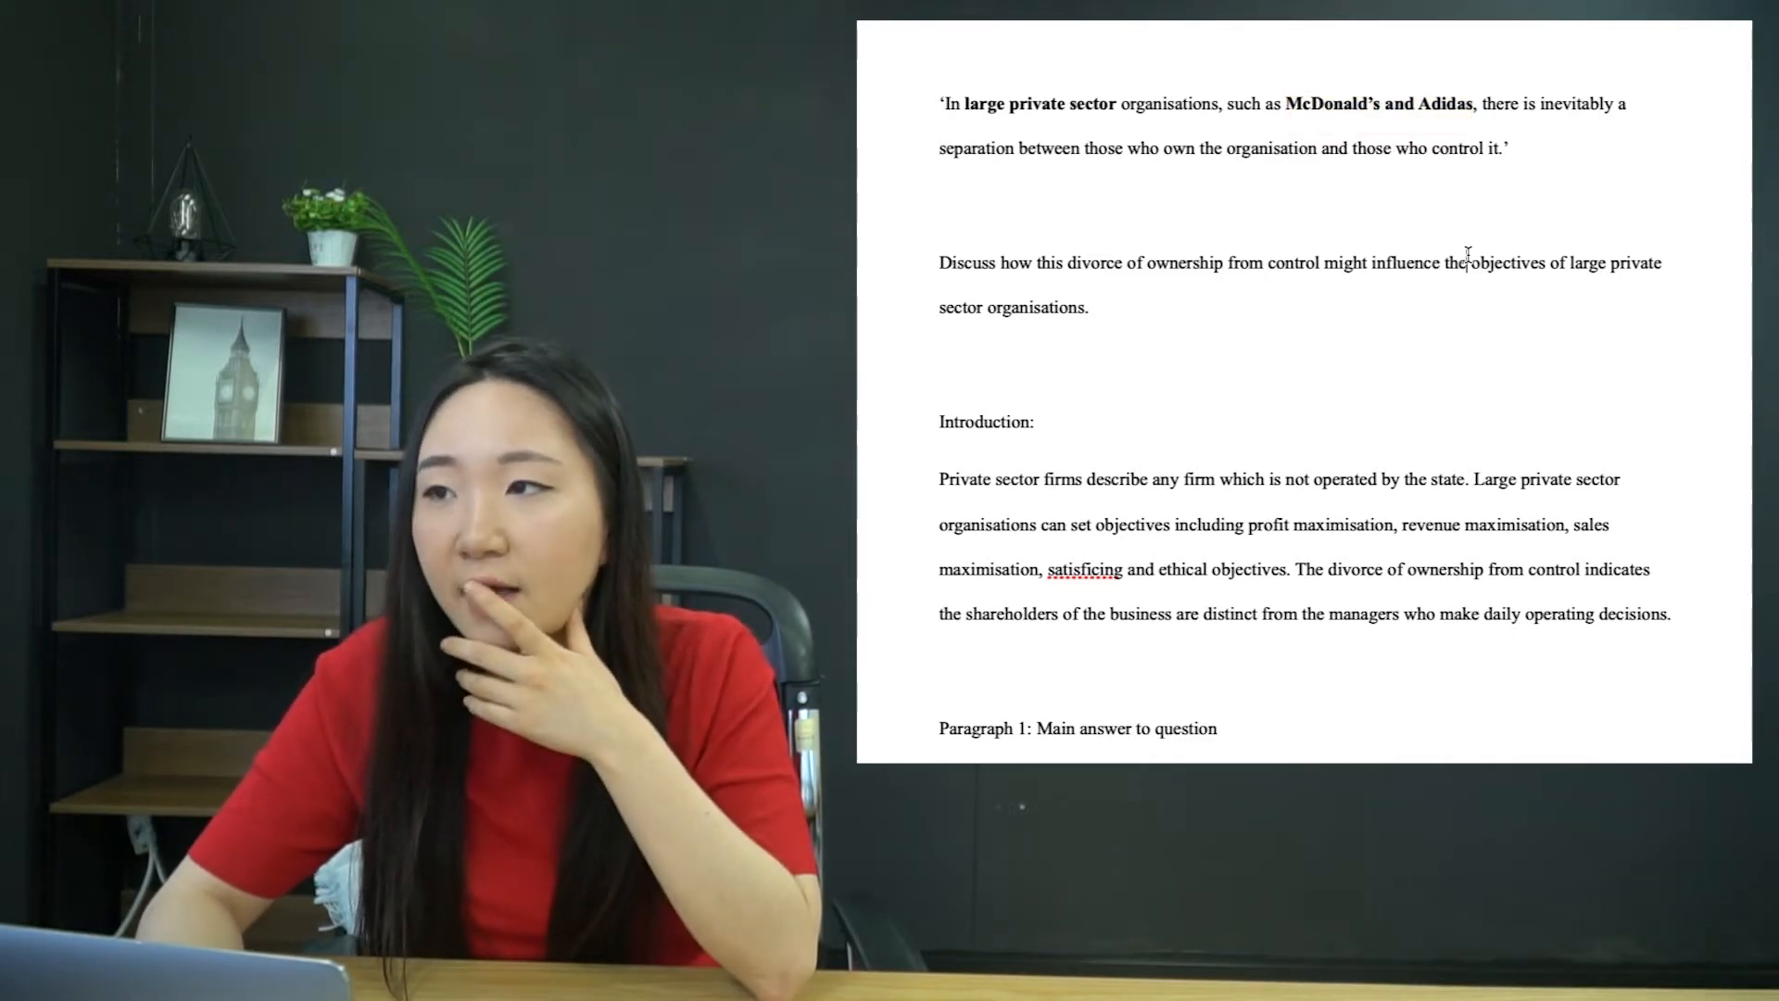
type("H")
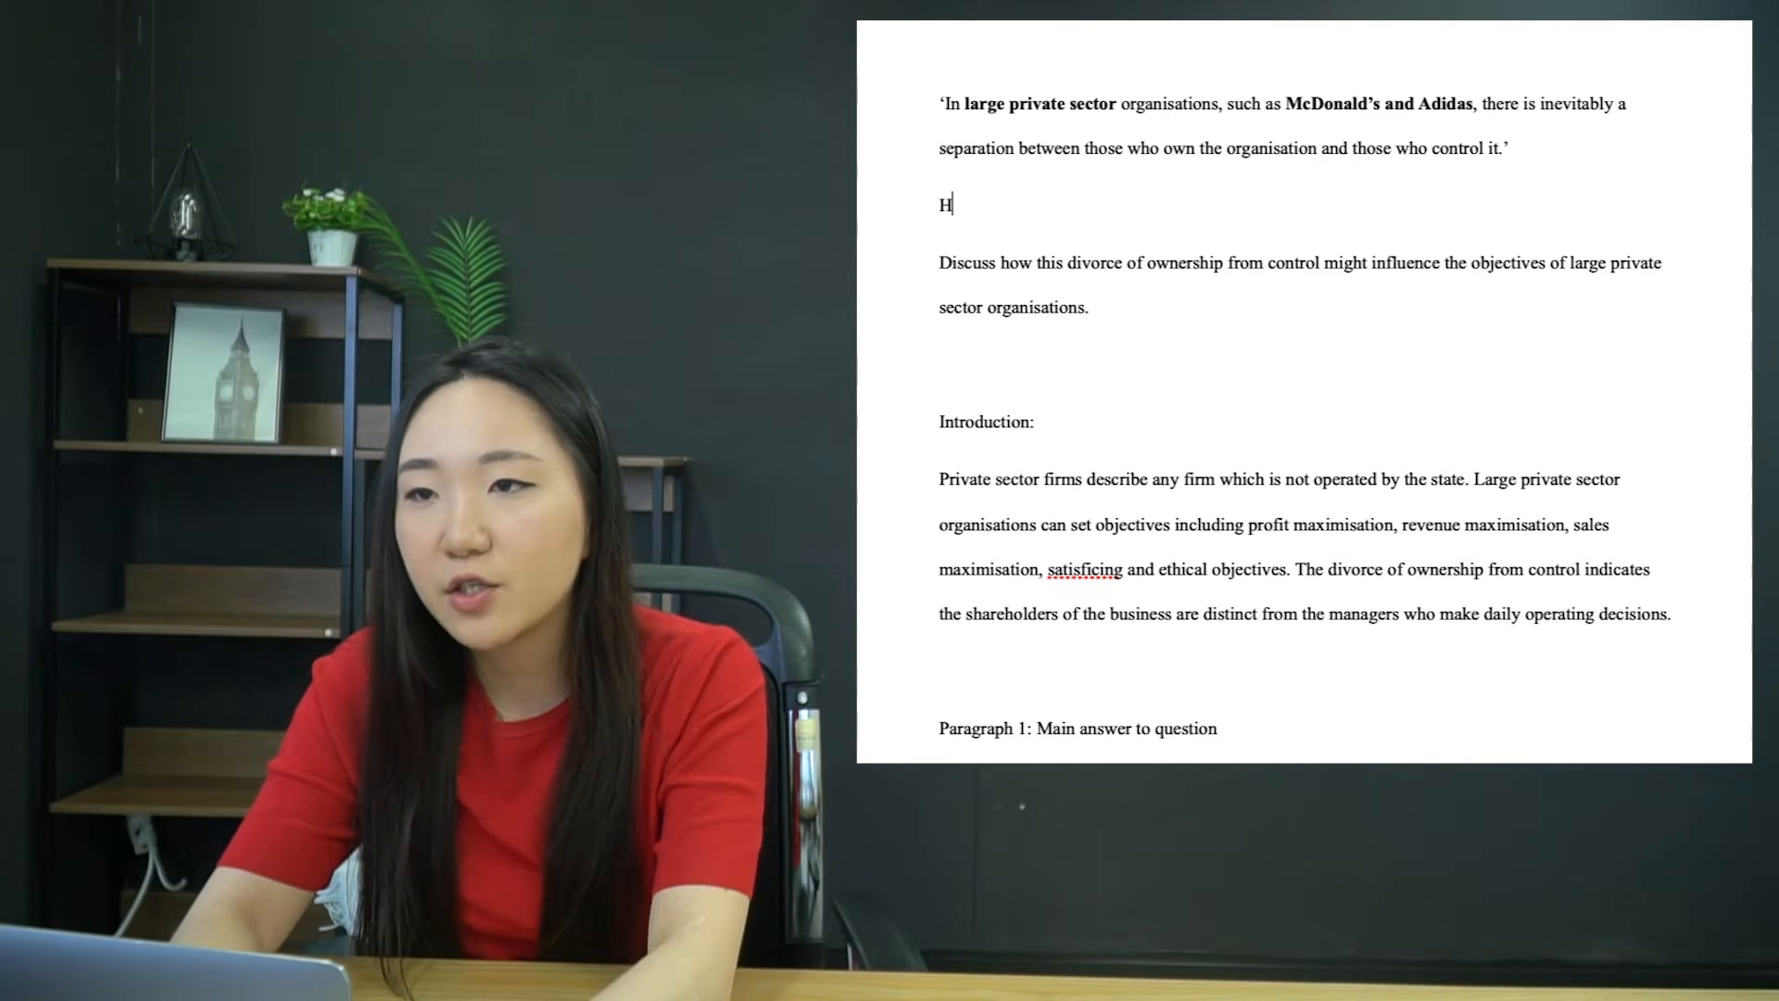
- Write the italic 'how do objectives change' questions beneath the quote
type("ow do objectives change? Do they change? Do they have to change?")
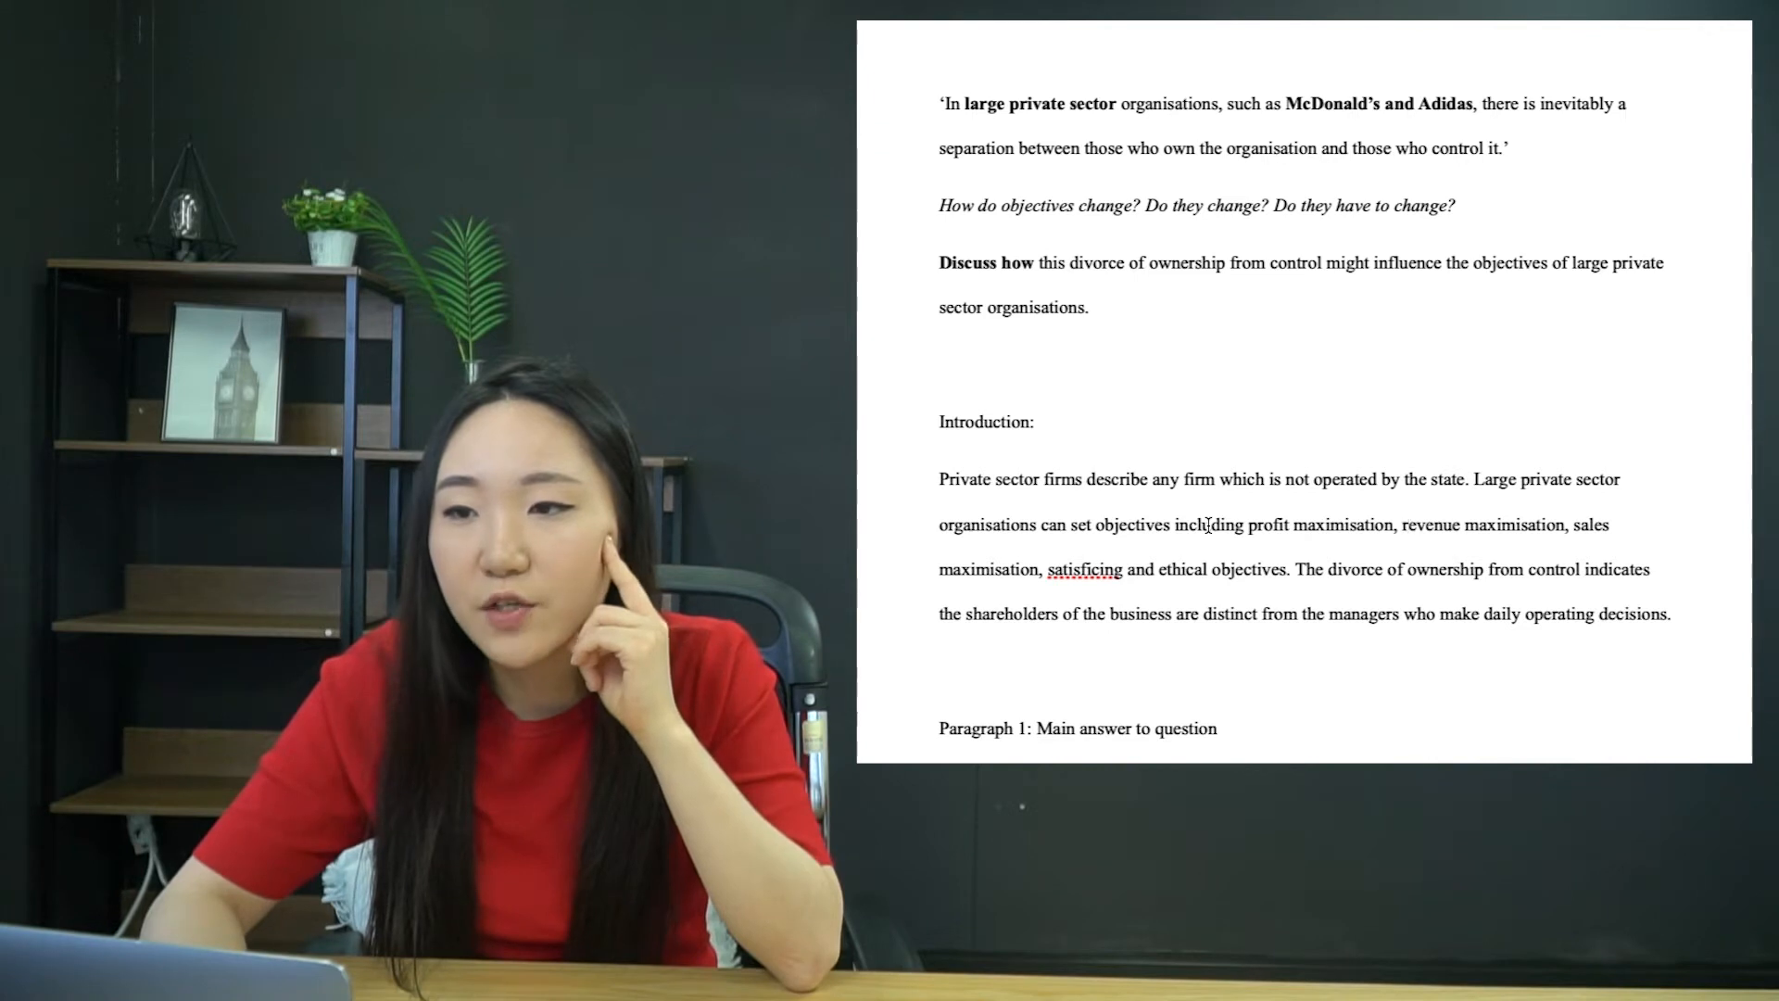
- Colour 'Private sector firms' and the objectives list blue, and the shareholders and managers phrases red
left_click_drag(938, 478, 1080, 478)
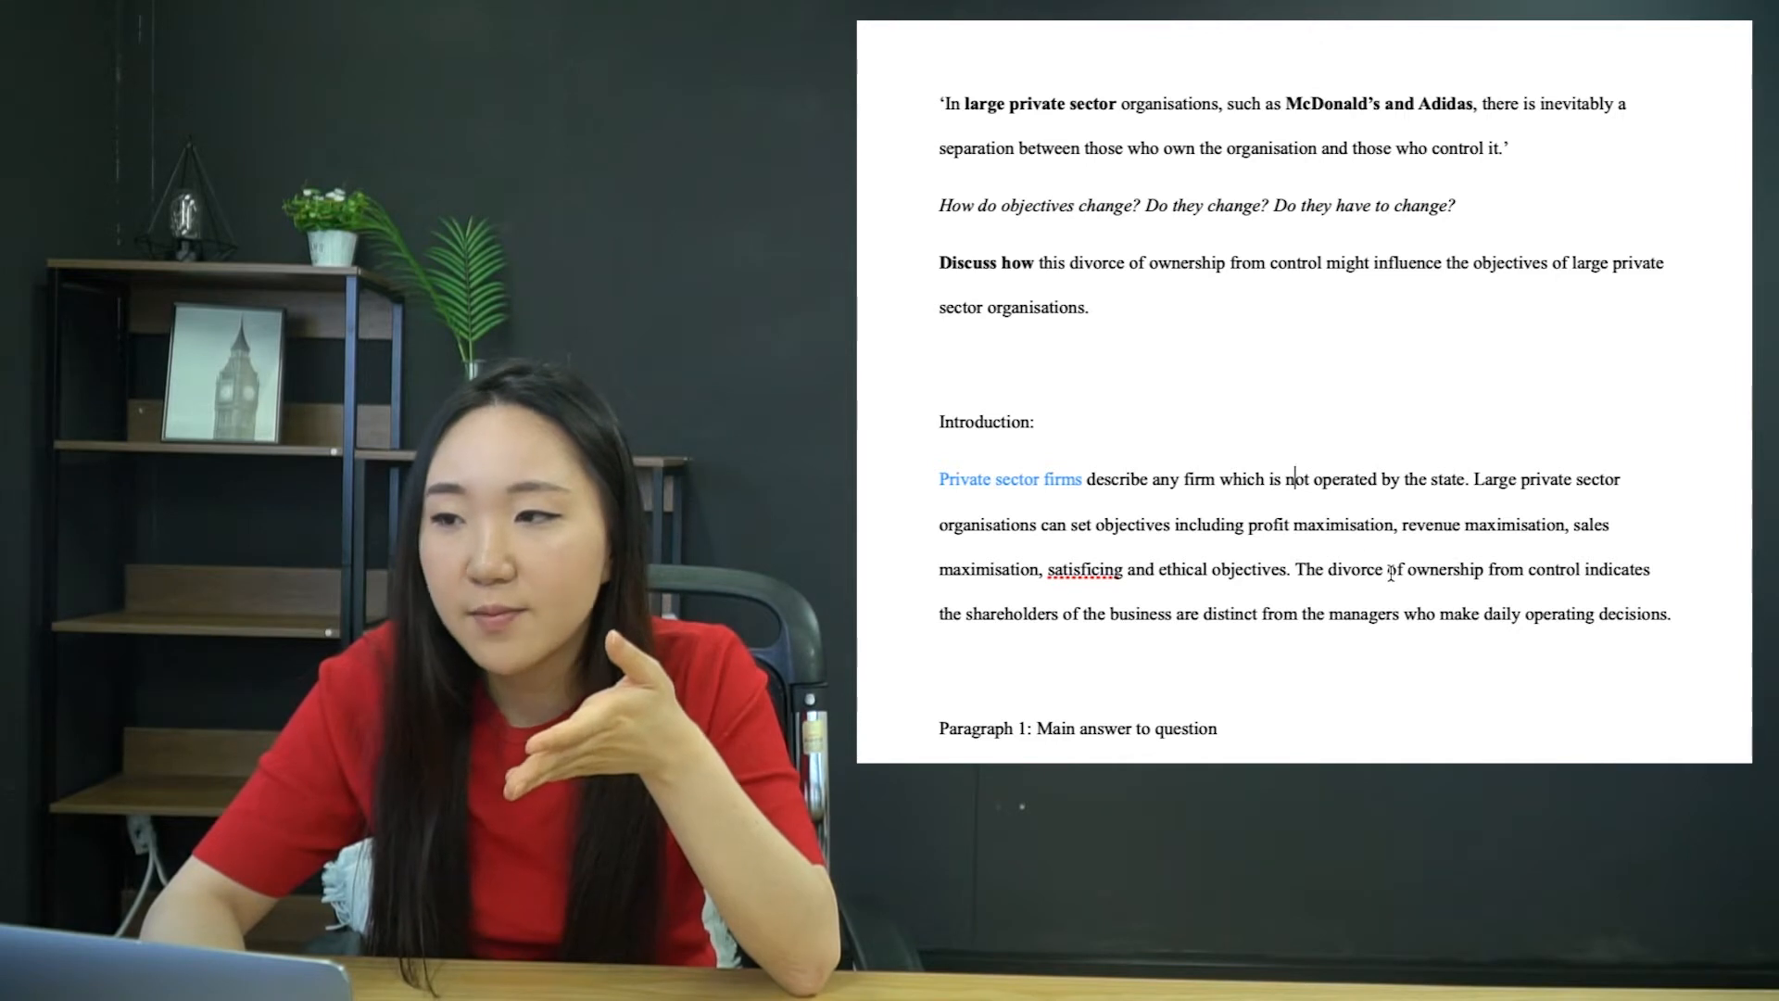
left_click_drag(1279, 524, 1318, 569)
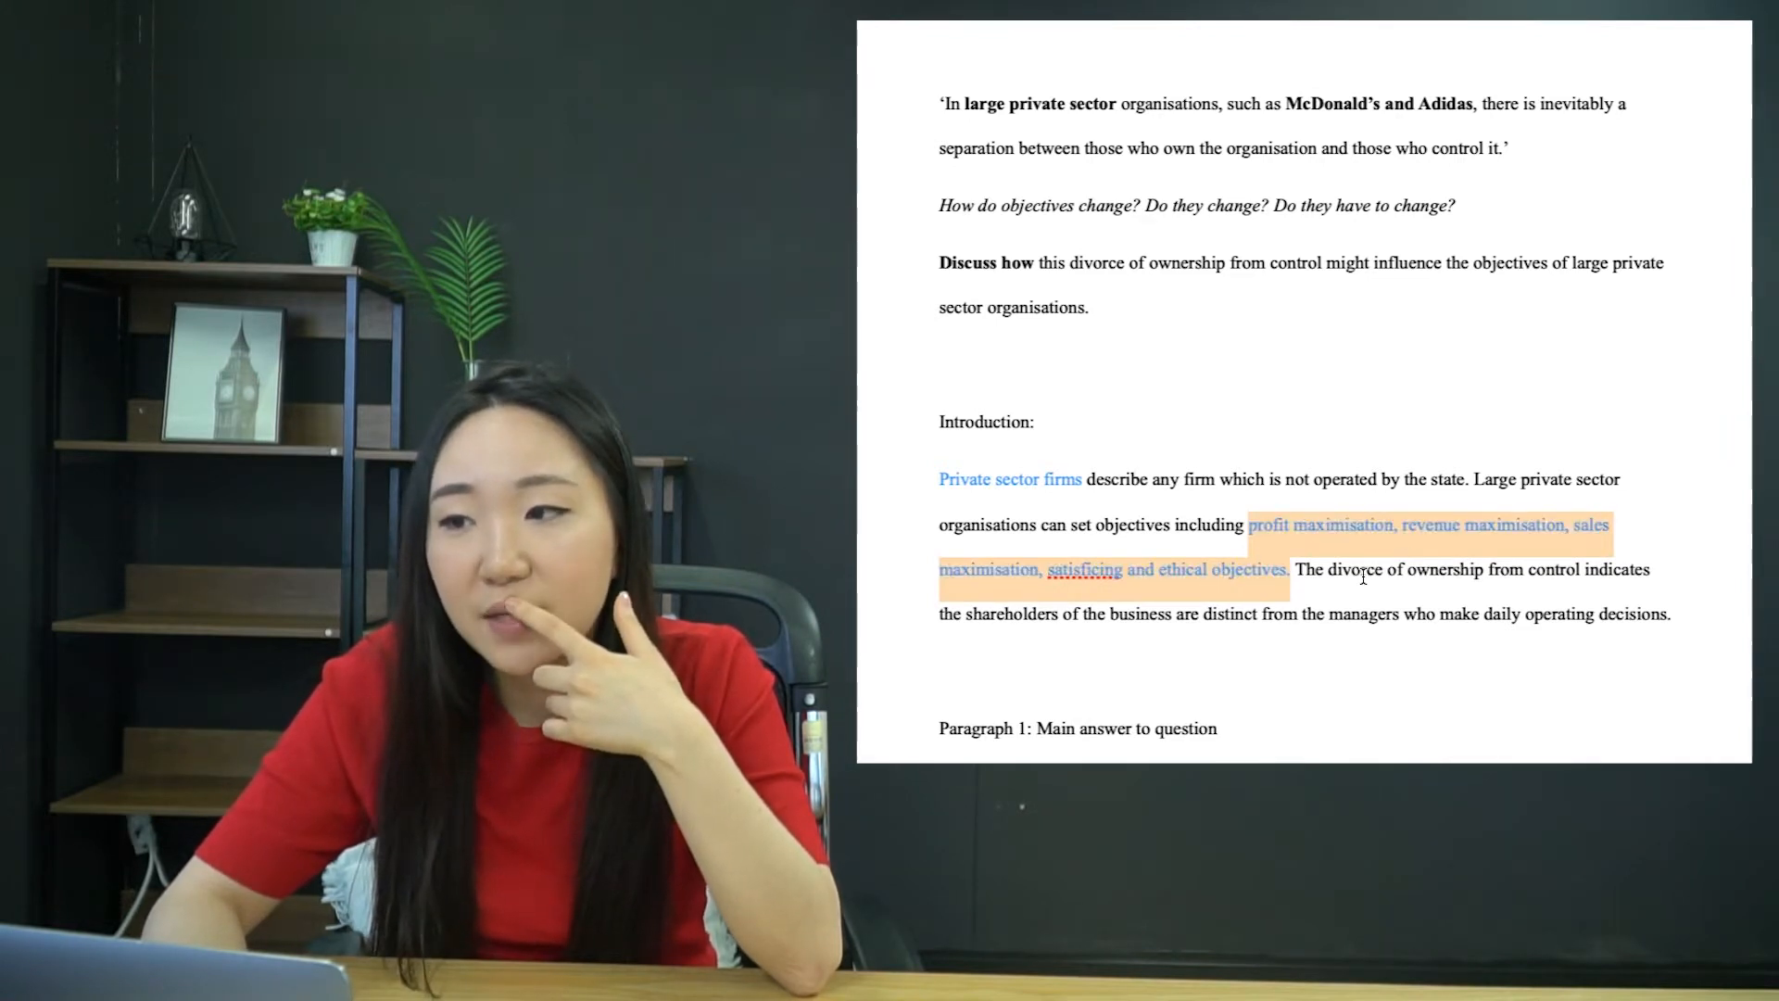
scroll("down", 3)
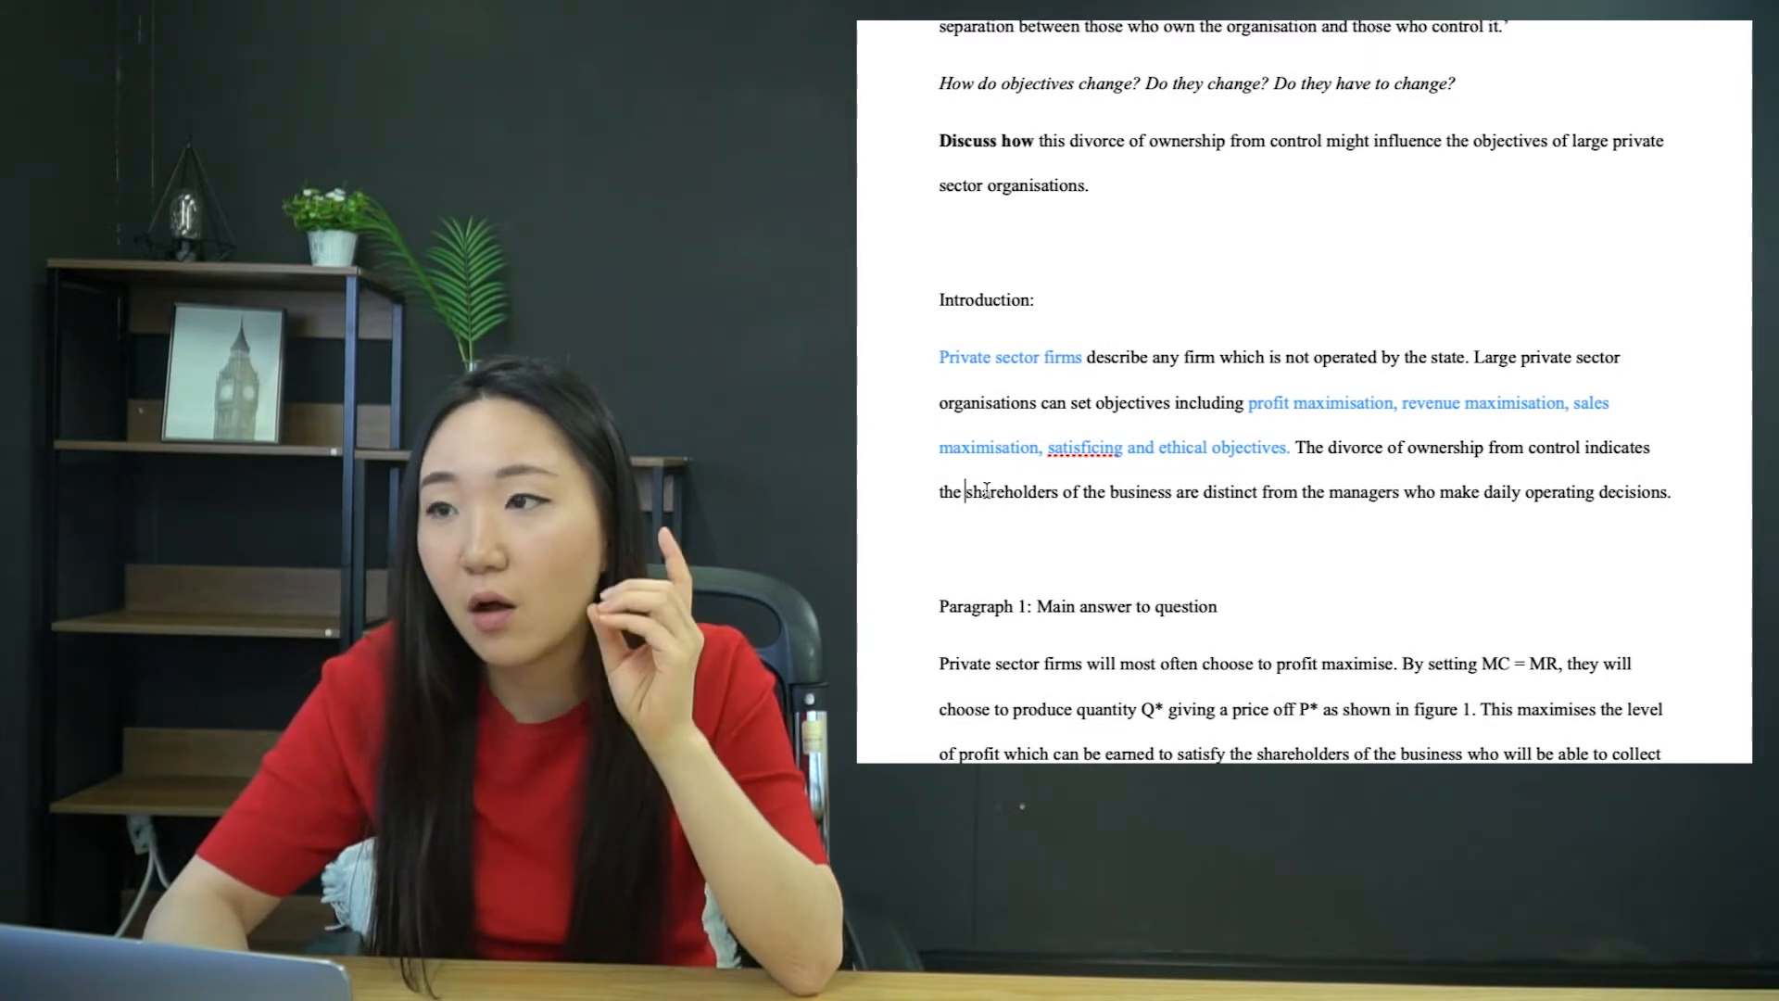
left_click_drag(967, 493, 1173, 493)
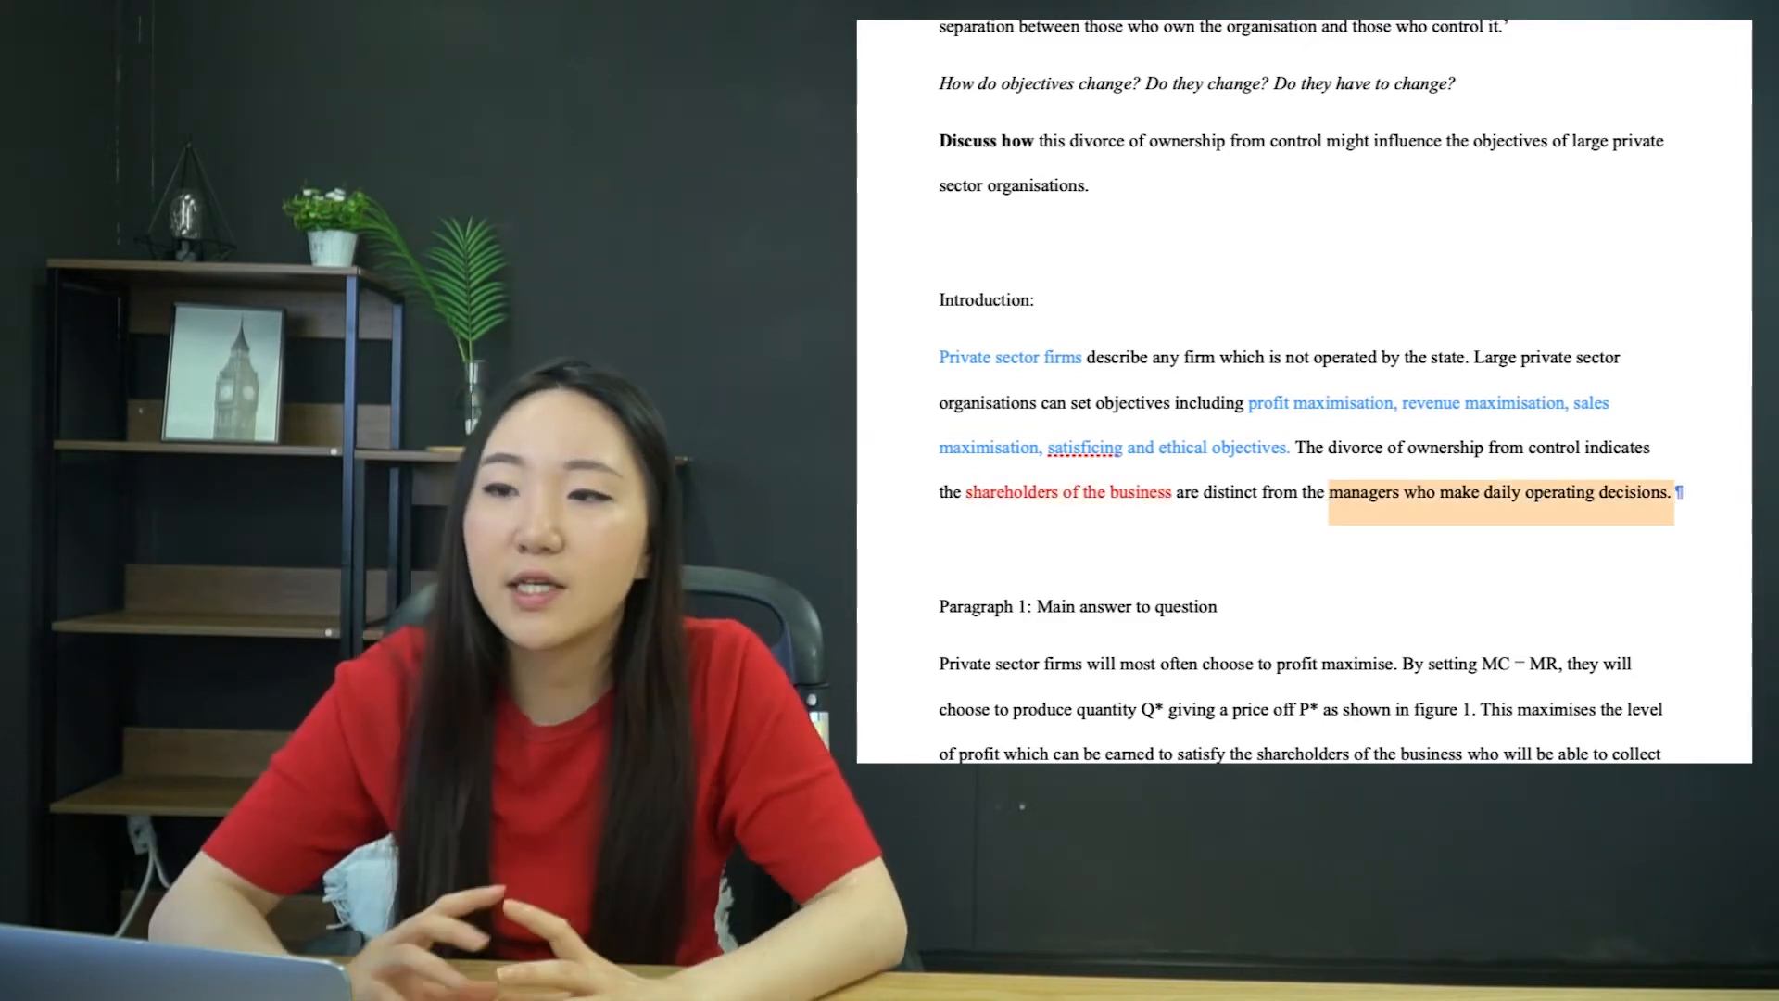
left_click(1629, 554)
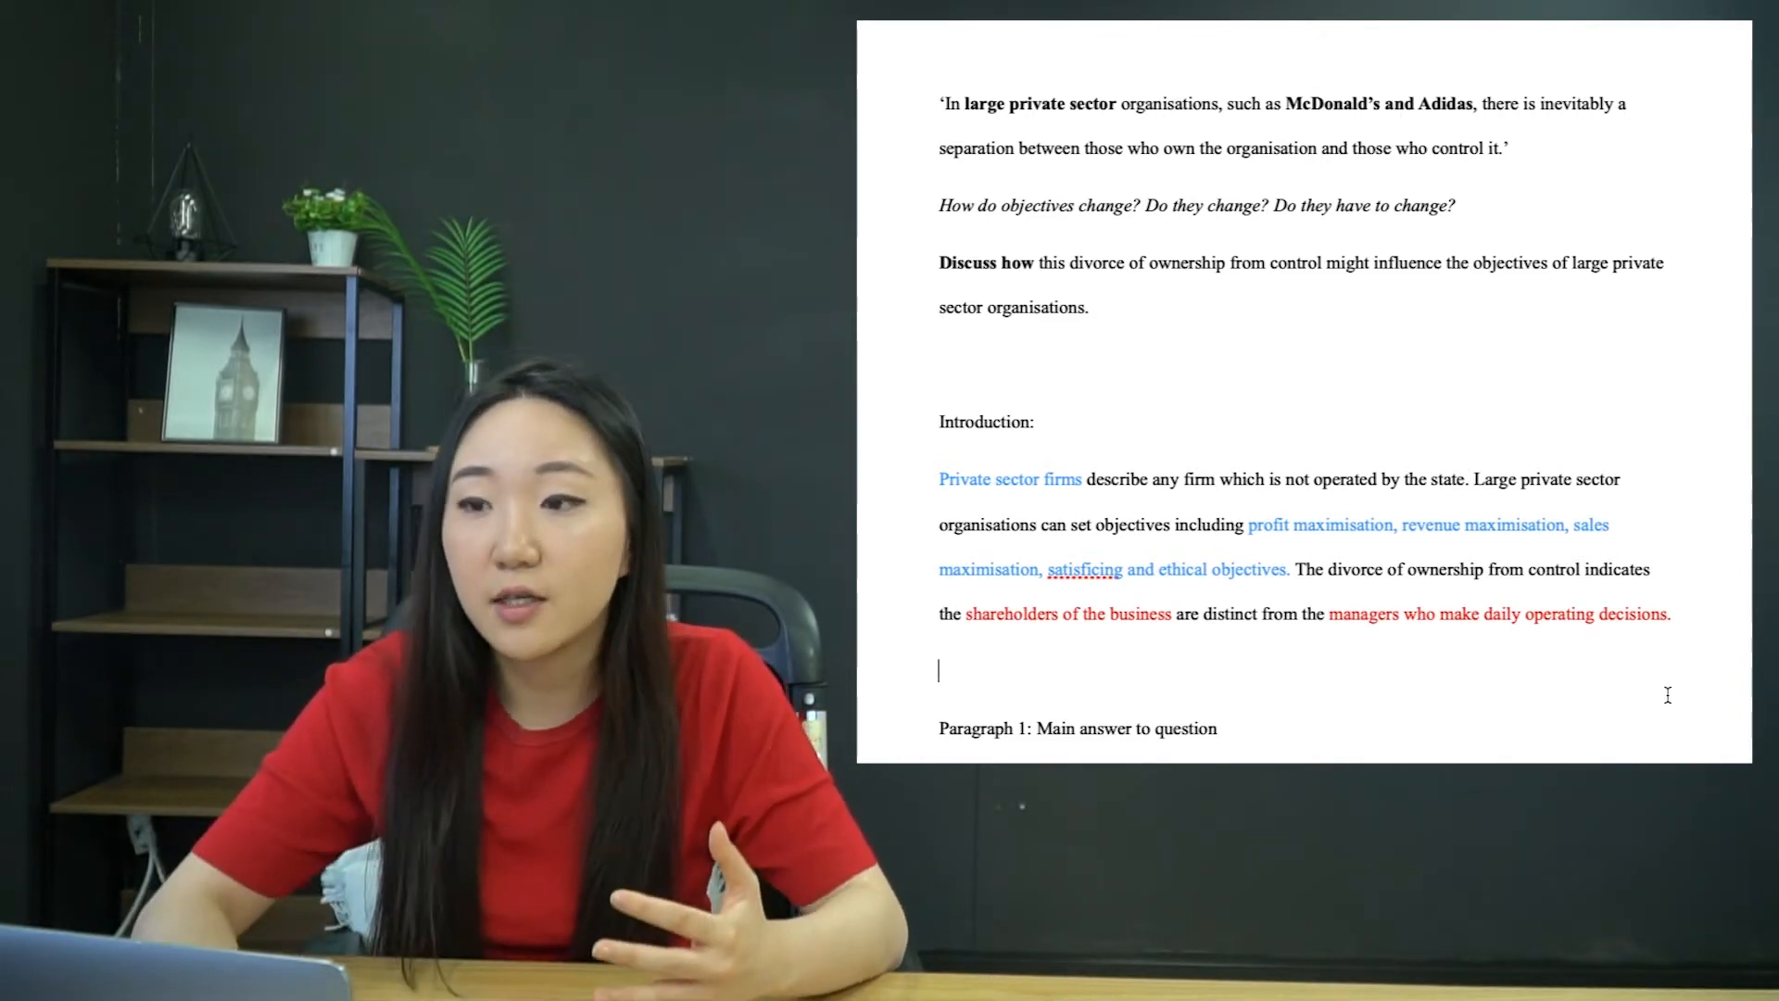
scroll("down", 3)
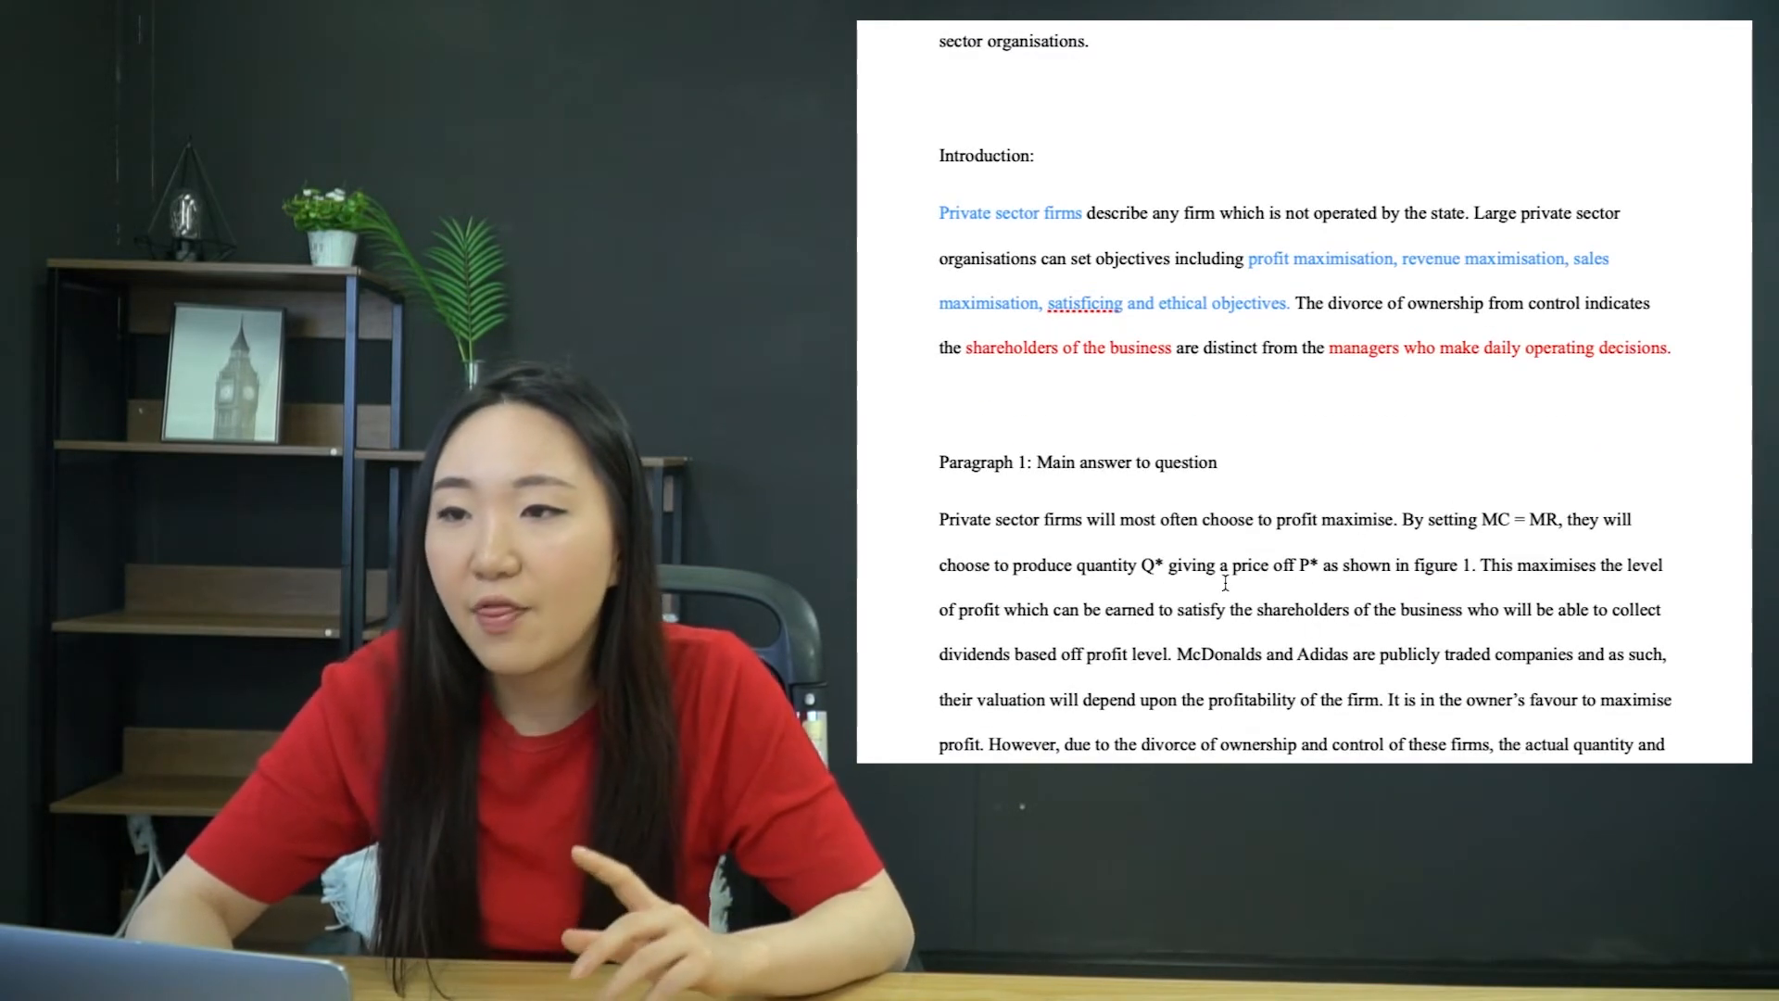
scroll("down", 3)
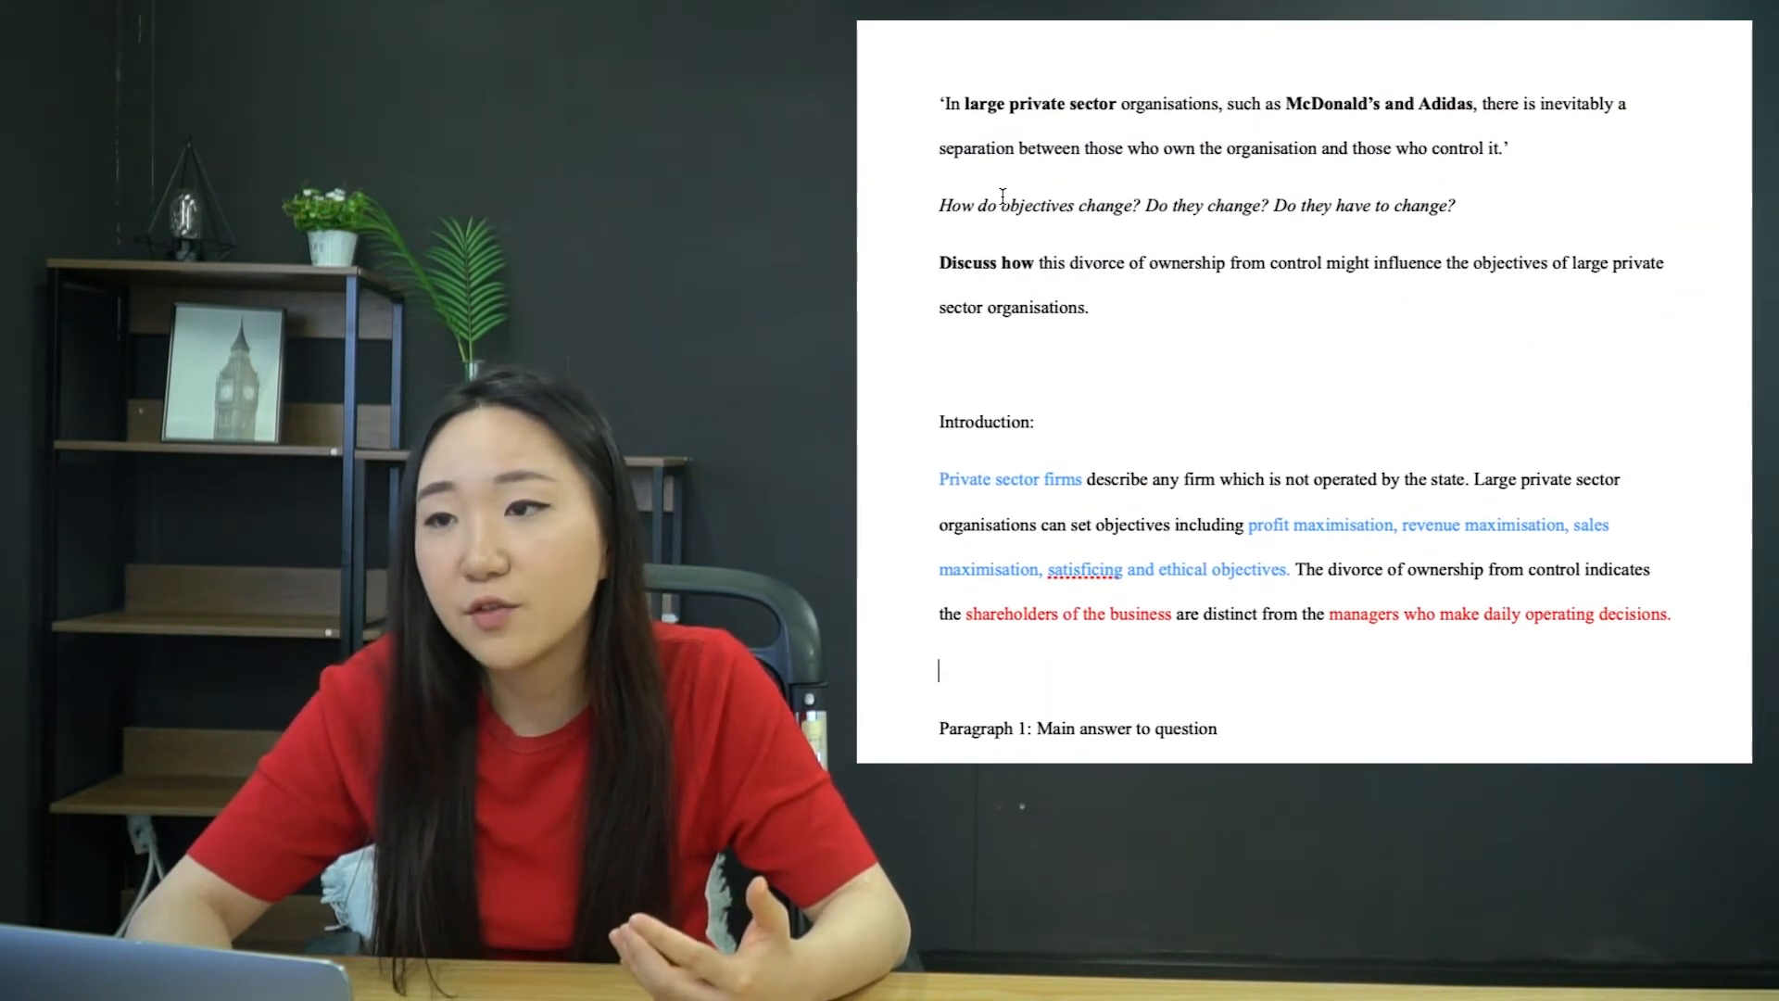
mouse_move(1210, 285)
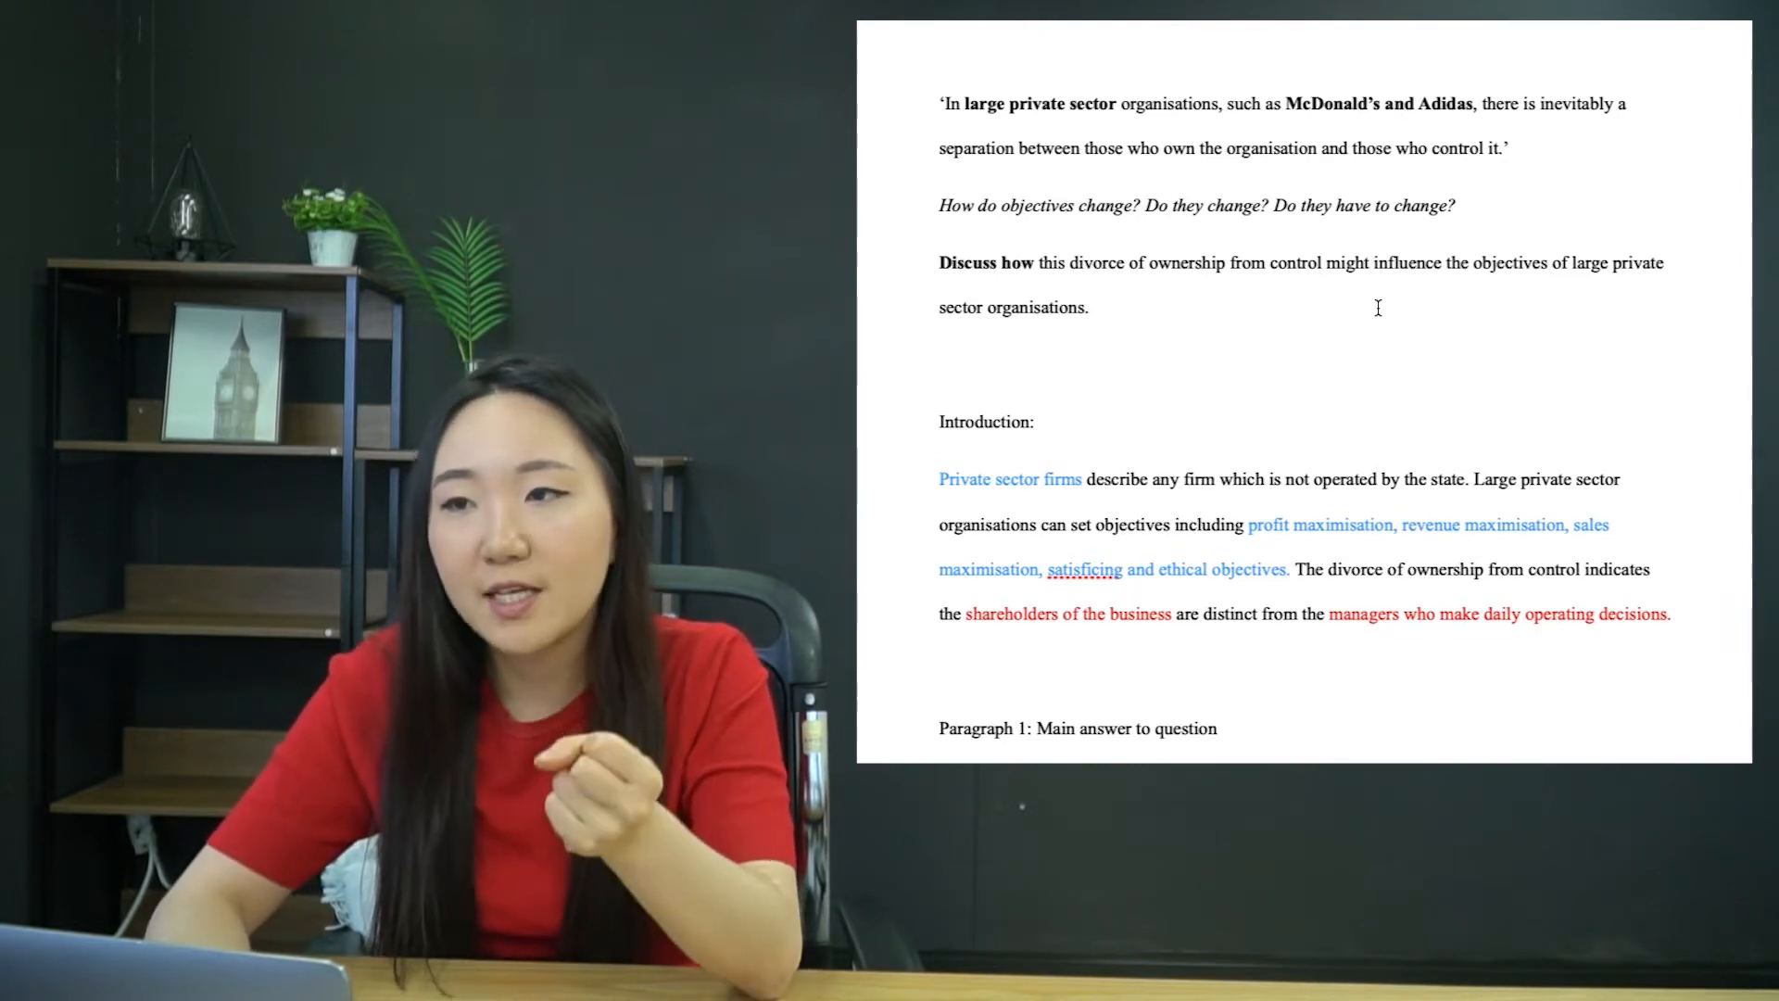
scroll("down", 3)
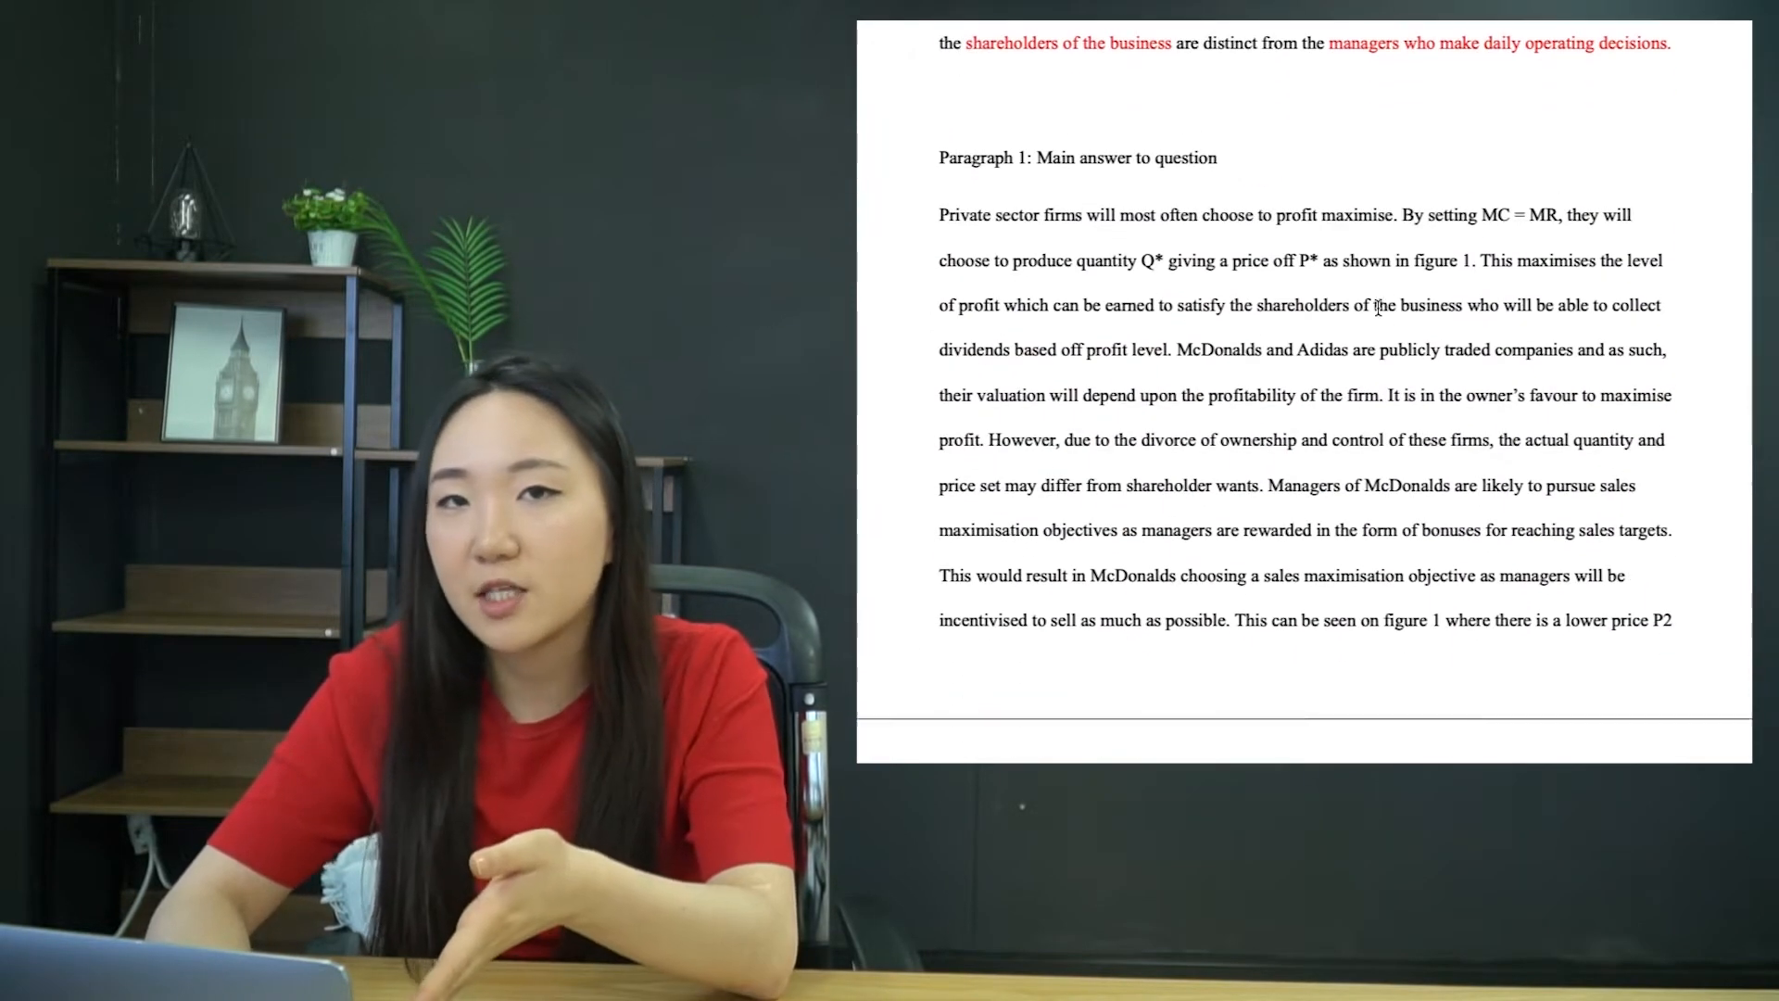
scroll("down", 3)
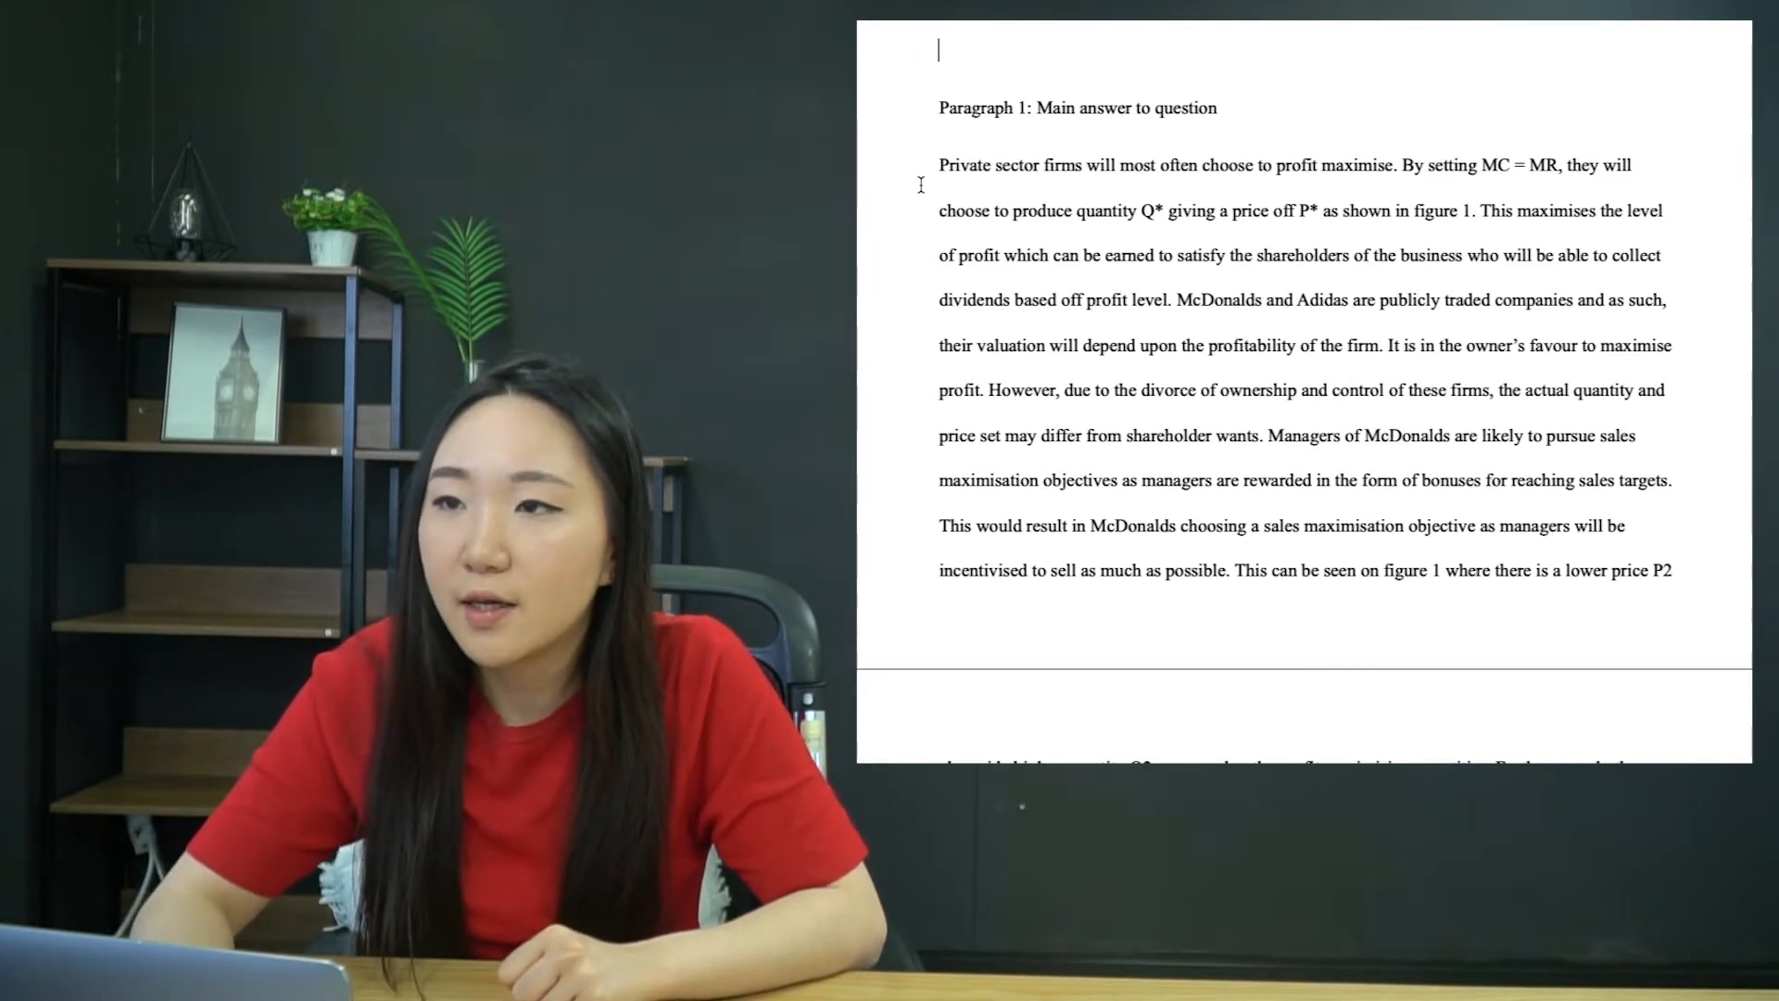
- Colour Paragraph 1's opening claim and the ownership-and-control caveat sentence red
left_click_drag(937, 165, 1262, 165)
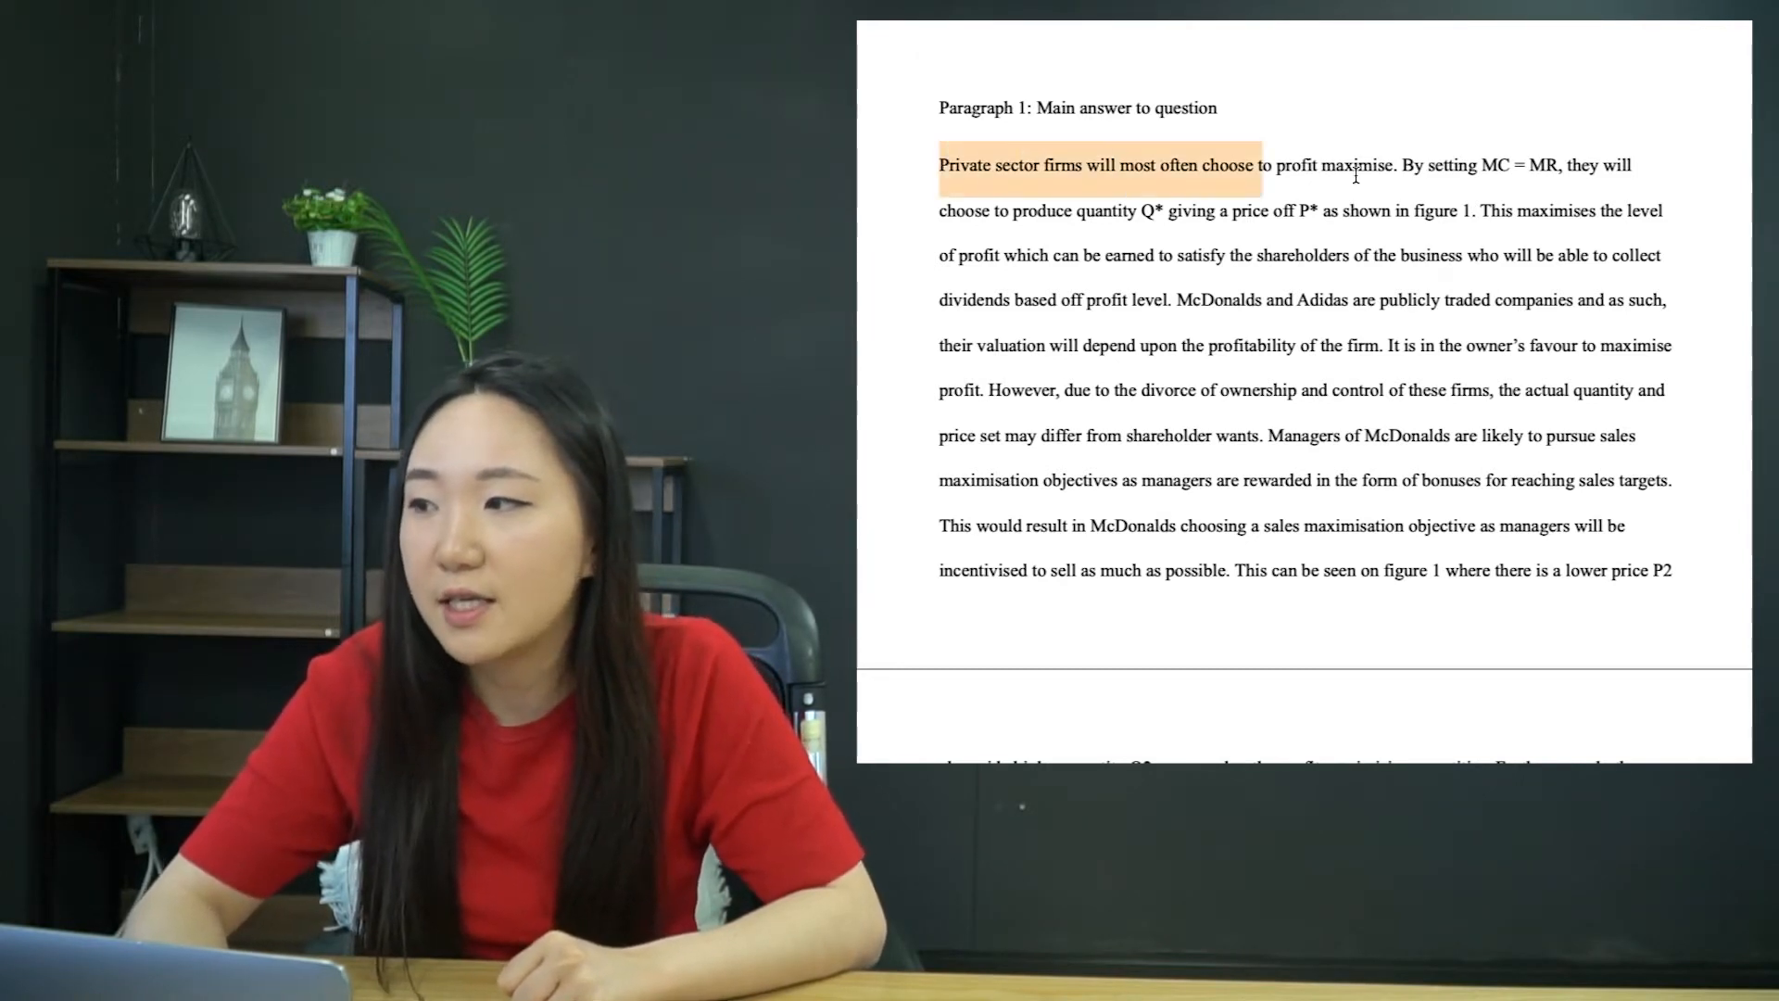
left_click_drag(1257, 165, 1388, 165)
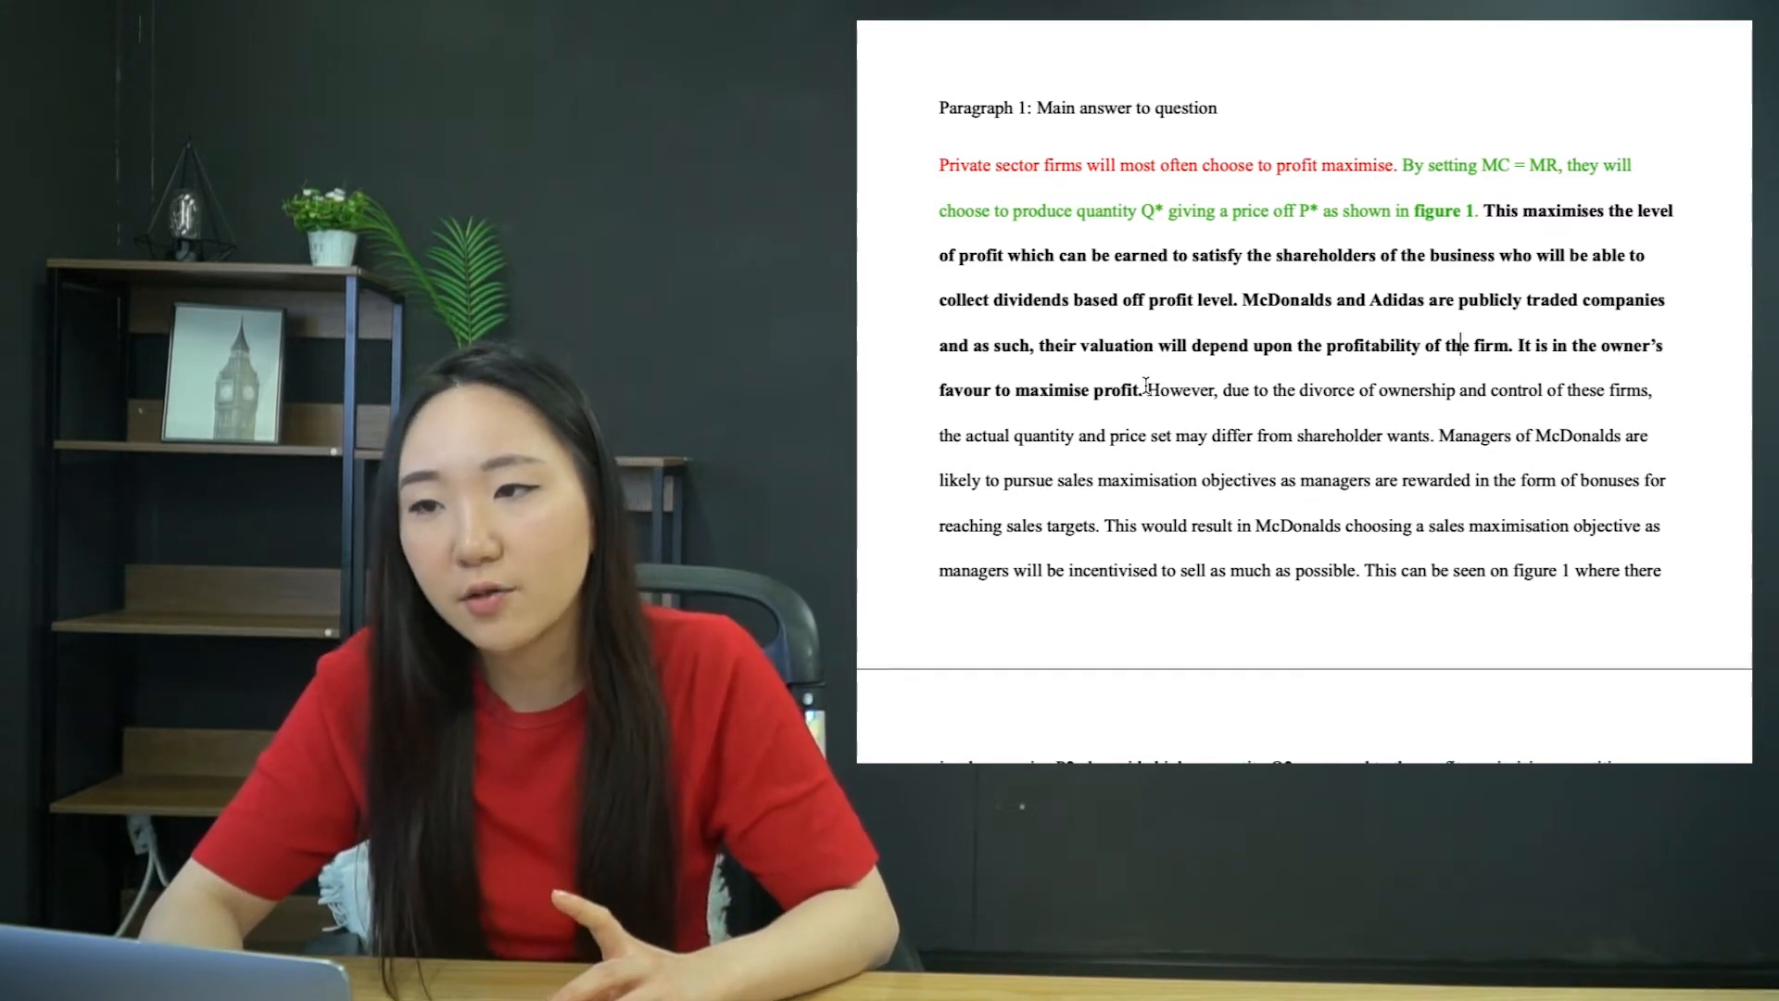
left_click_drag(1145, 391, 1653, 391)
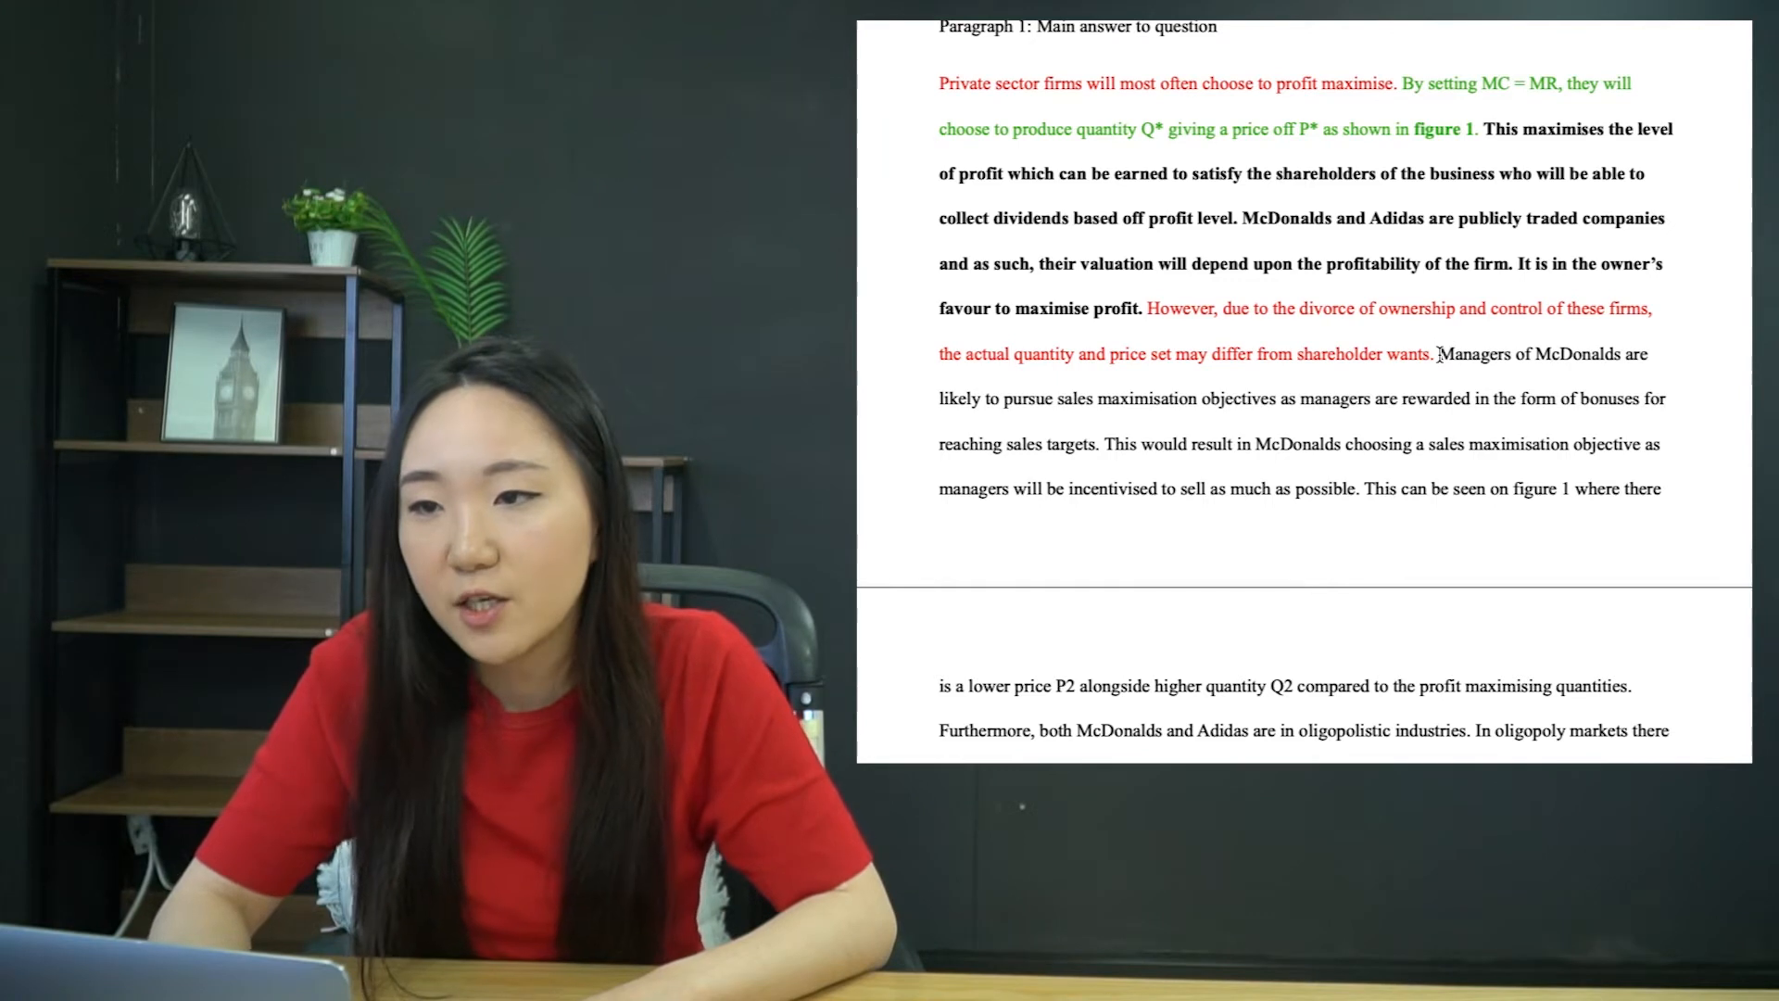
- Bold the McDonald's managers' sales maximisation and incentive sentences
left_click_drag(1436, 354, 1181, 417)
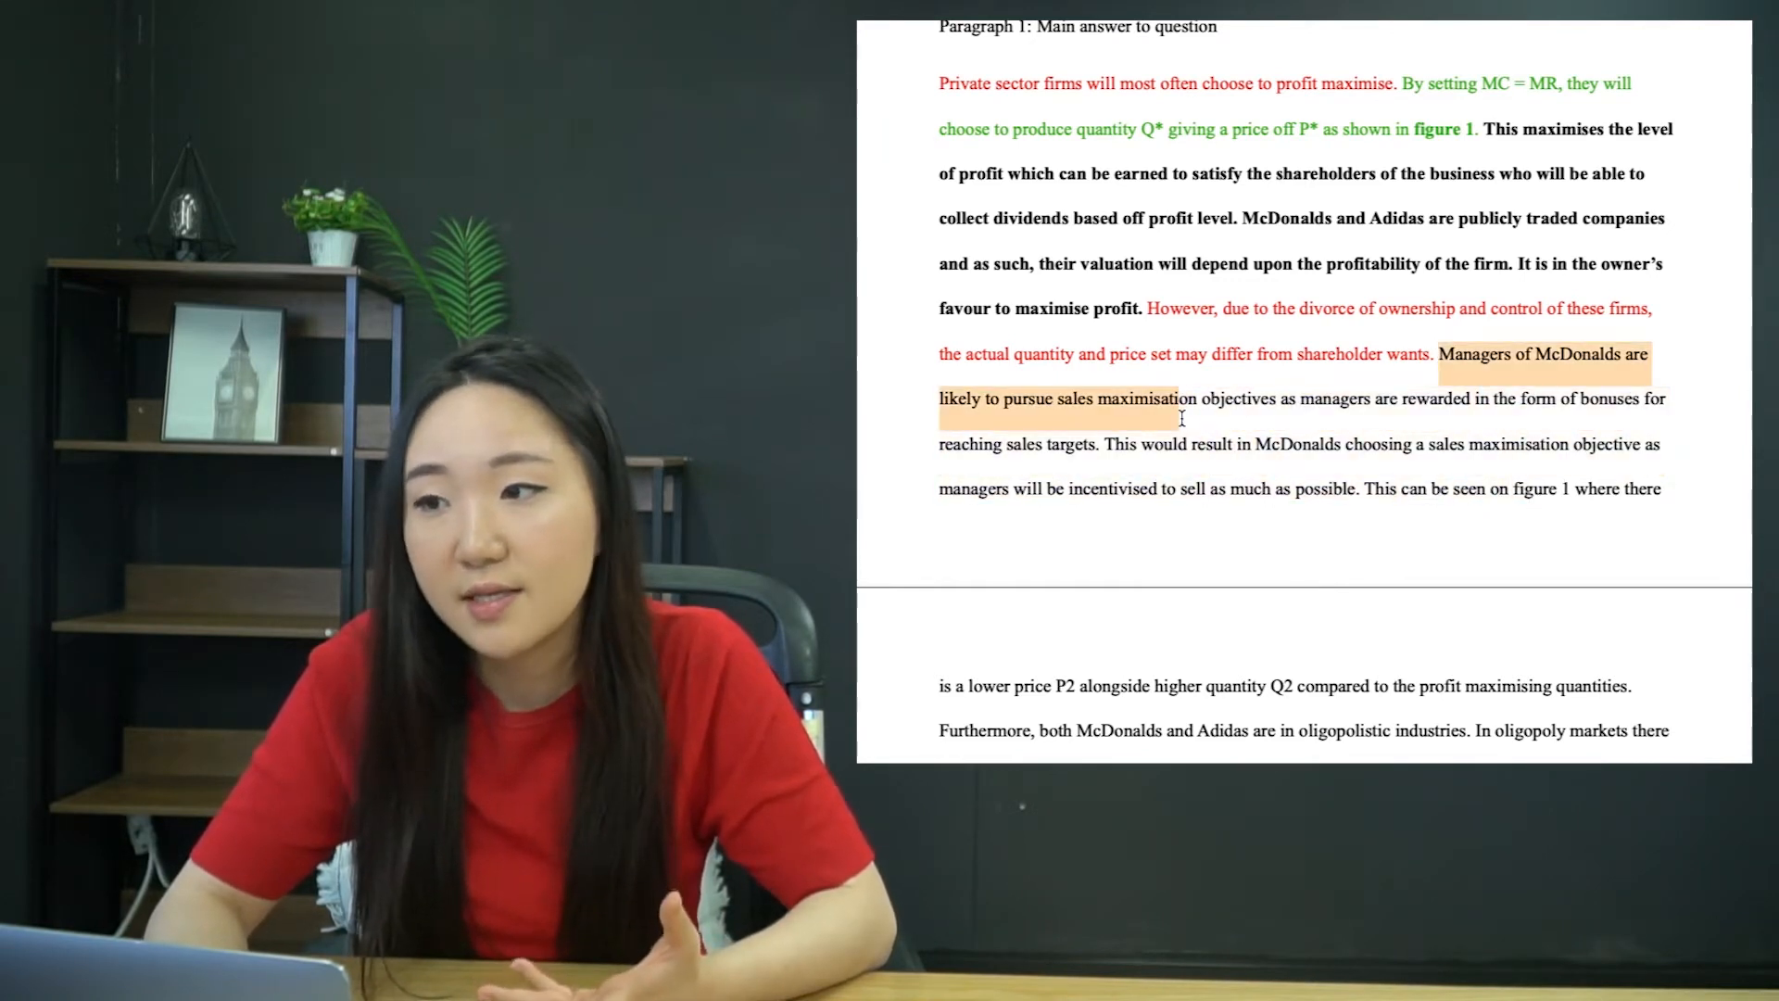
left_click_drag(1180, 417, 1398, 487)
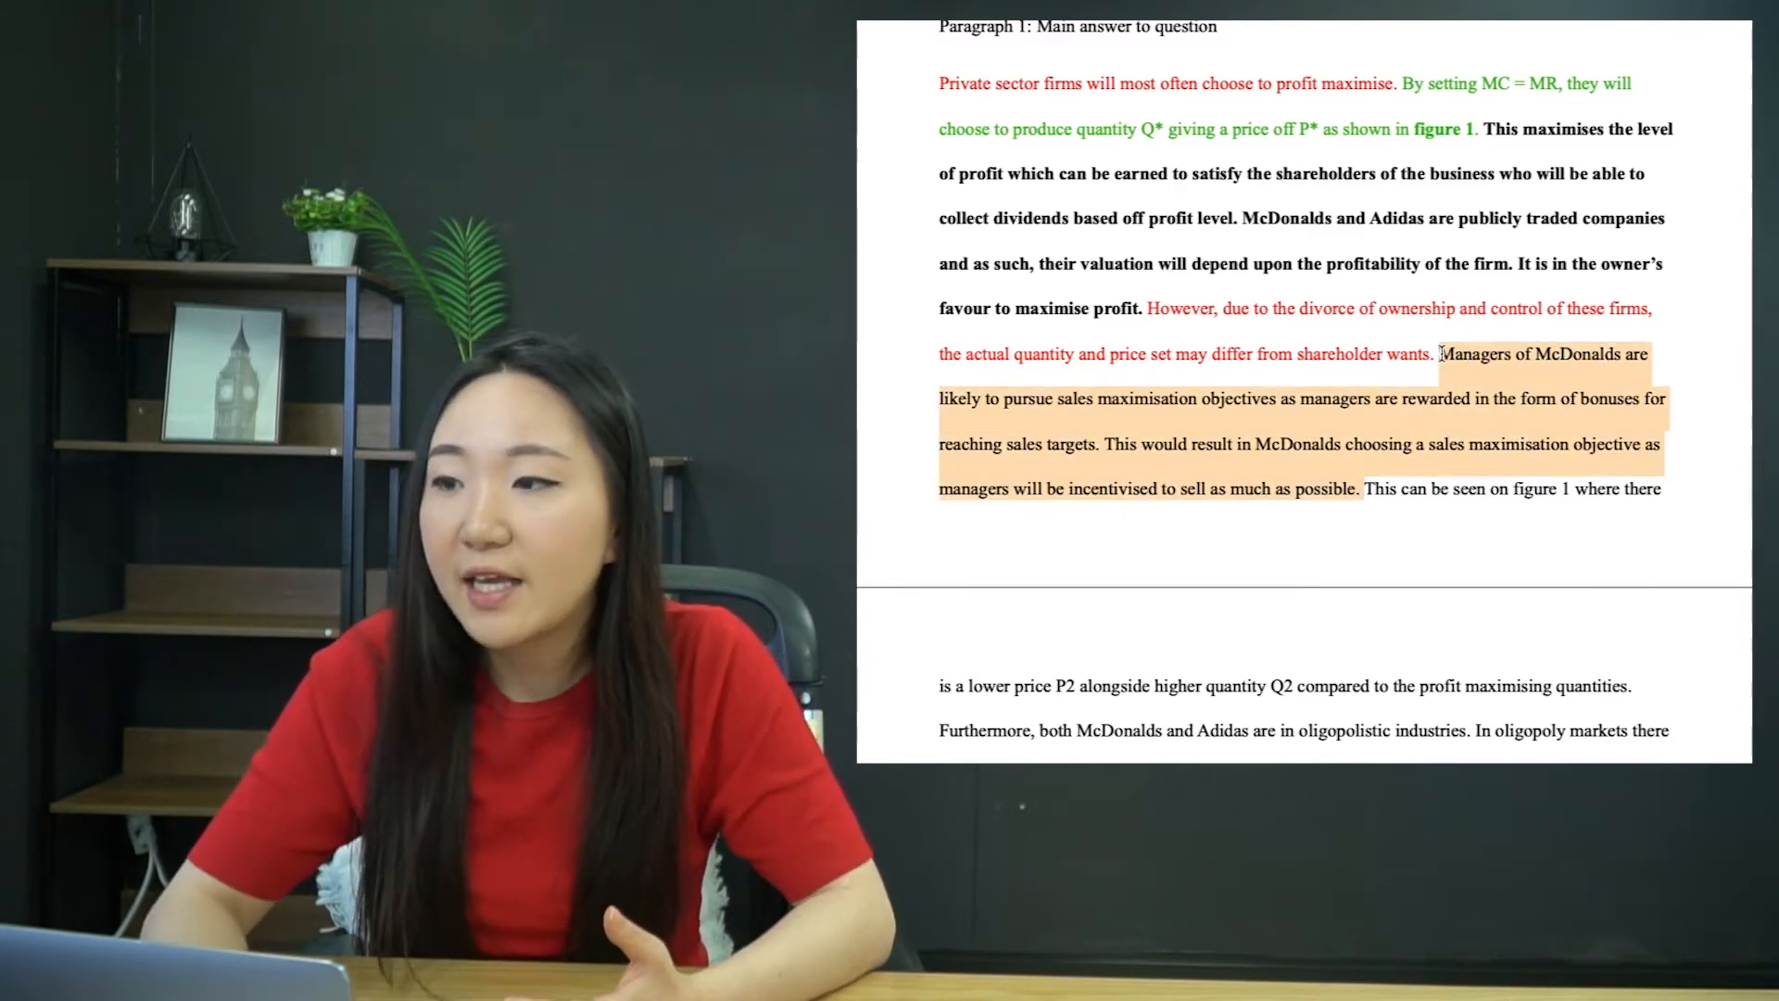
scroll("down", 3)
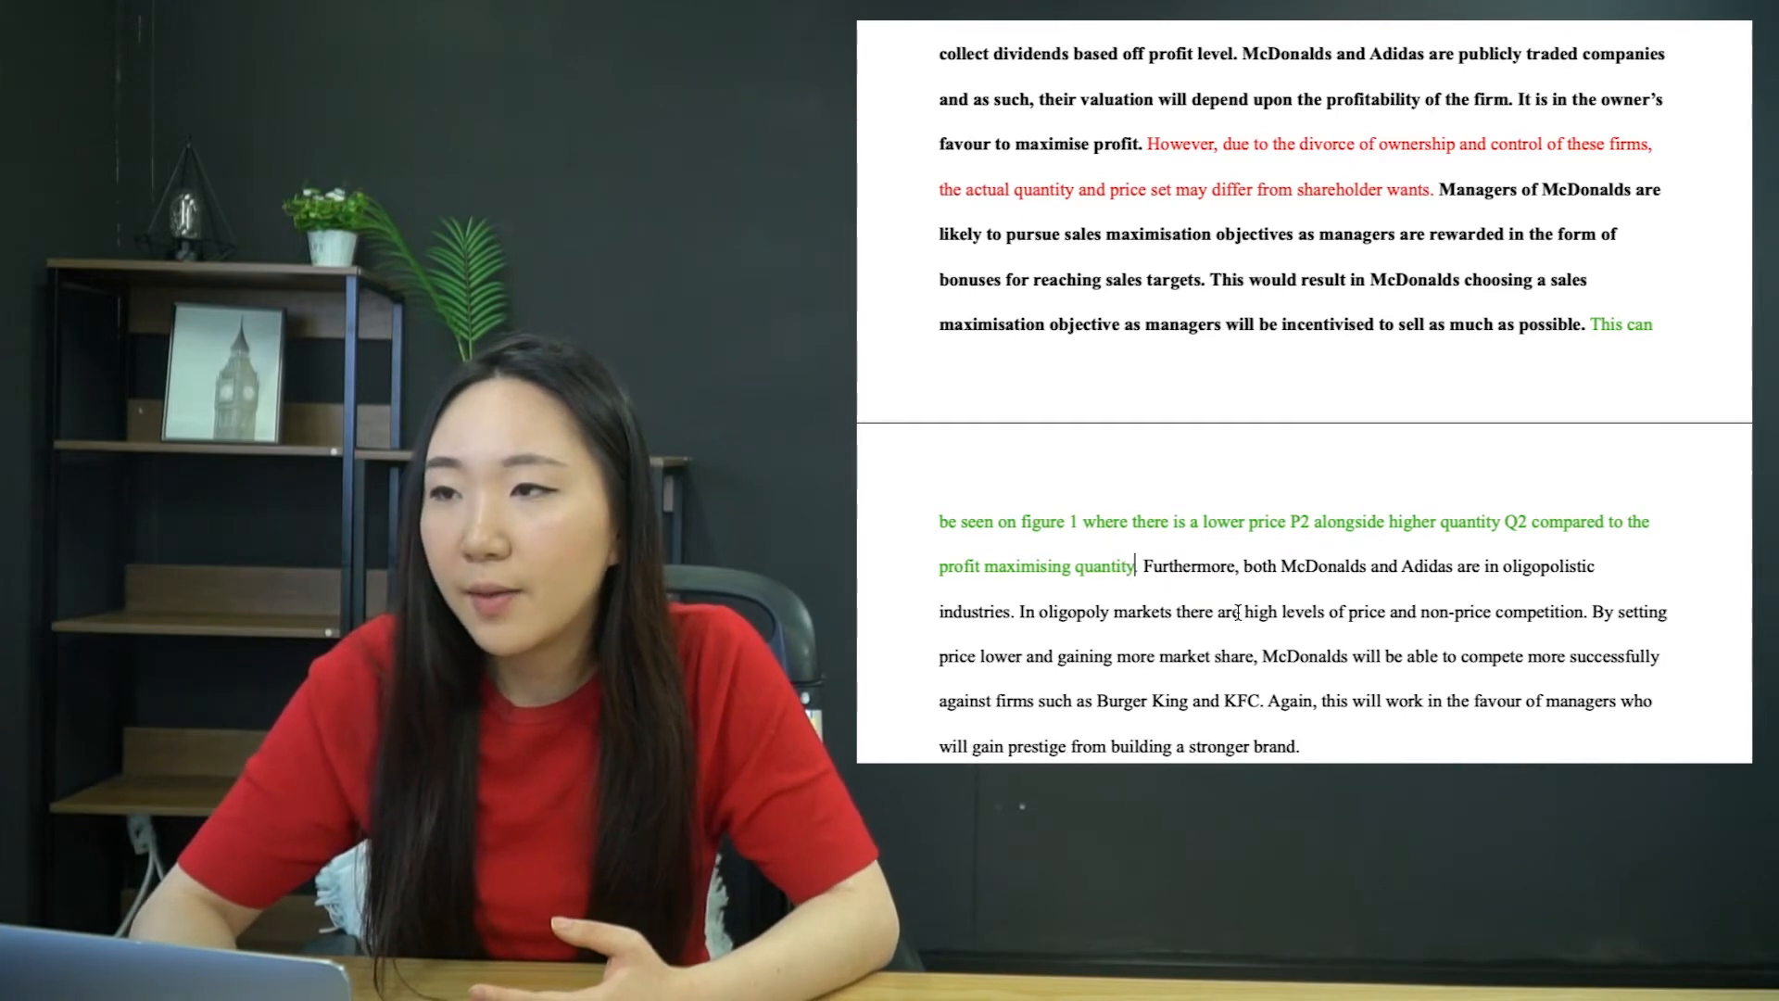
scroll("down", 3)
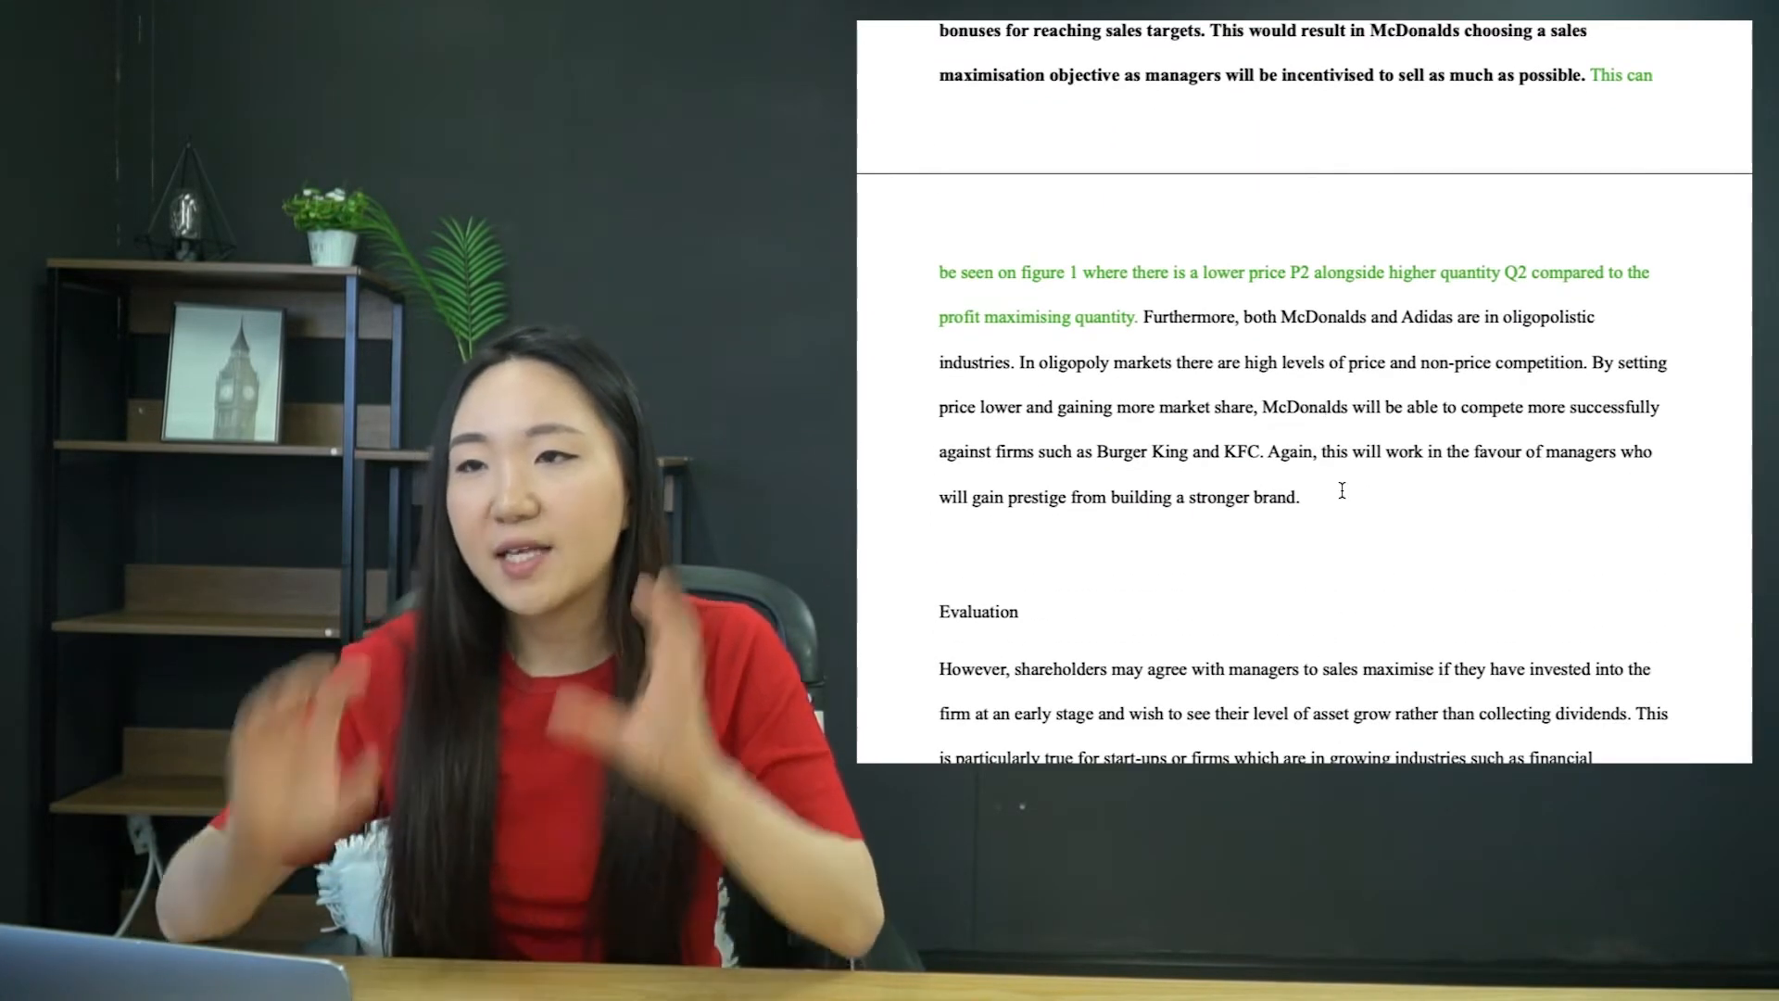
scroll("up", 3)
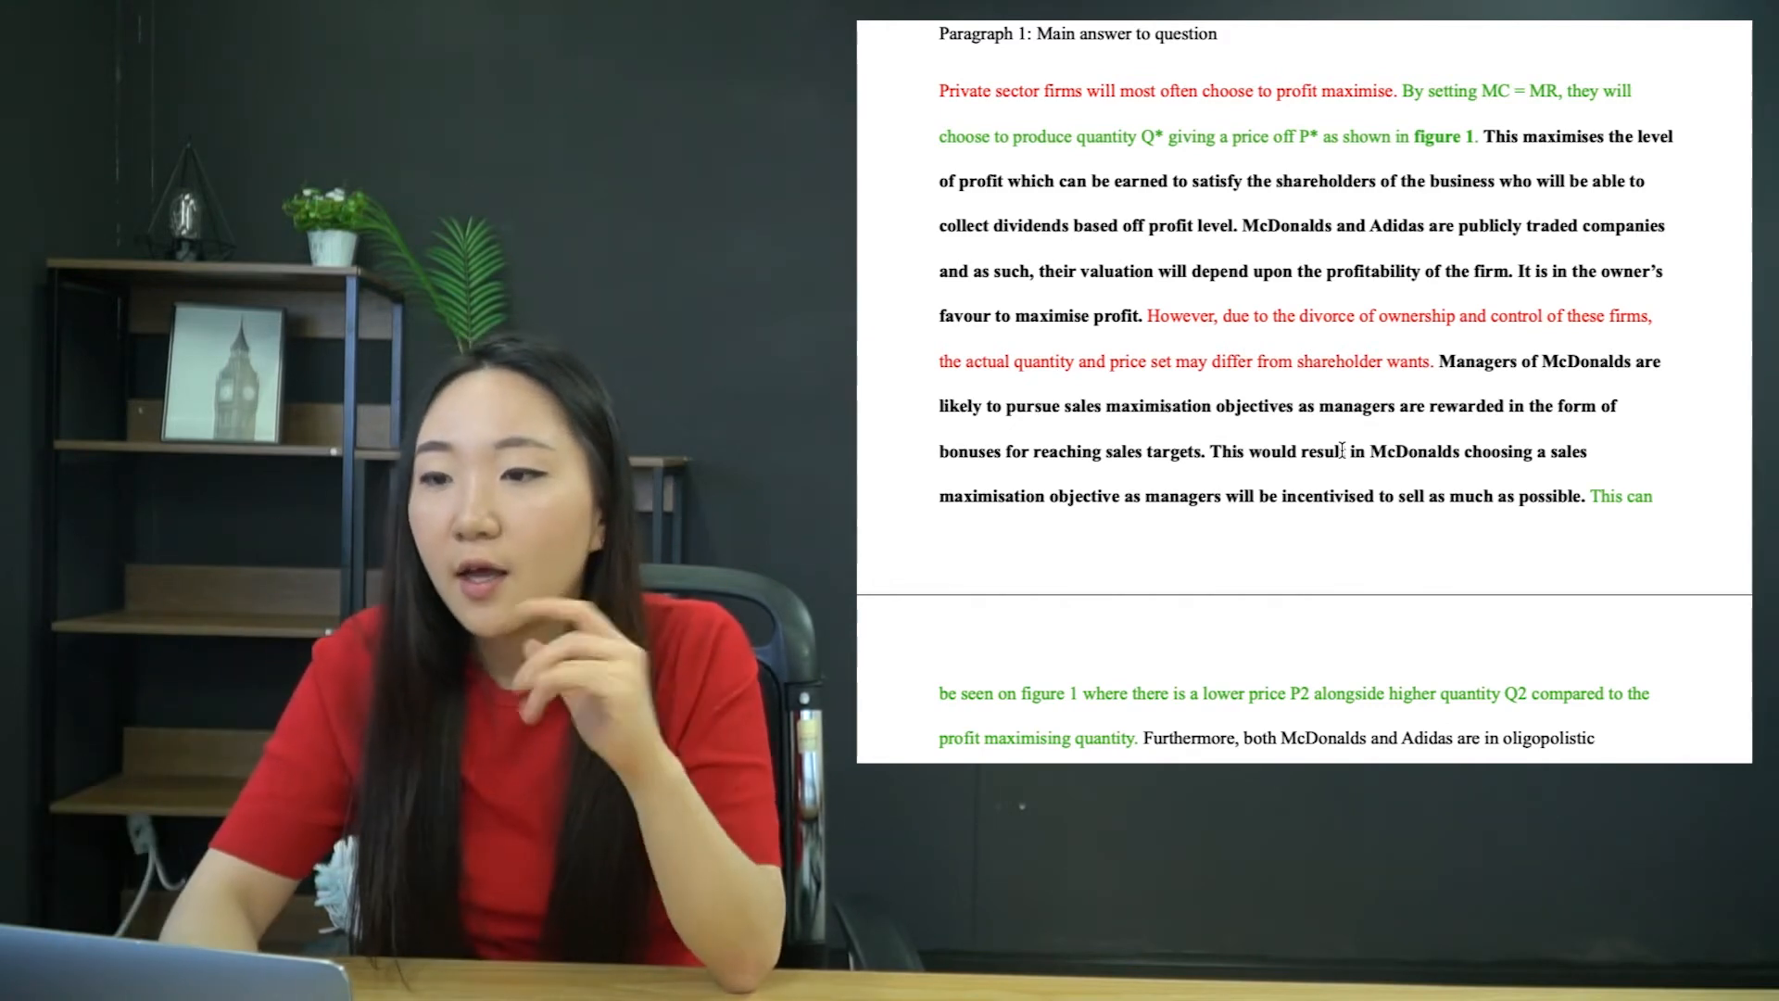
scroll("down", 3)
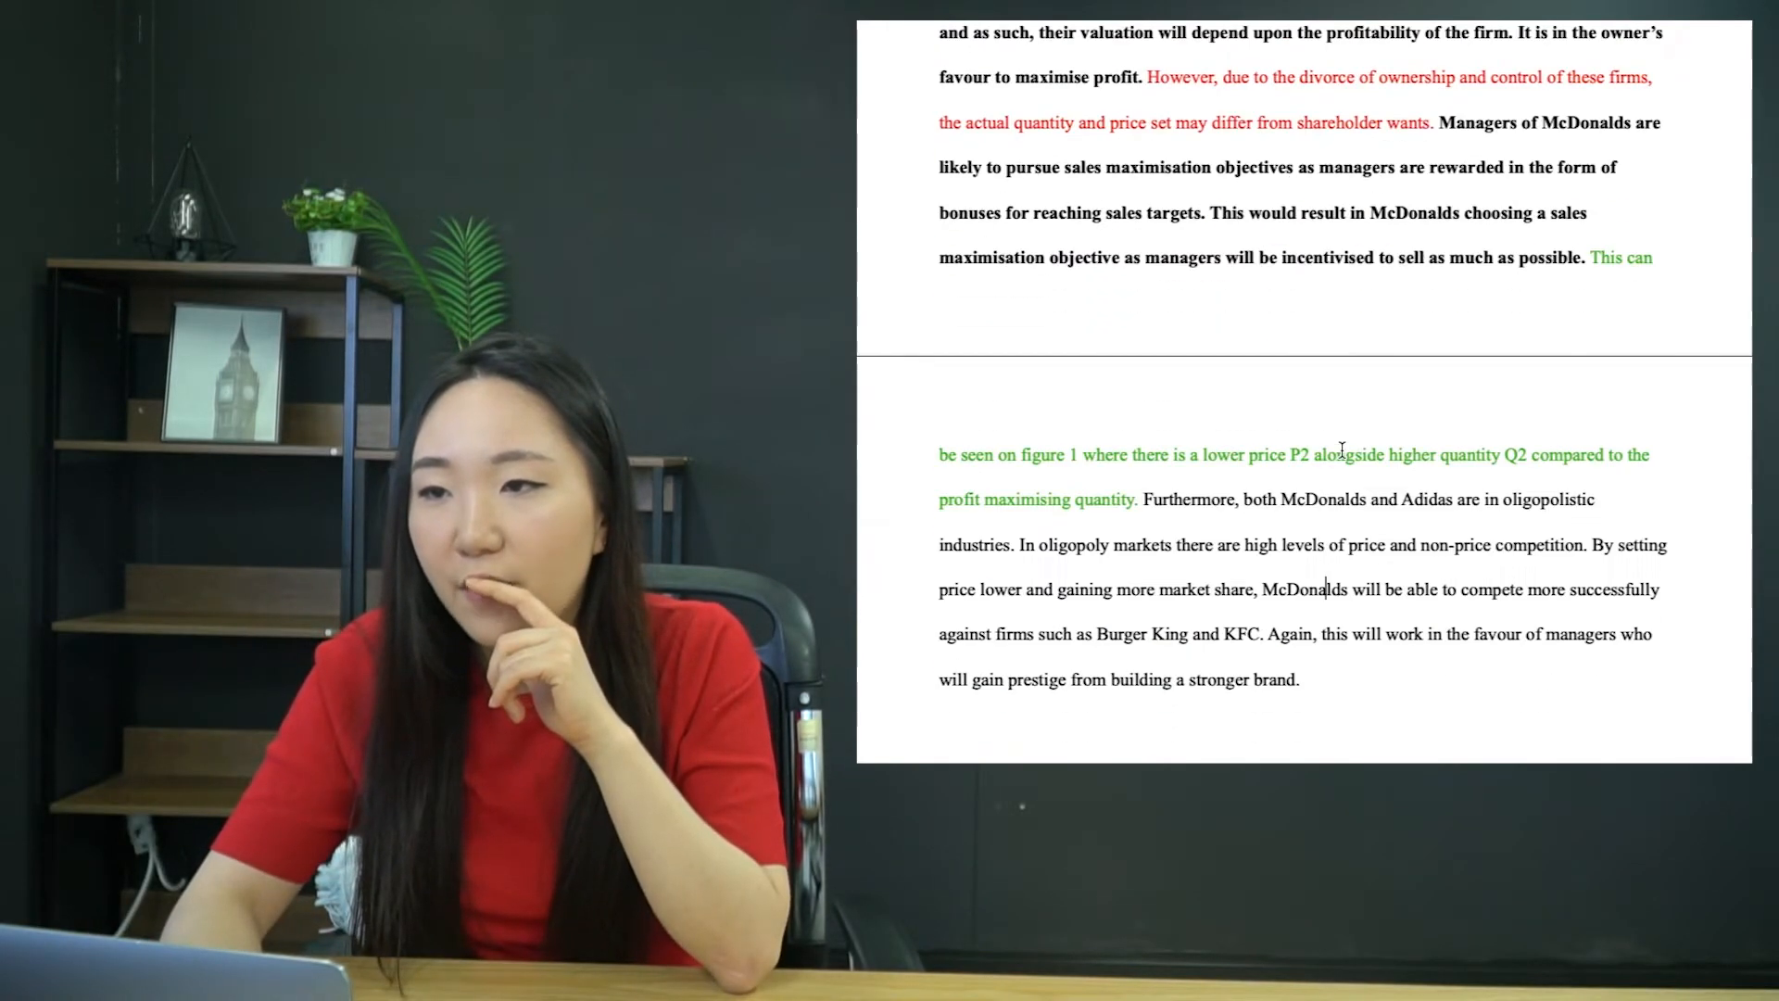
scroll("down", 3)
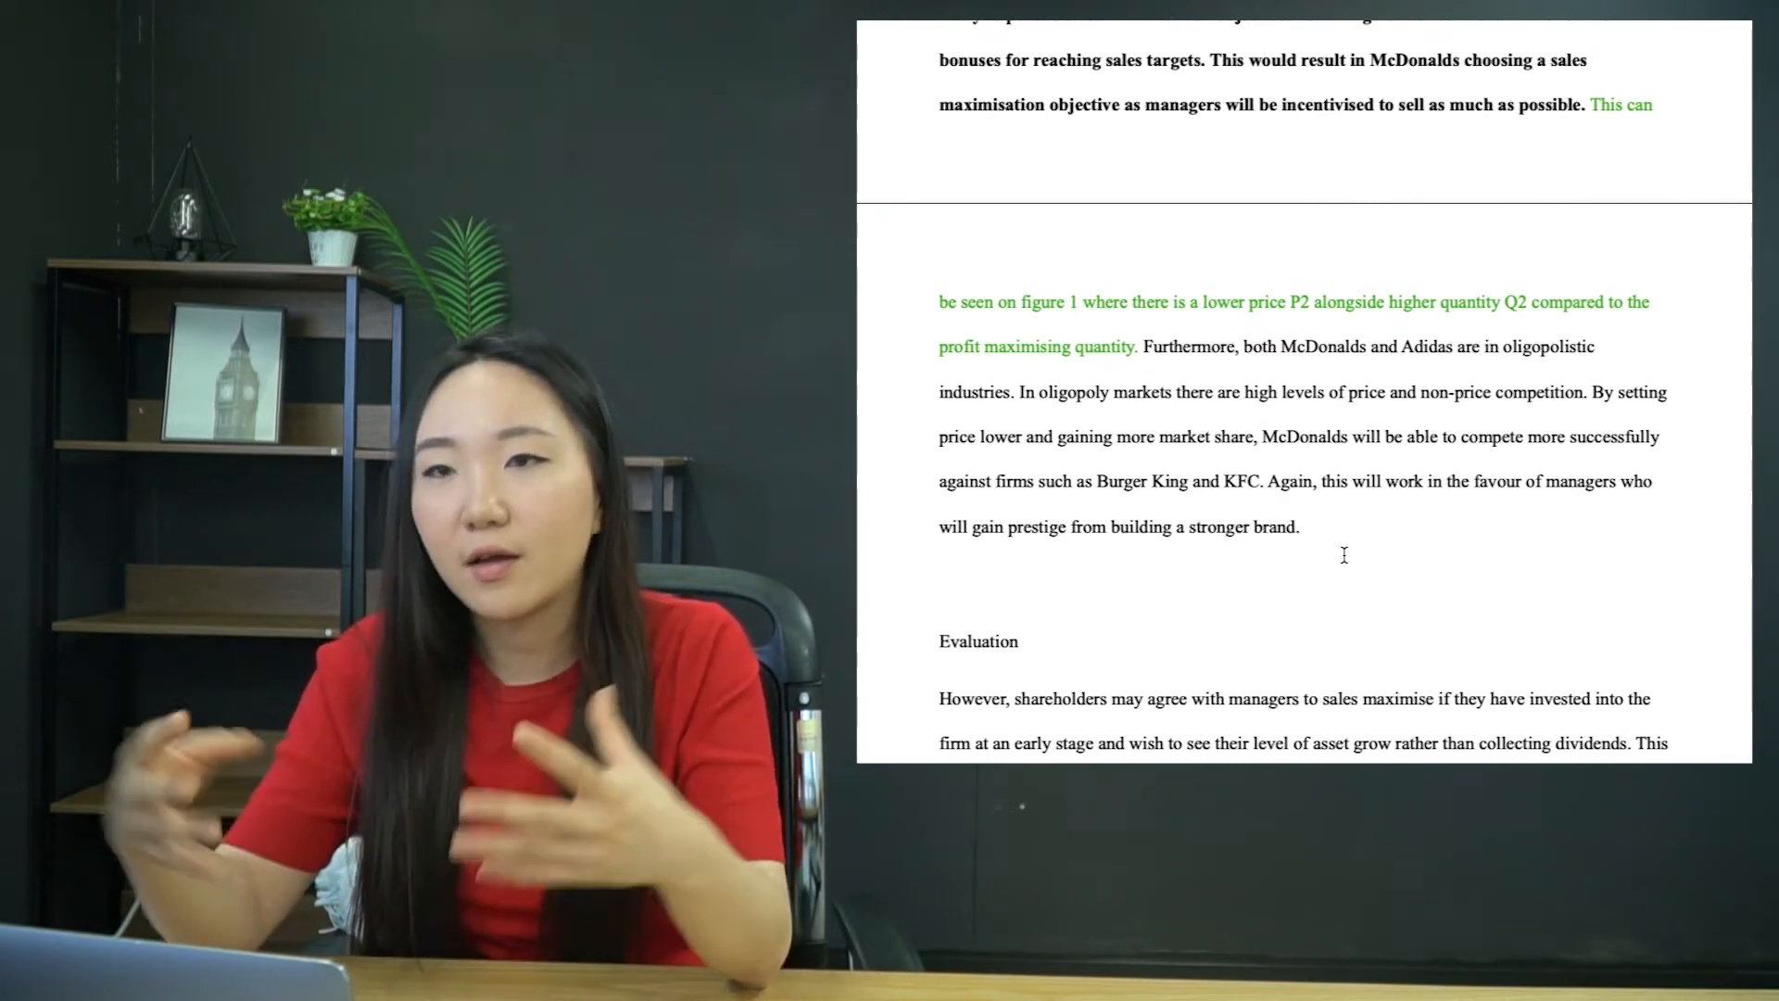
left_click(1306, 524)
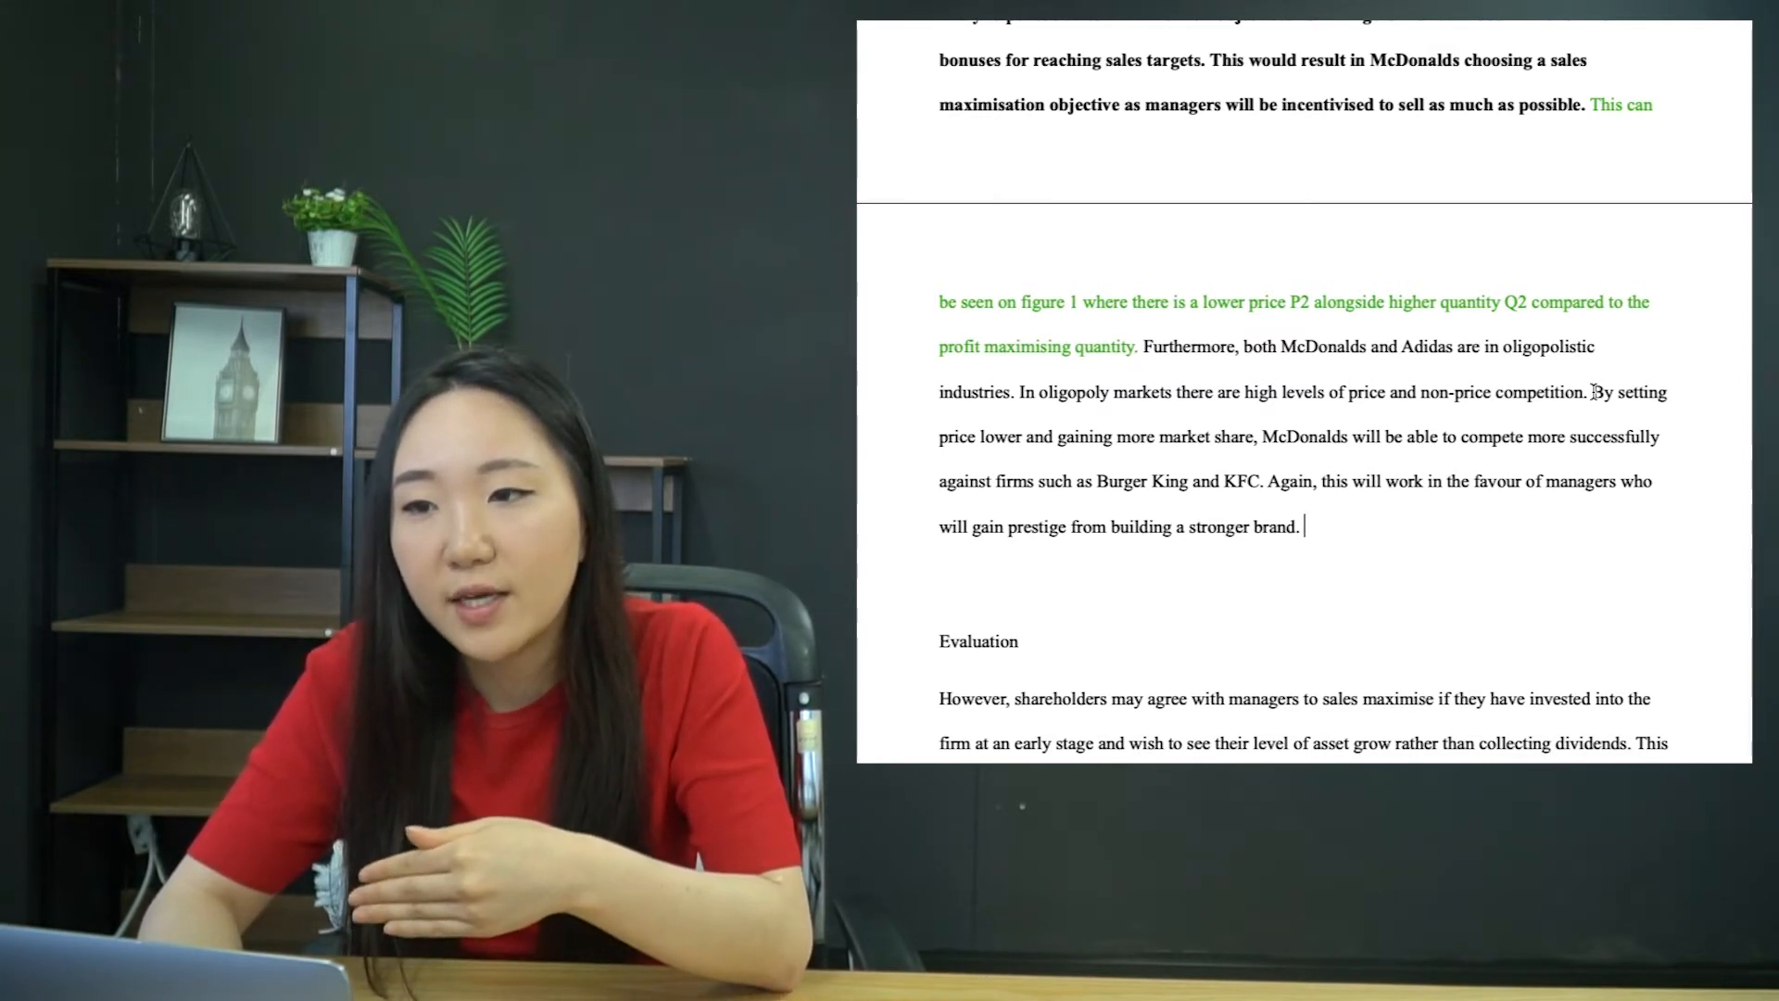
- Colour the 'Furthermore… stronger brand.' oligopoly sentences teal
left_click_drag(1562, 393, 1302, 526)
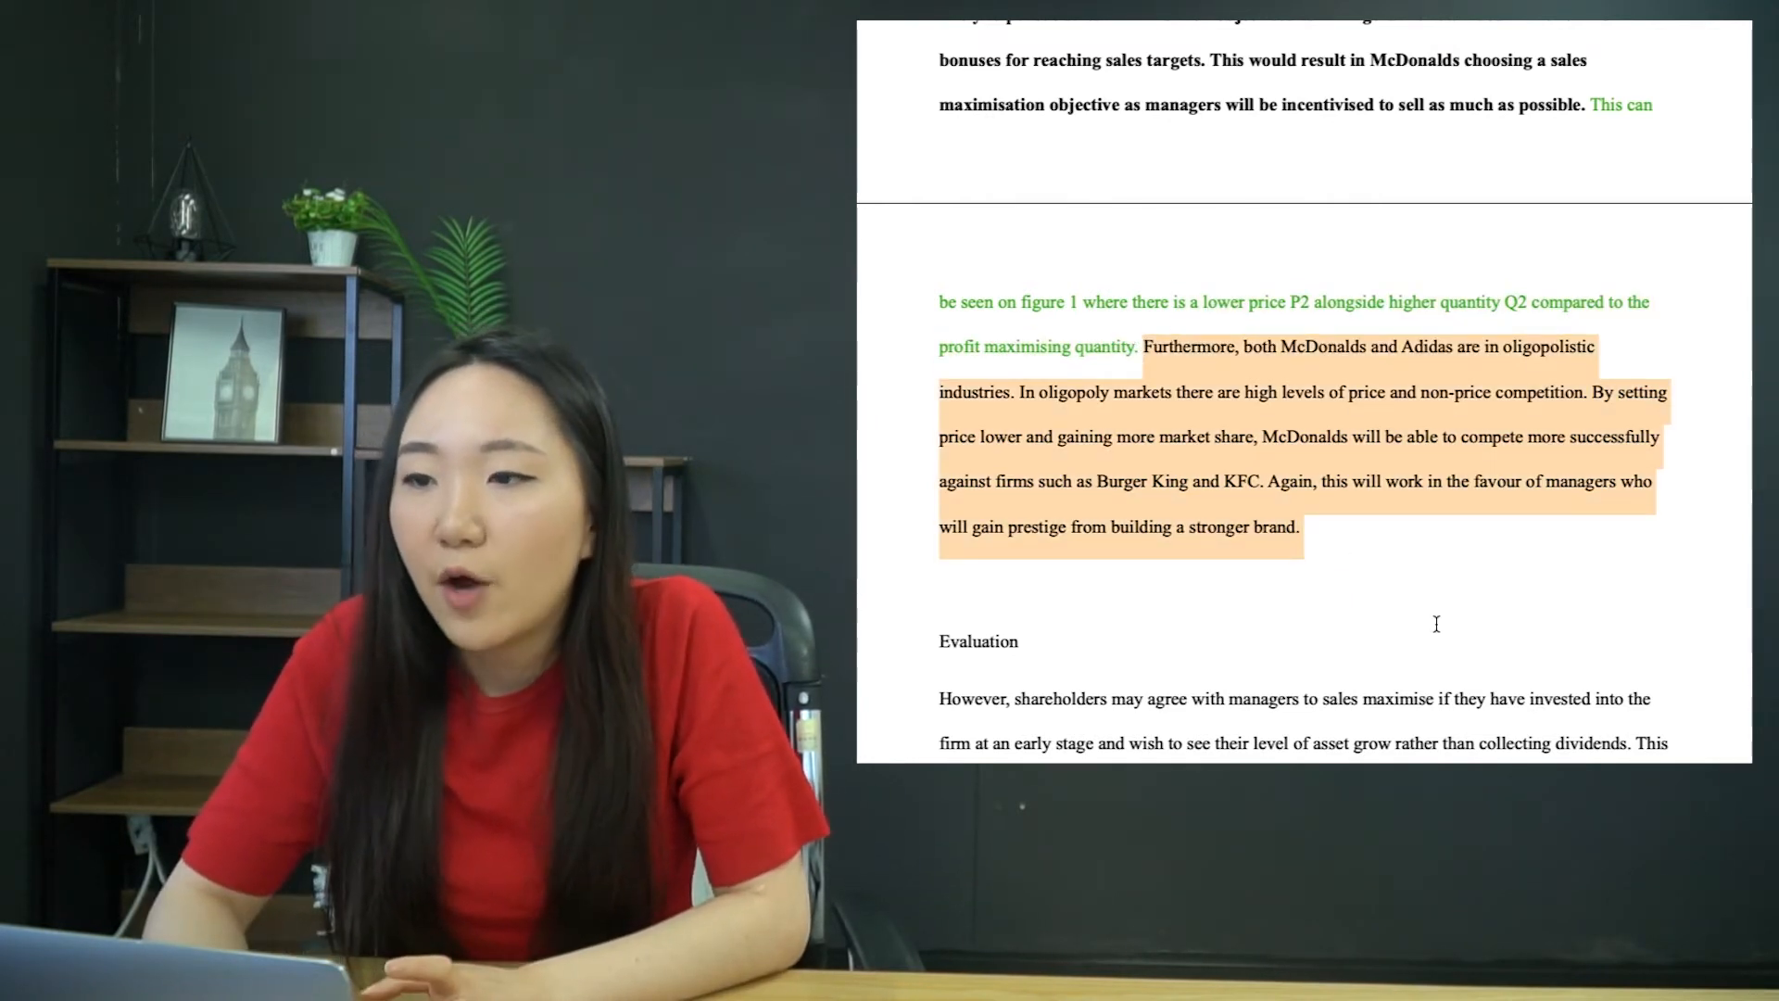
scroll("down", 3)
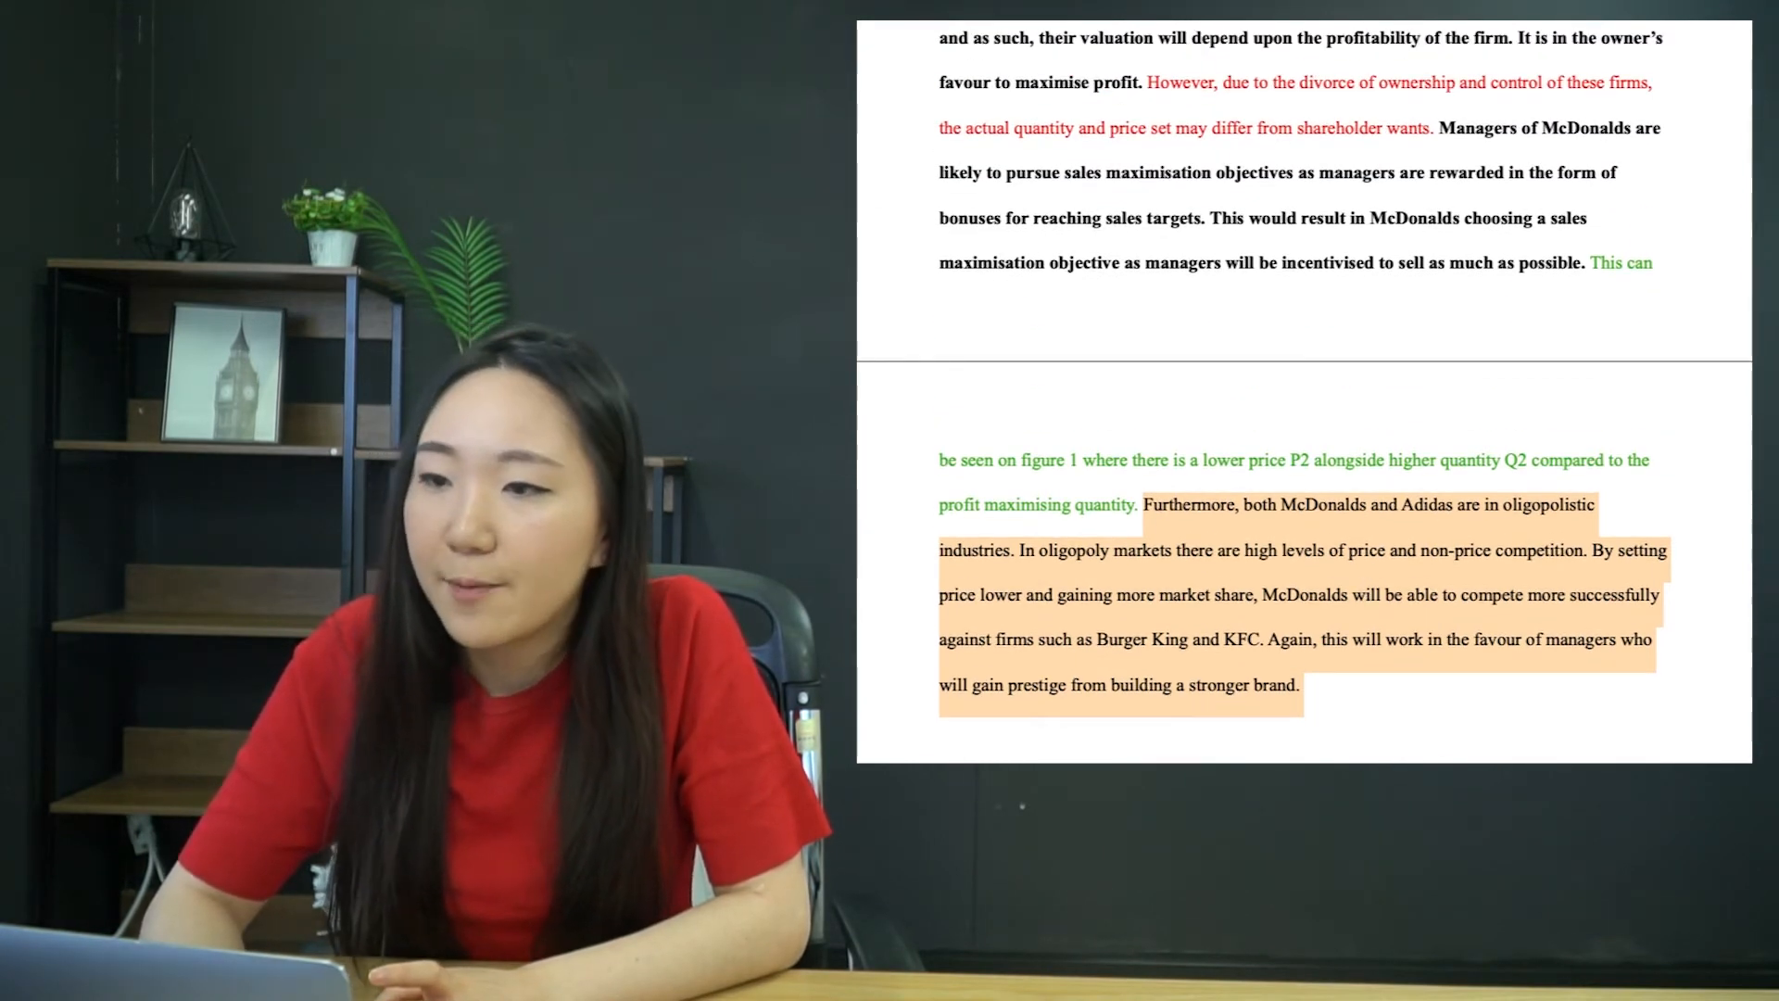
left_click(1431, 474)
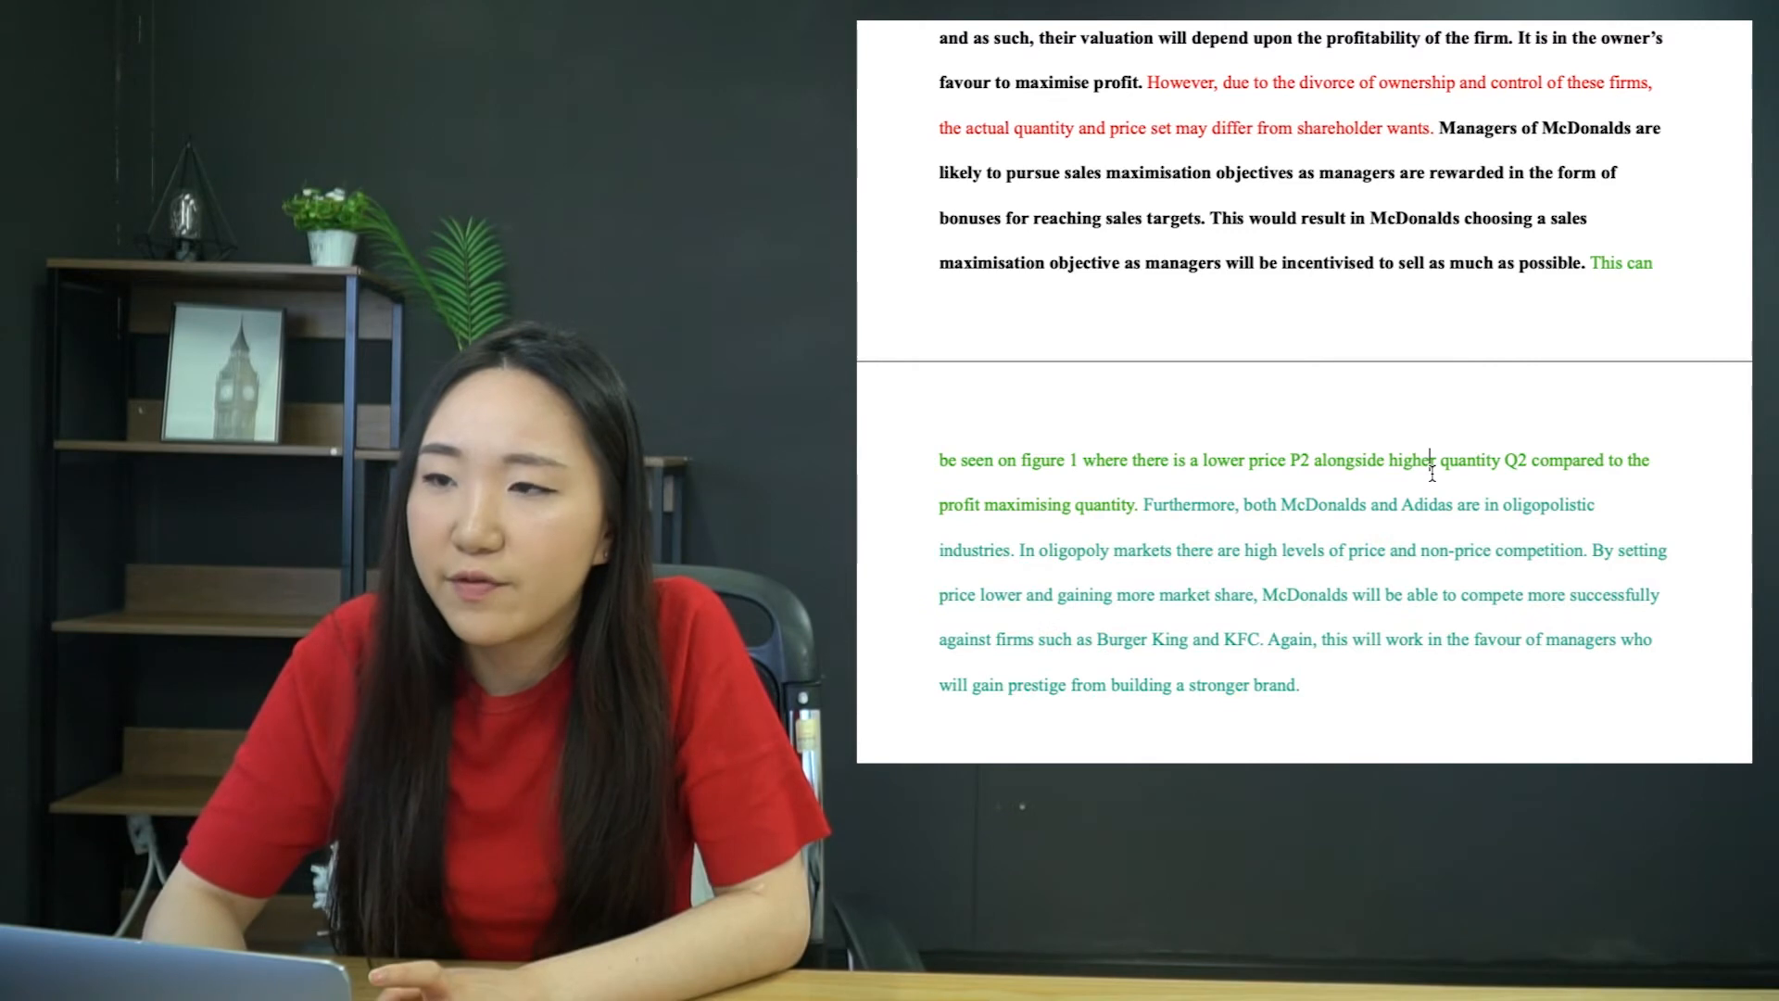
- Bold the teal oligopoly and brand-prestige sentences ending Paragraph 1
scroll("down", 3)
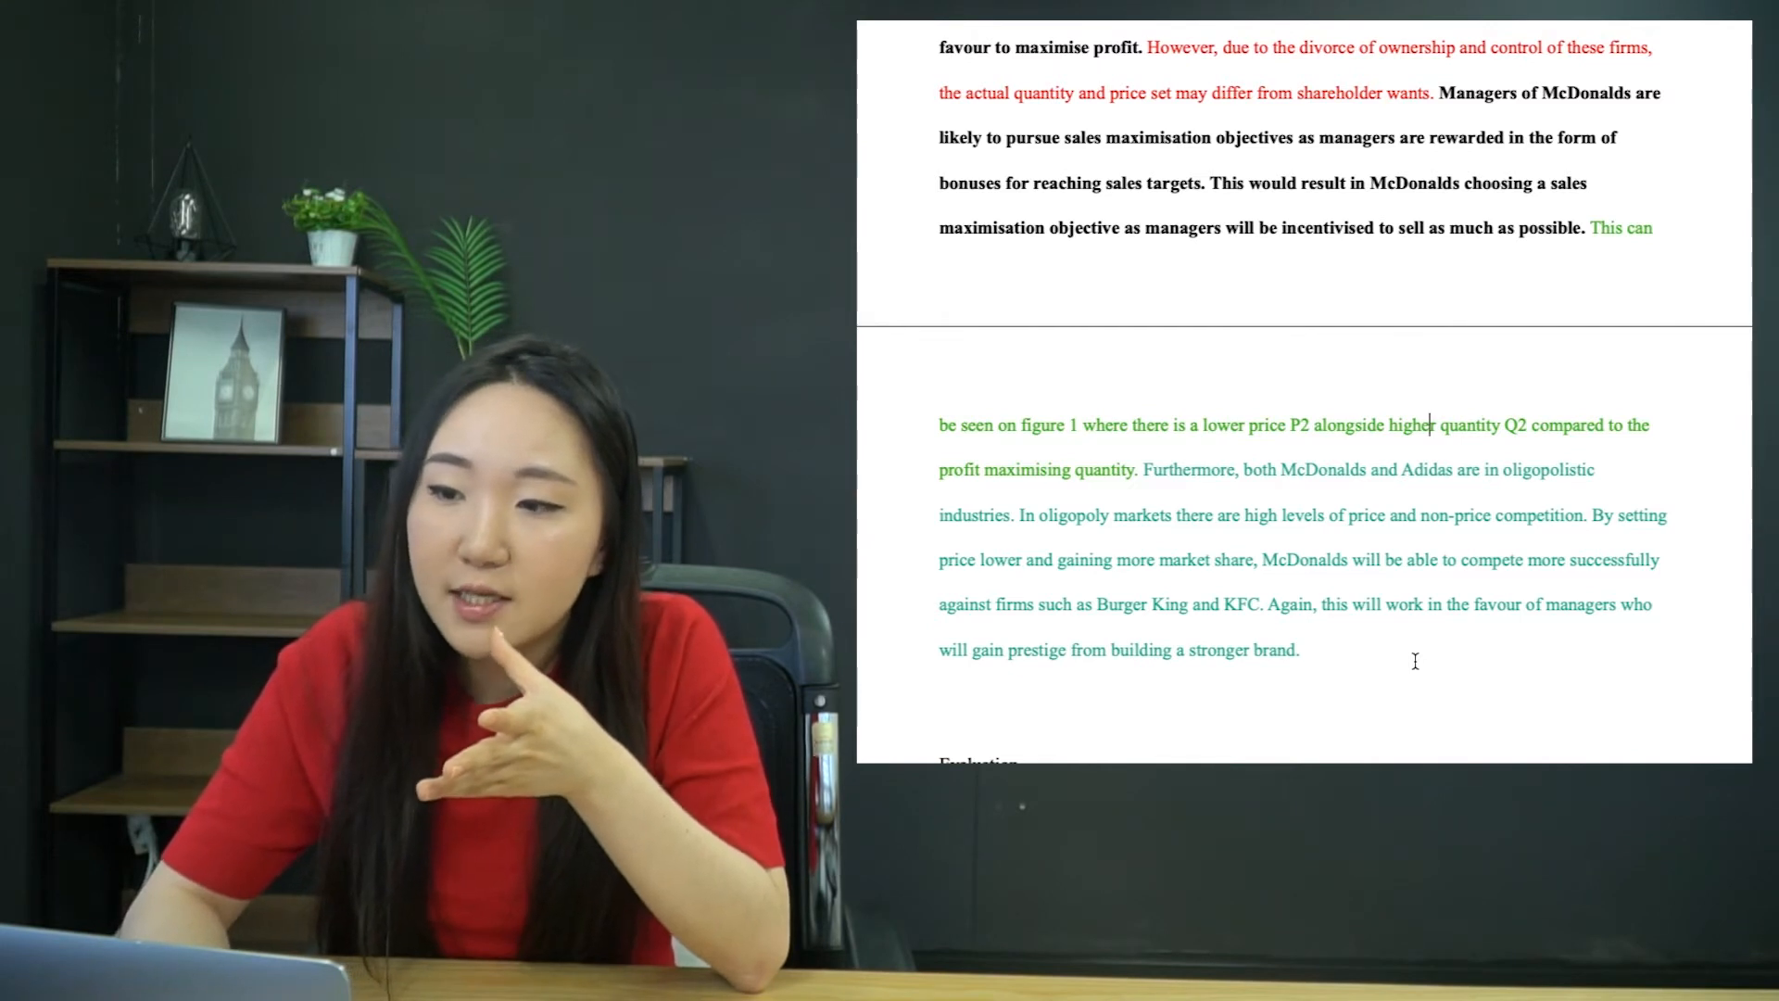
left_click_drag(1144, 469, 1303, 651)
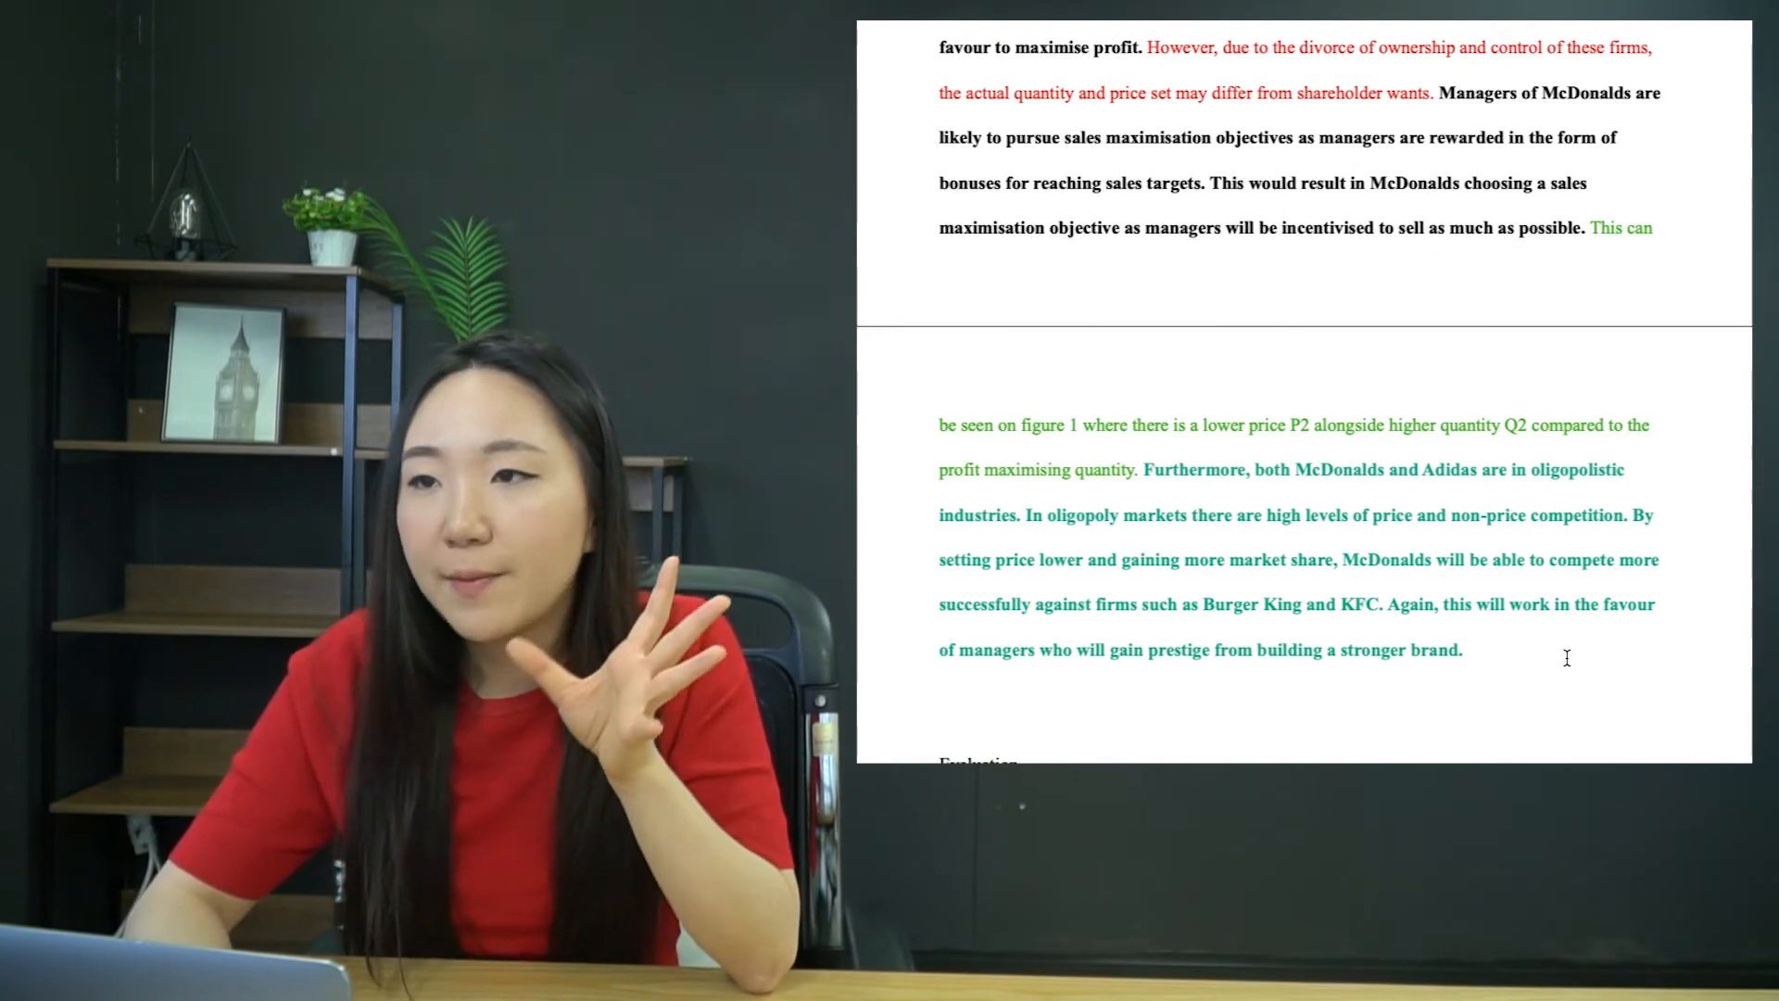
scroll("up", 3)
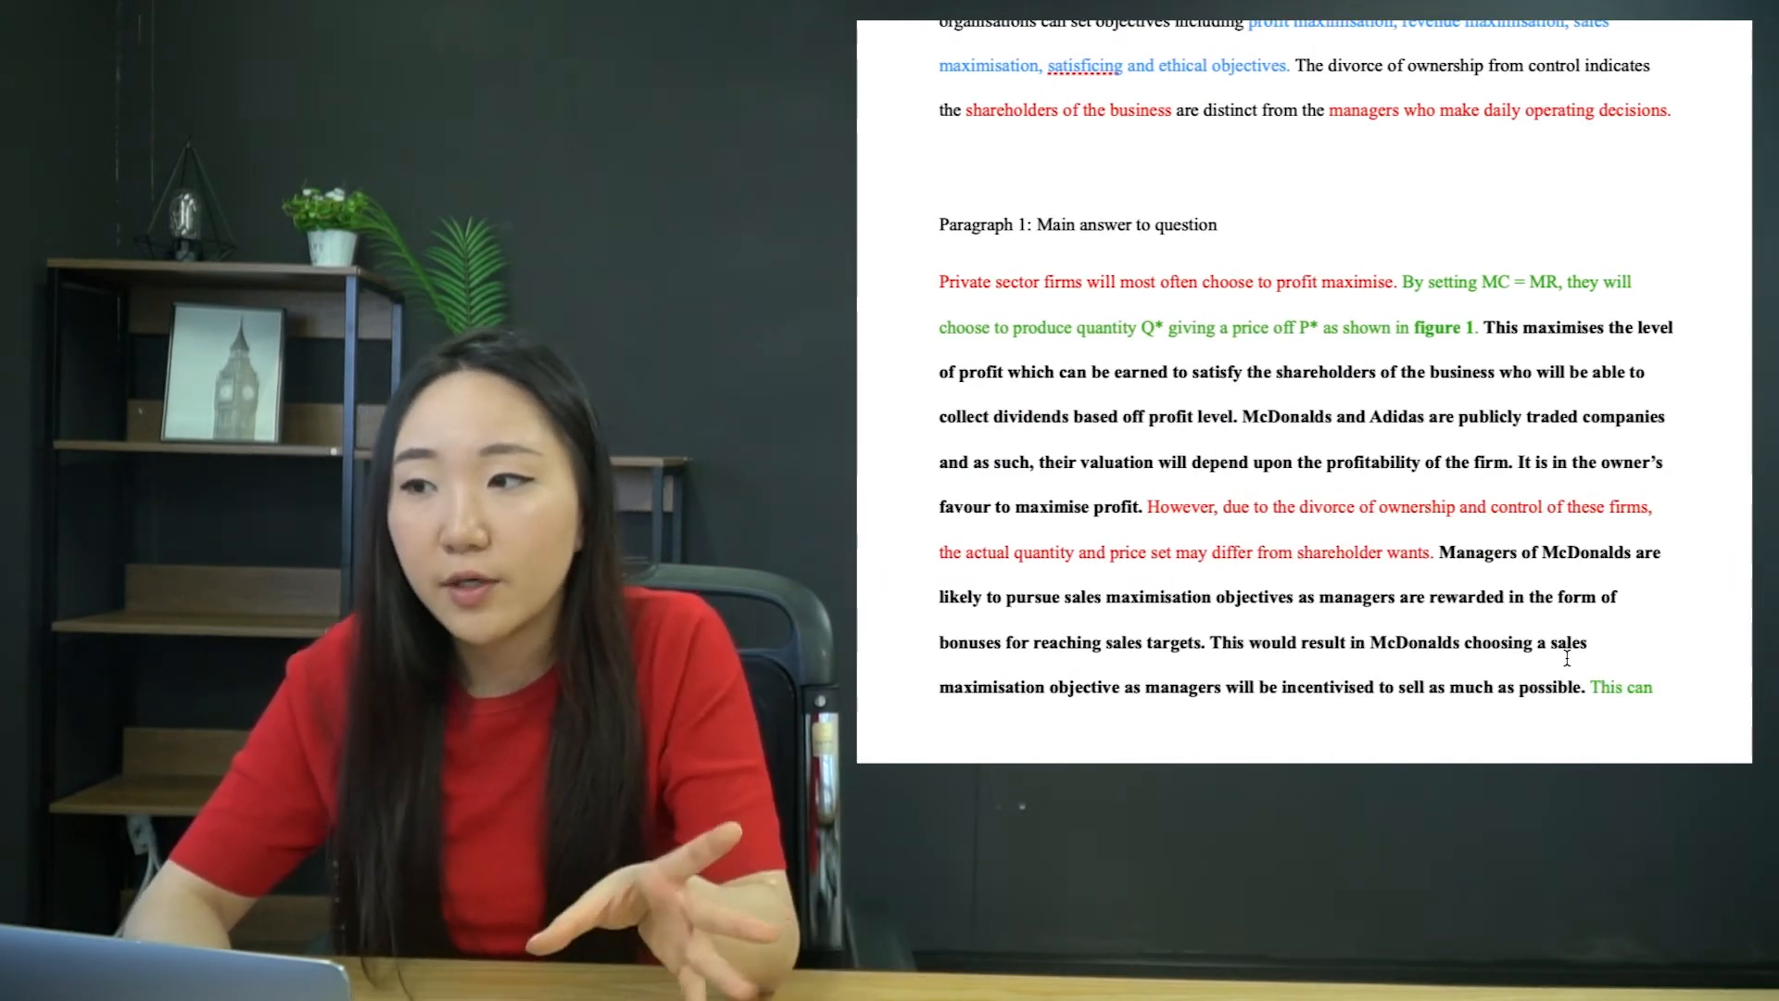
scroll("down", 3)
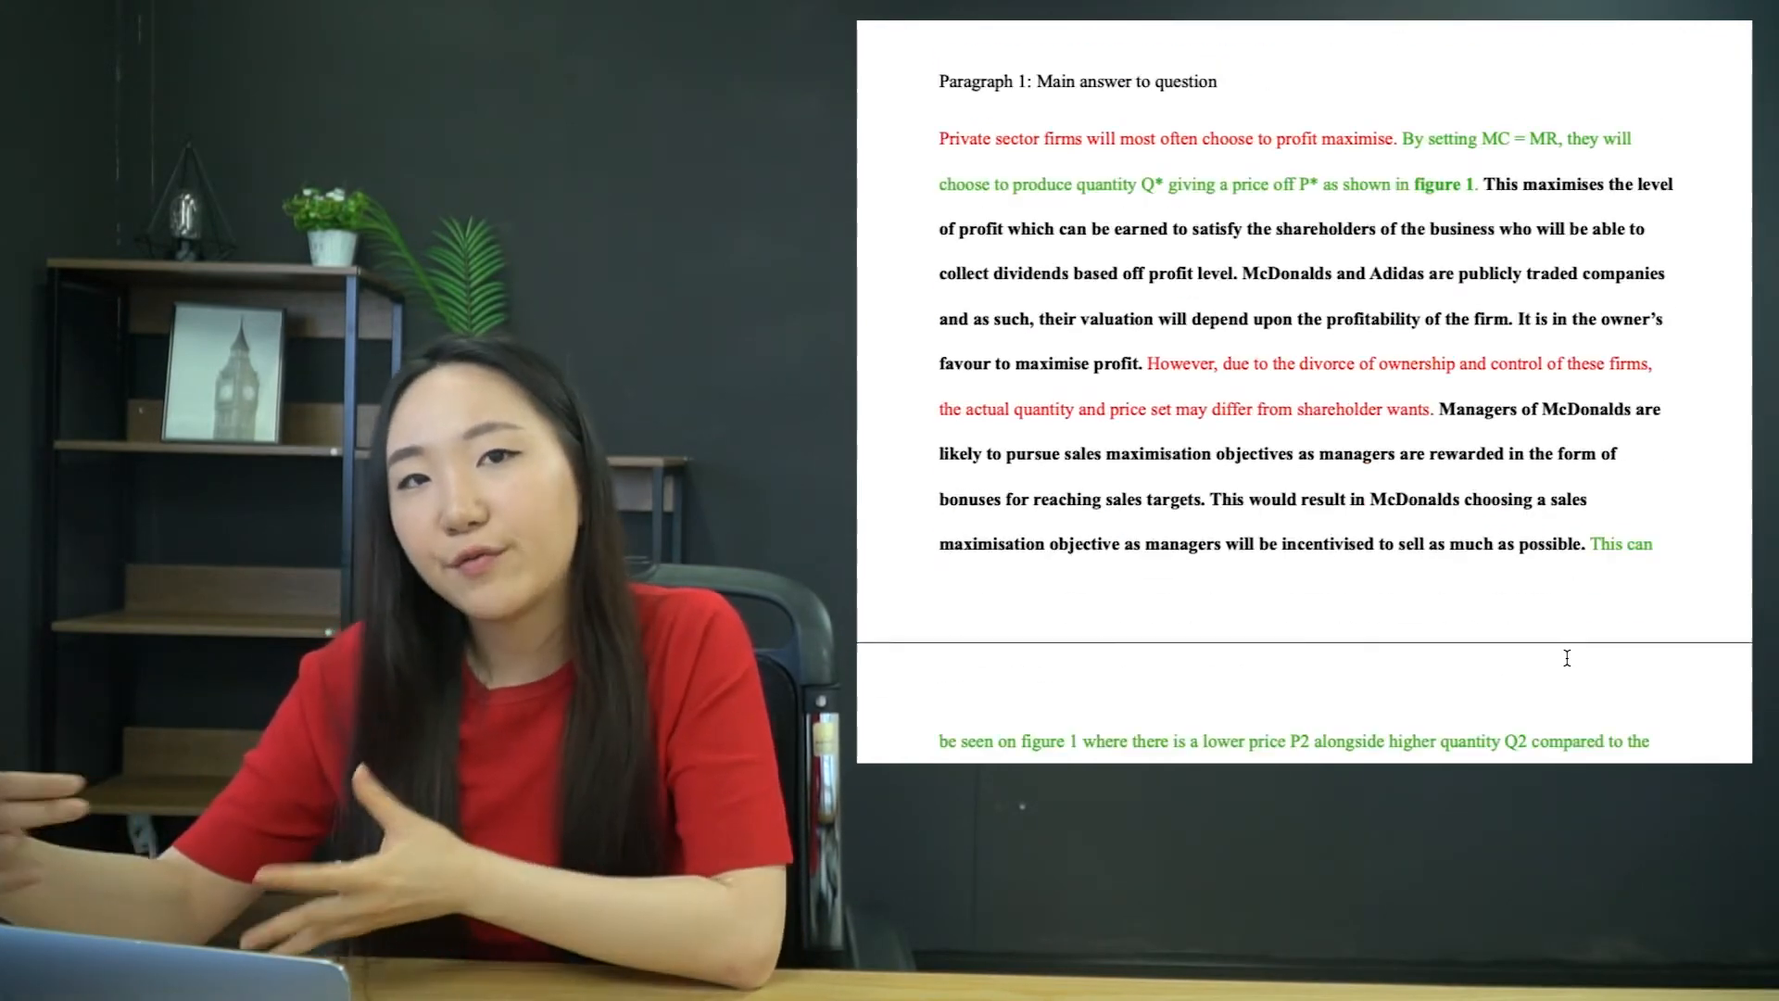
scroll("down", 3)
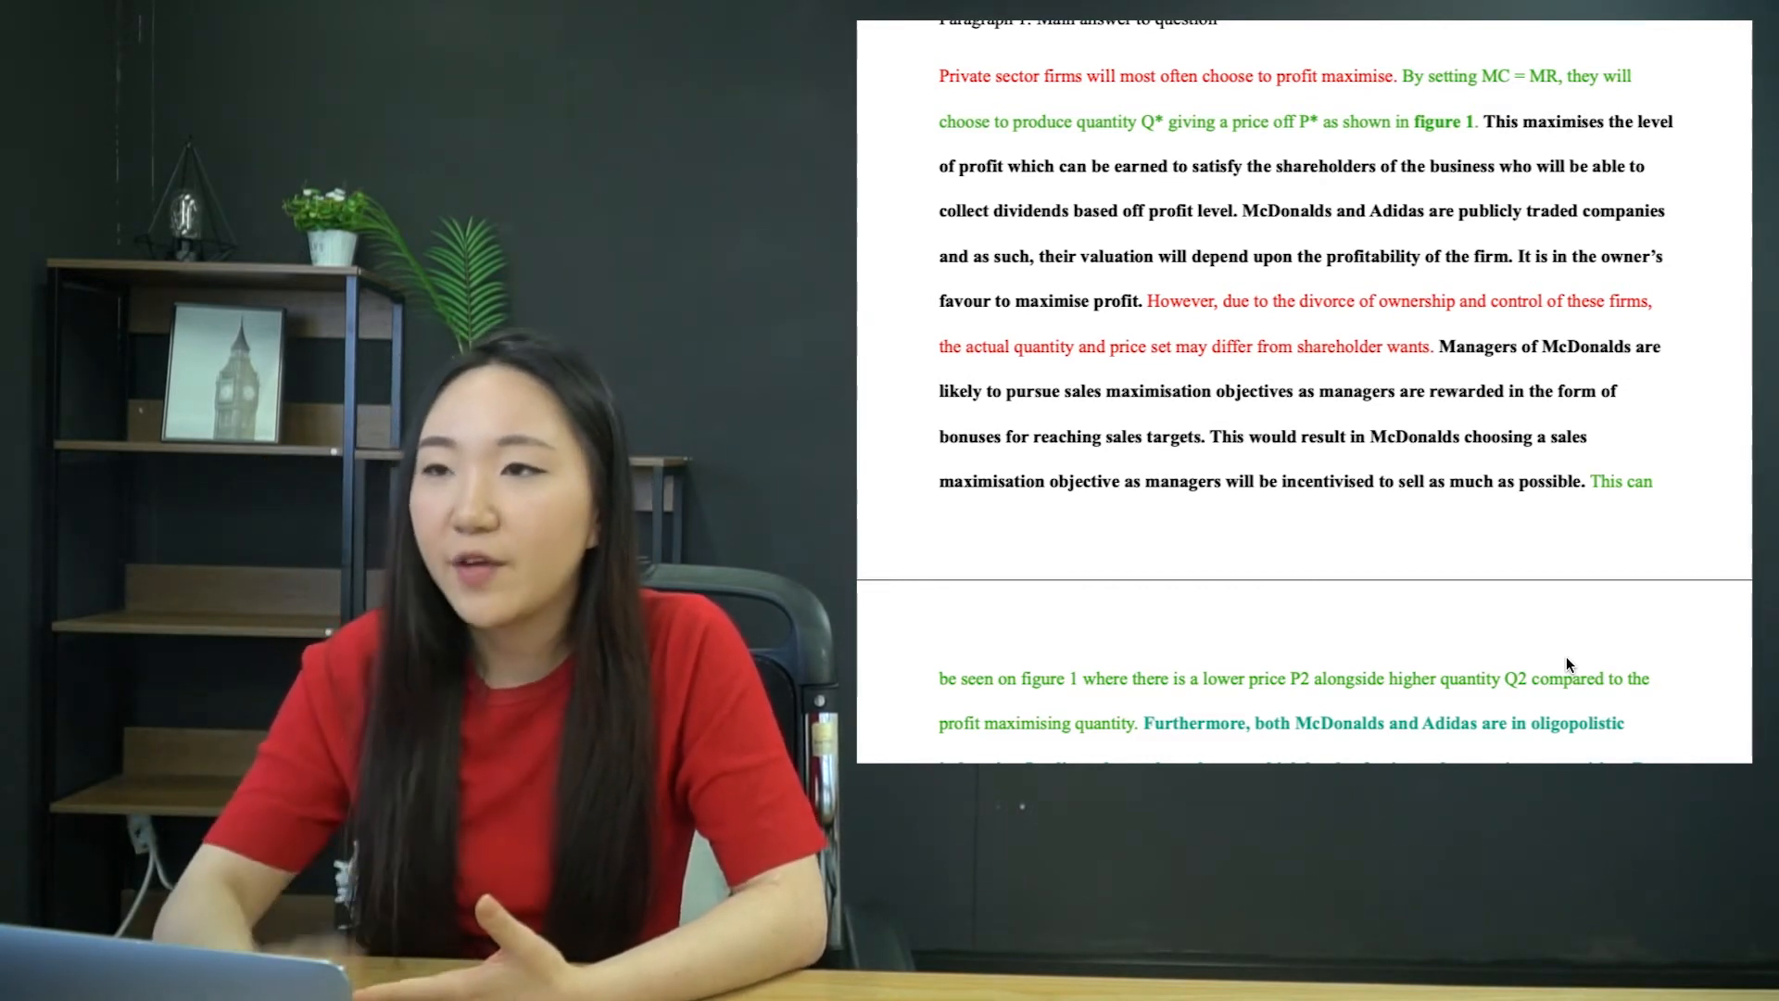
scroll("down", 3)
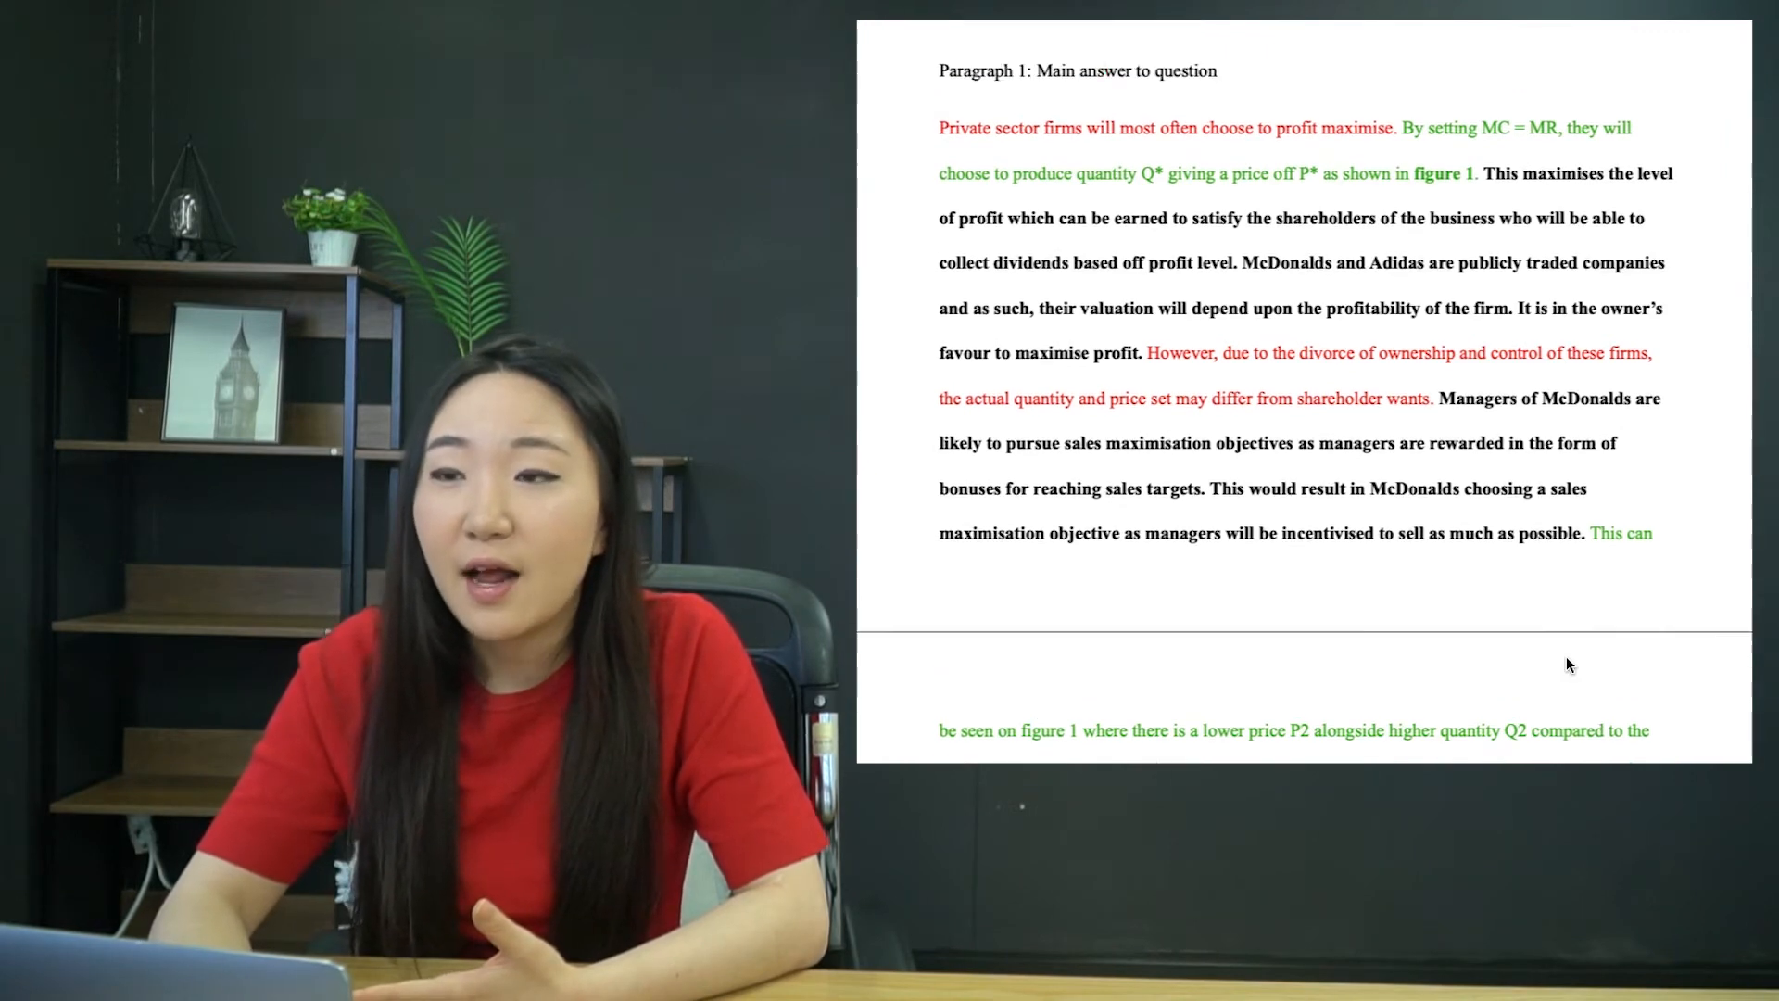
scroll("down", 3)
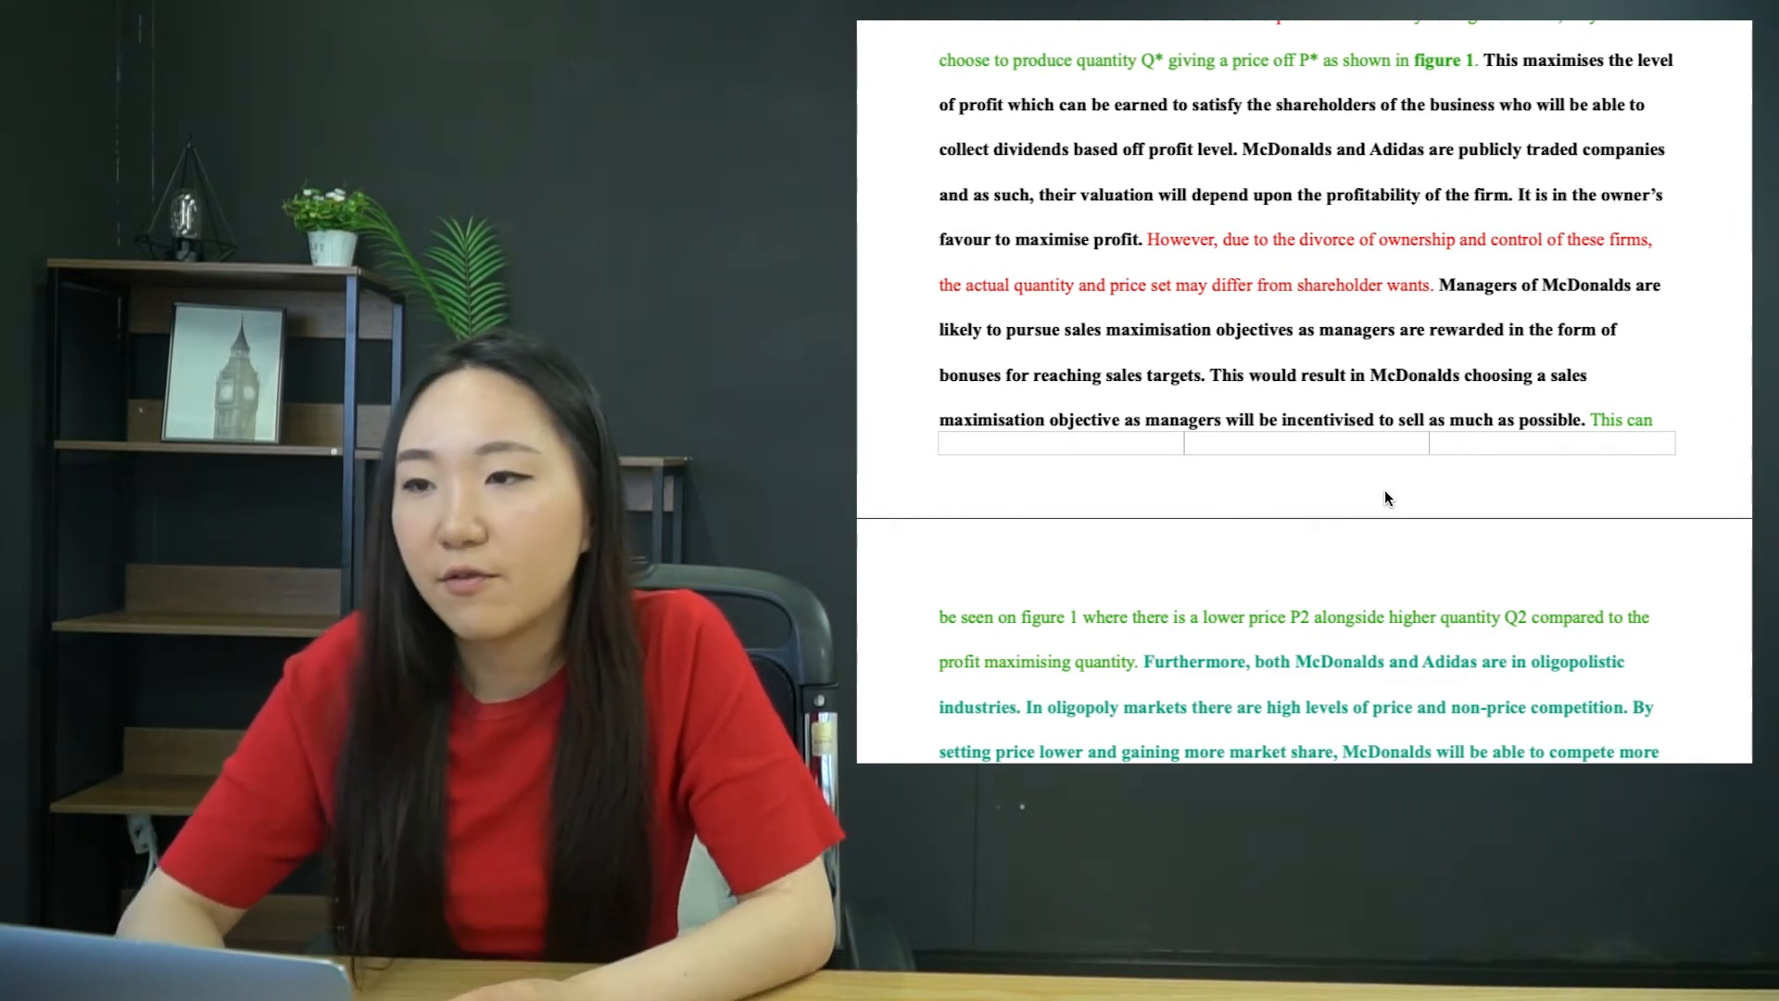
scroll("down", 3)
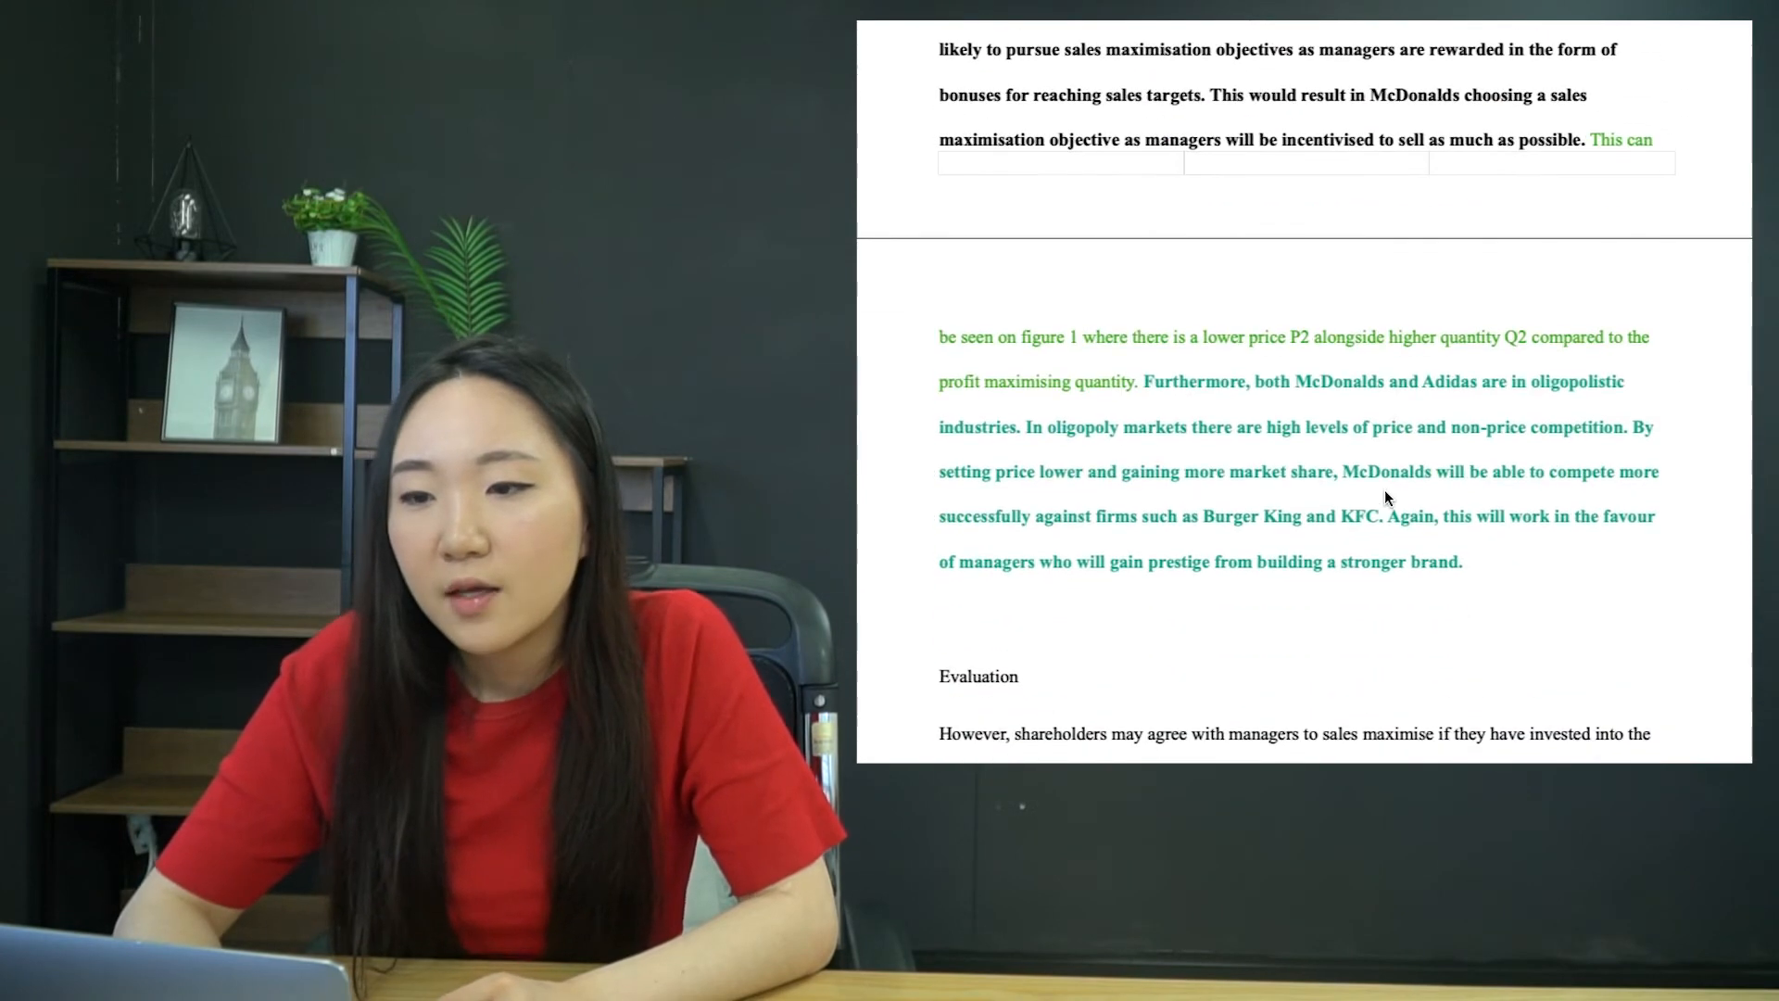
scroll("down", 3)
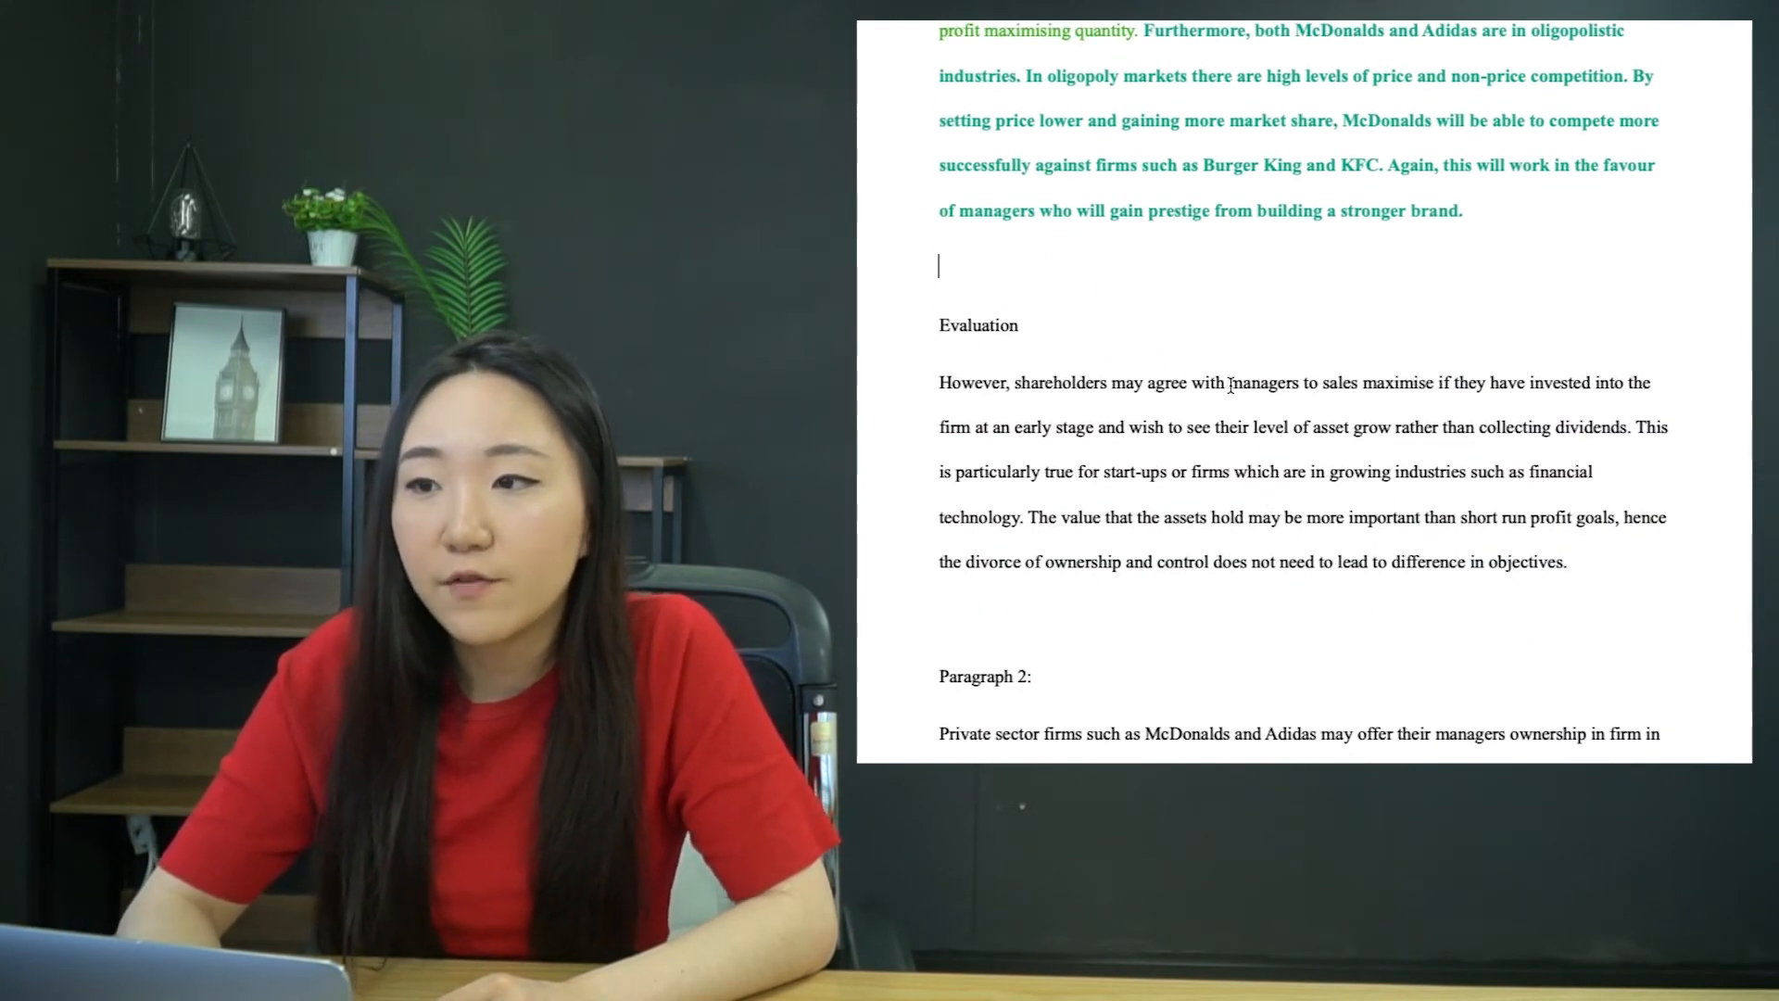
scroll("down", 3)
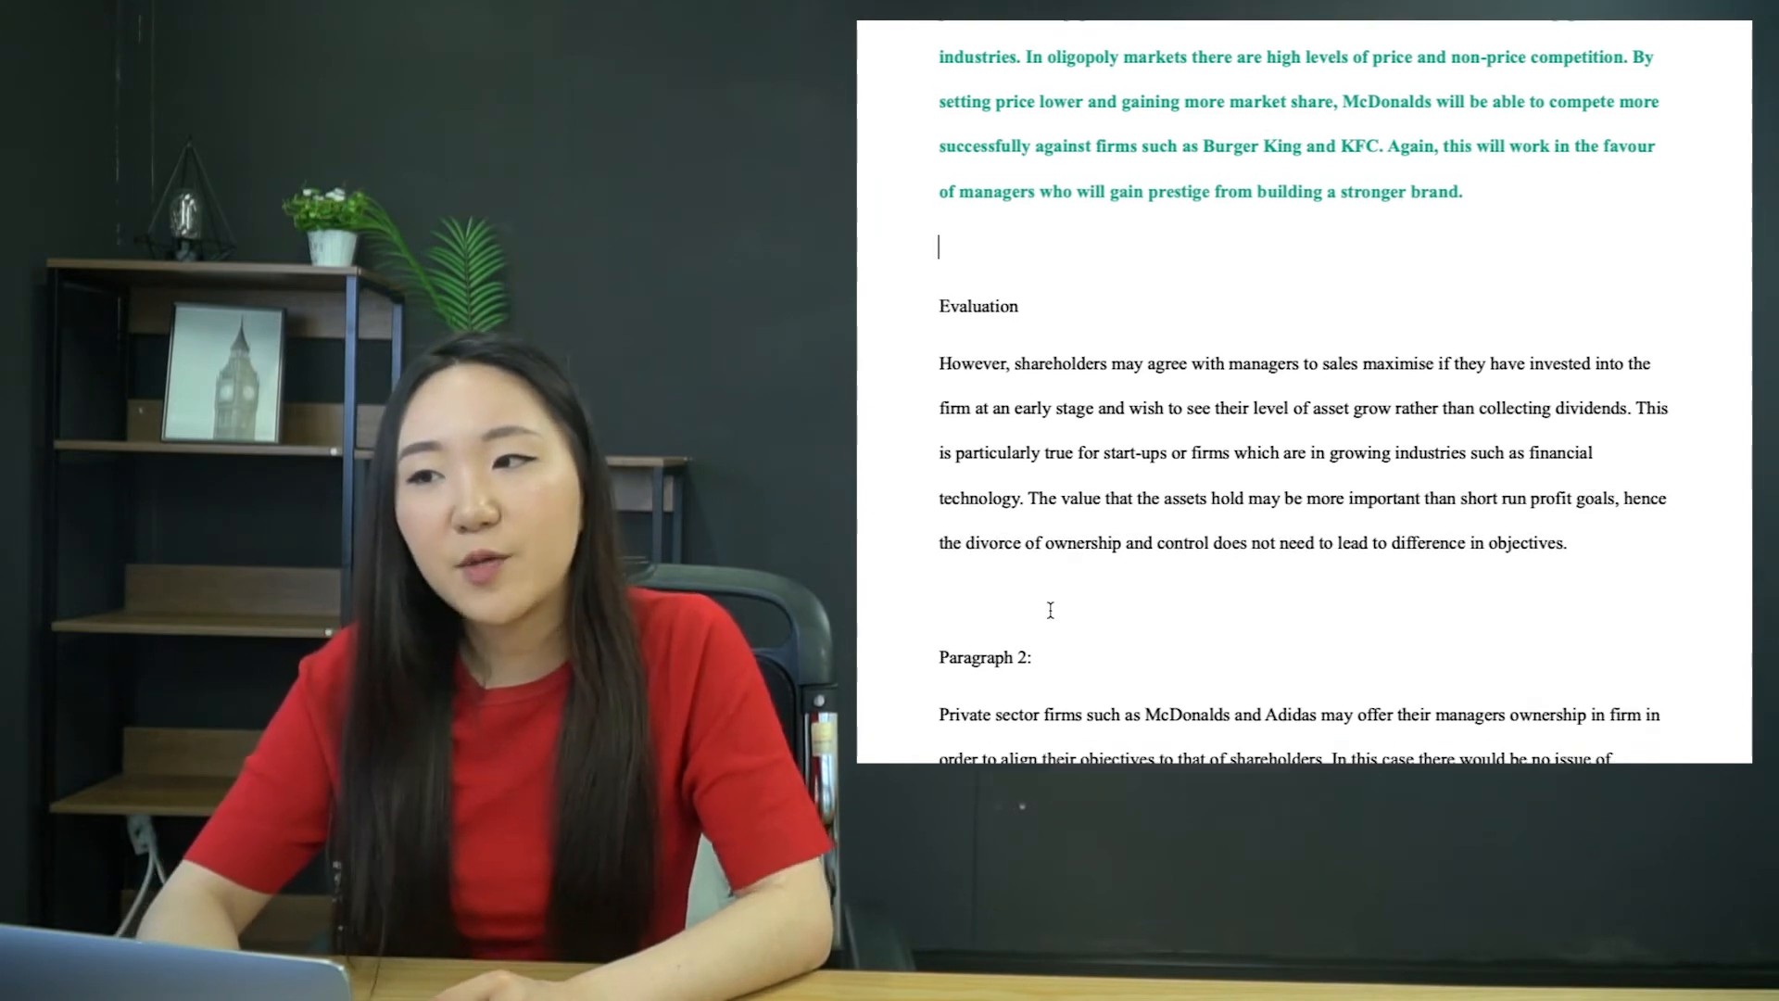
scroll("down", 3)
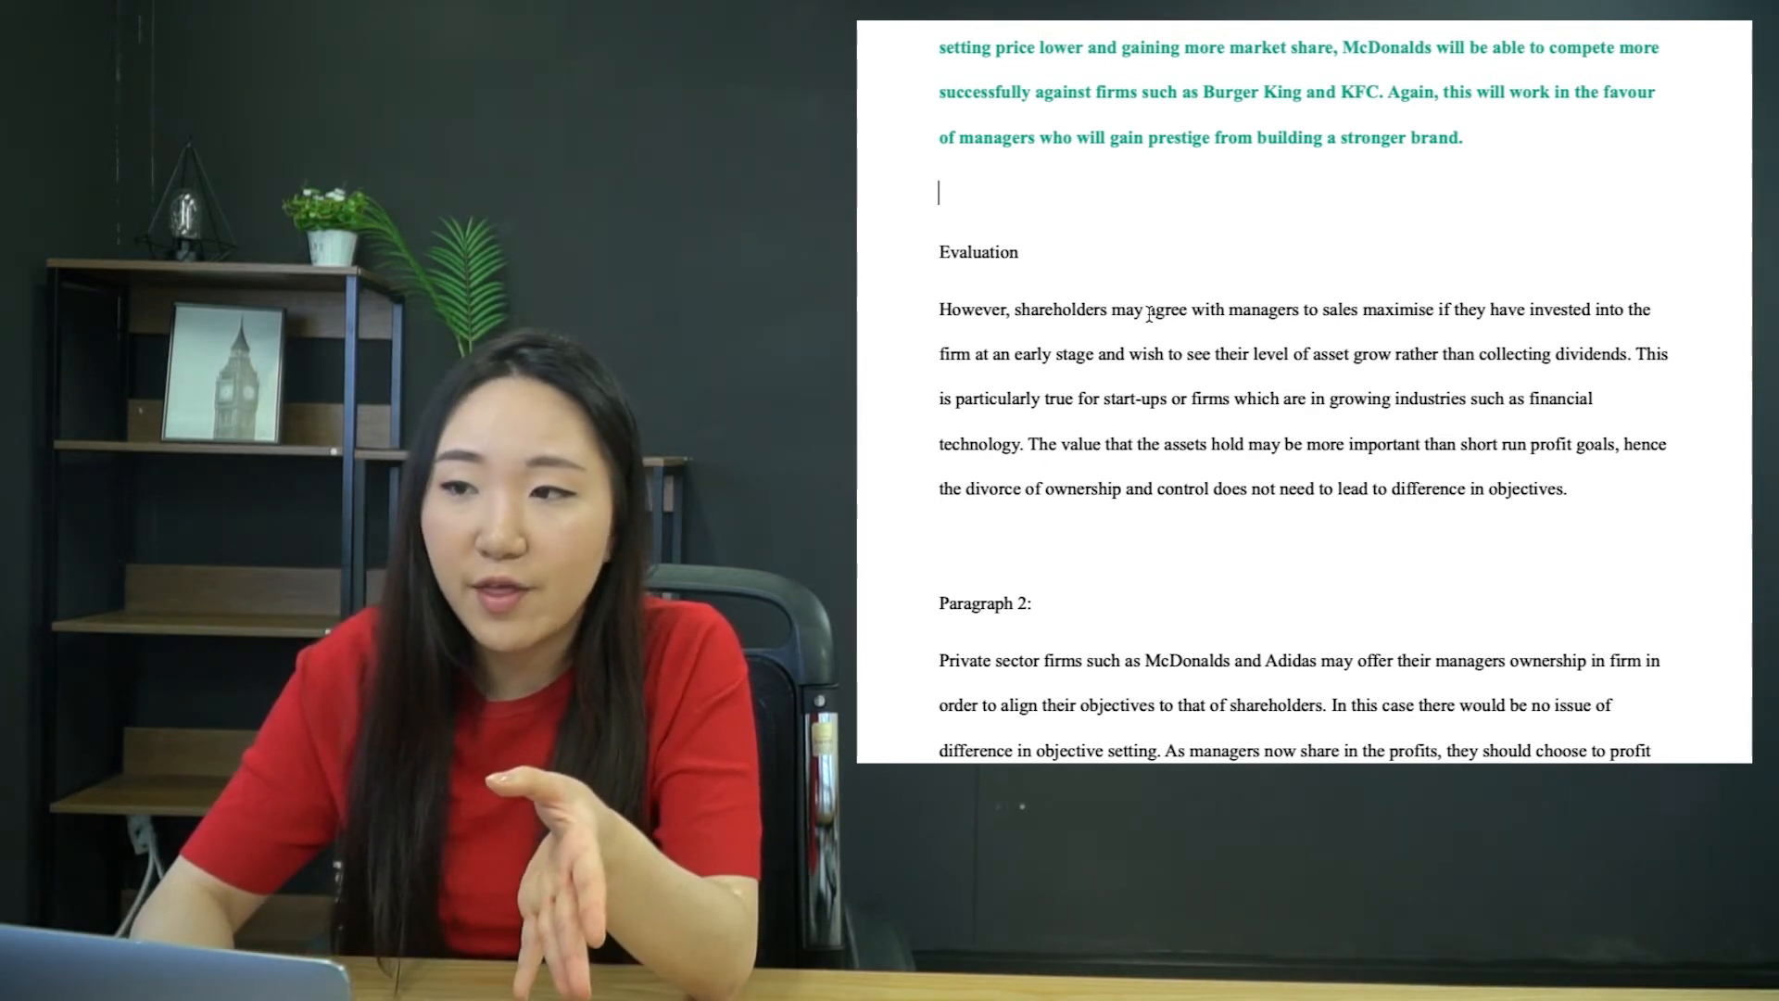
- Colour the Evaluation's asset-value versus short-run profit sentence red
left_click_drag(1010, 309, 1351, 352)
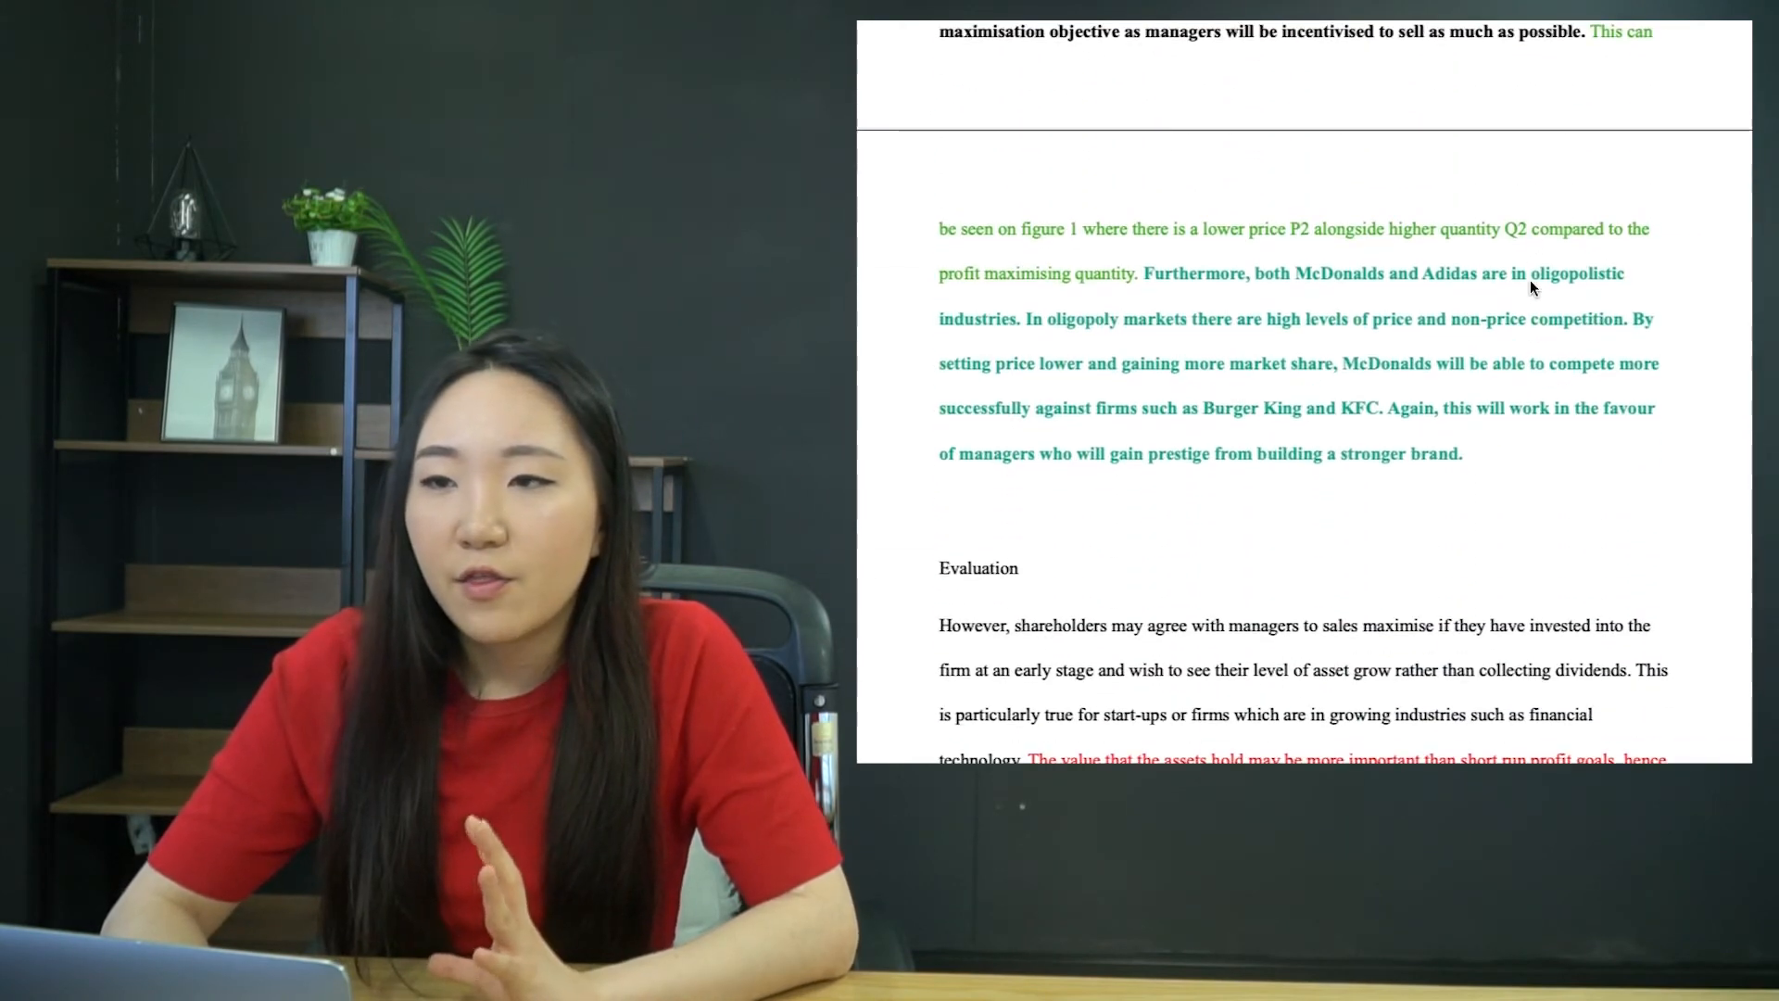
scroll("down", 3)
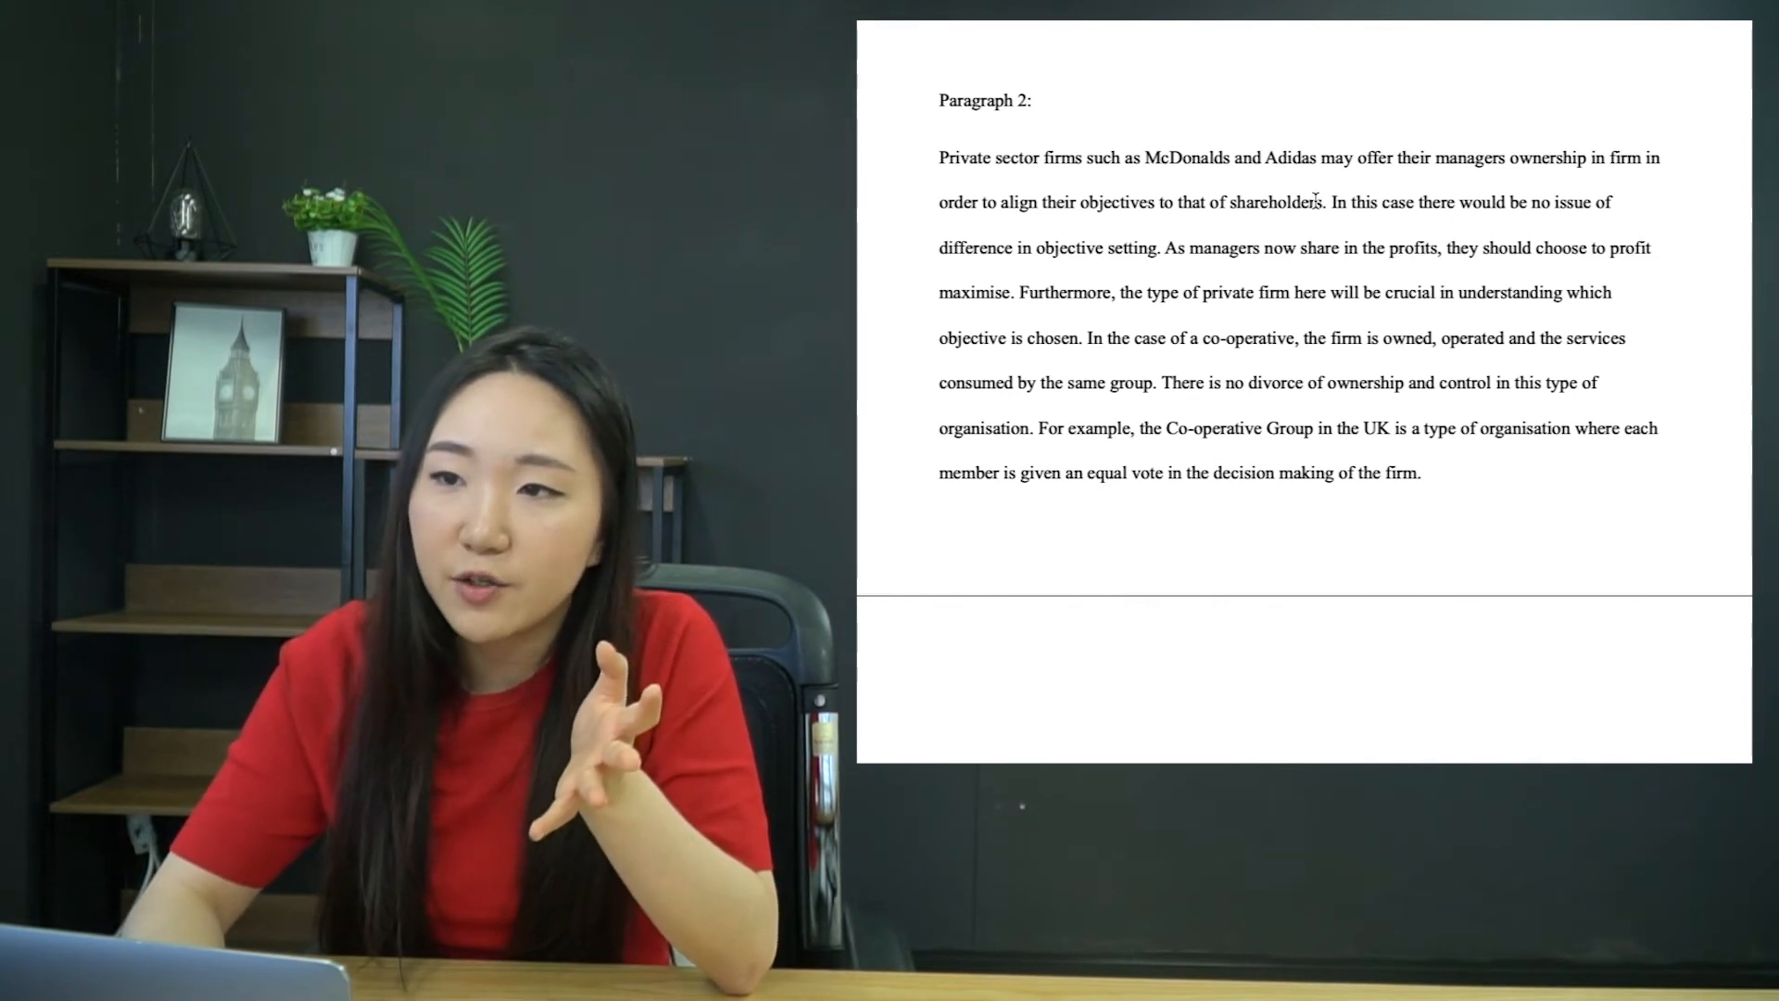
- Bold 'In this case there would be no issue of difference in objective setting.' in Paragraph 2
left_click_drag(1336, 202, 1154, 247)
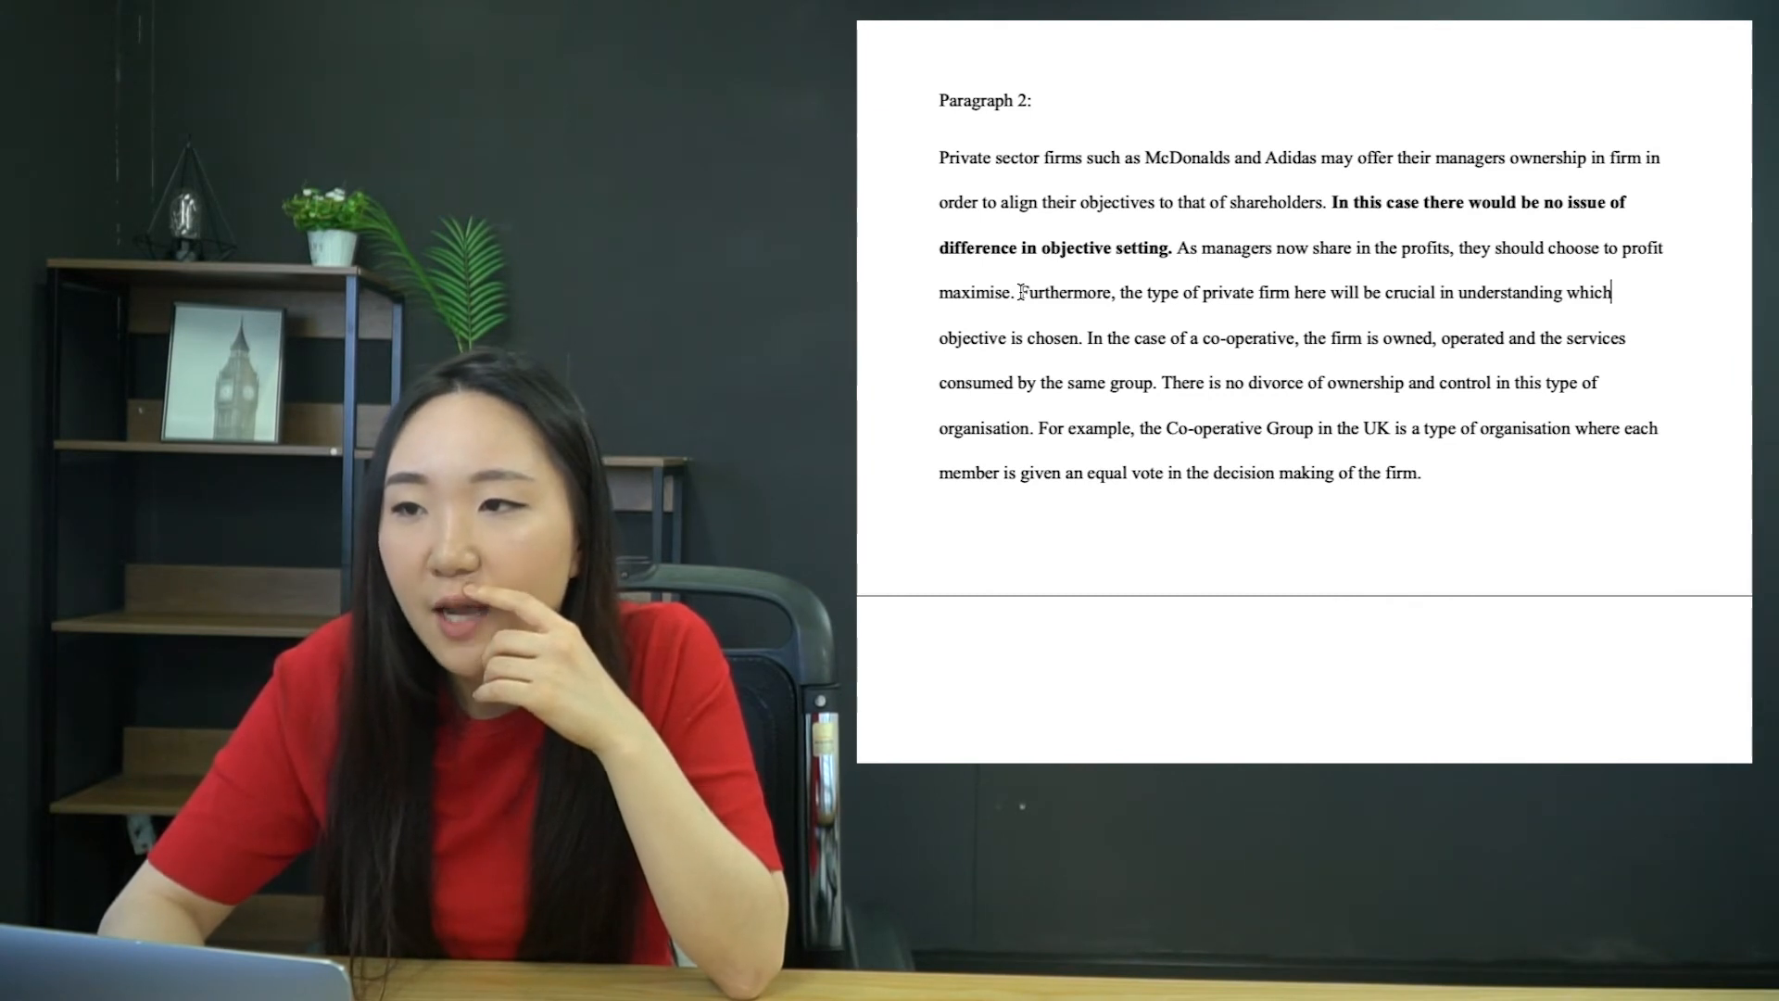
double_click(1065, 292)
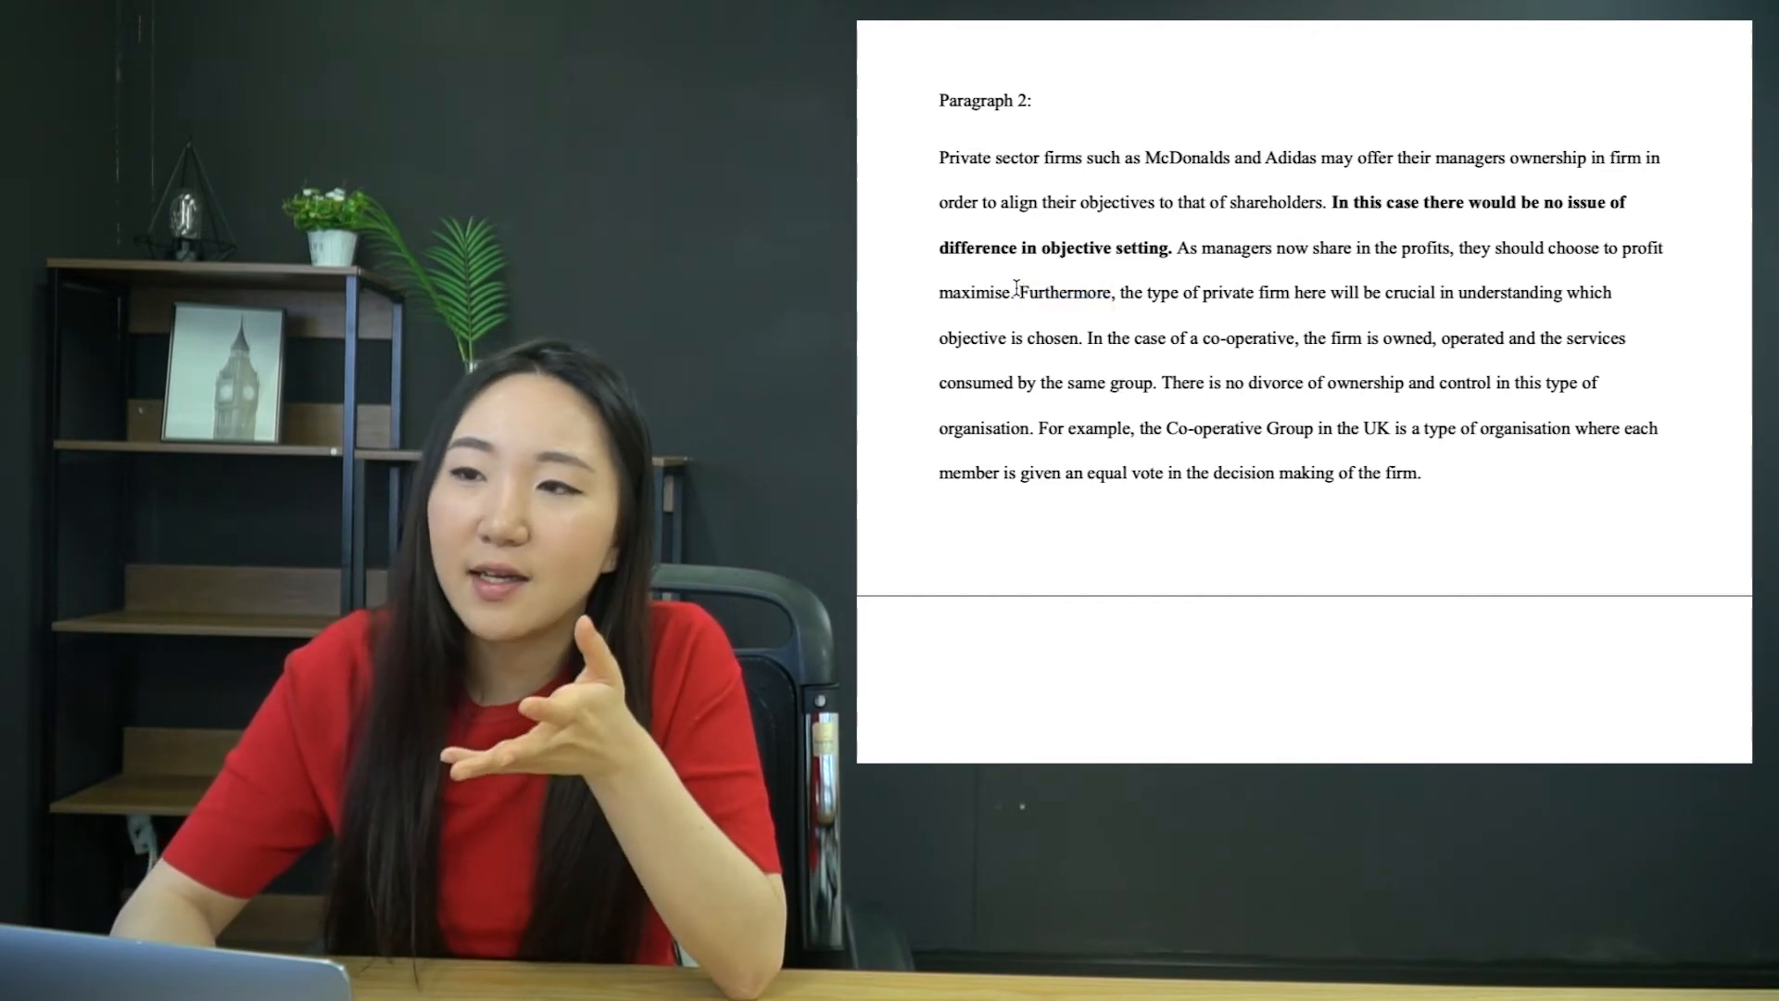
left_click_drag(939, 158, 1015, 293)
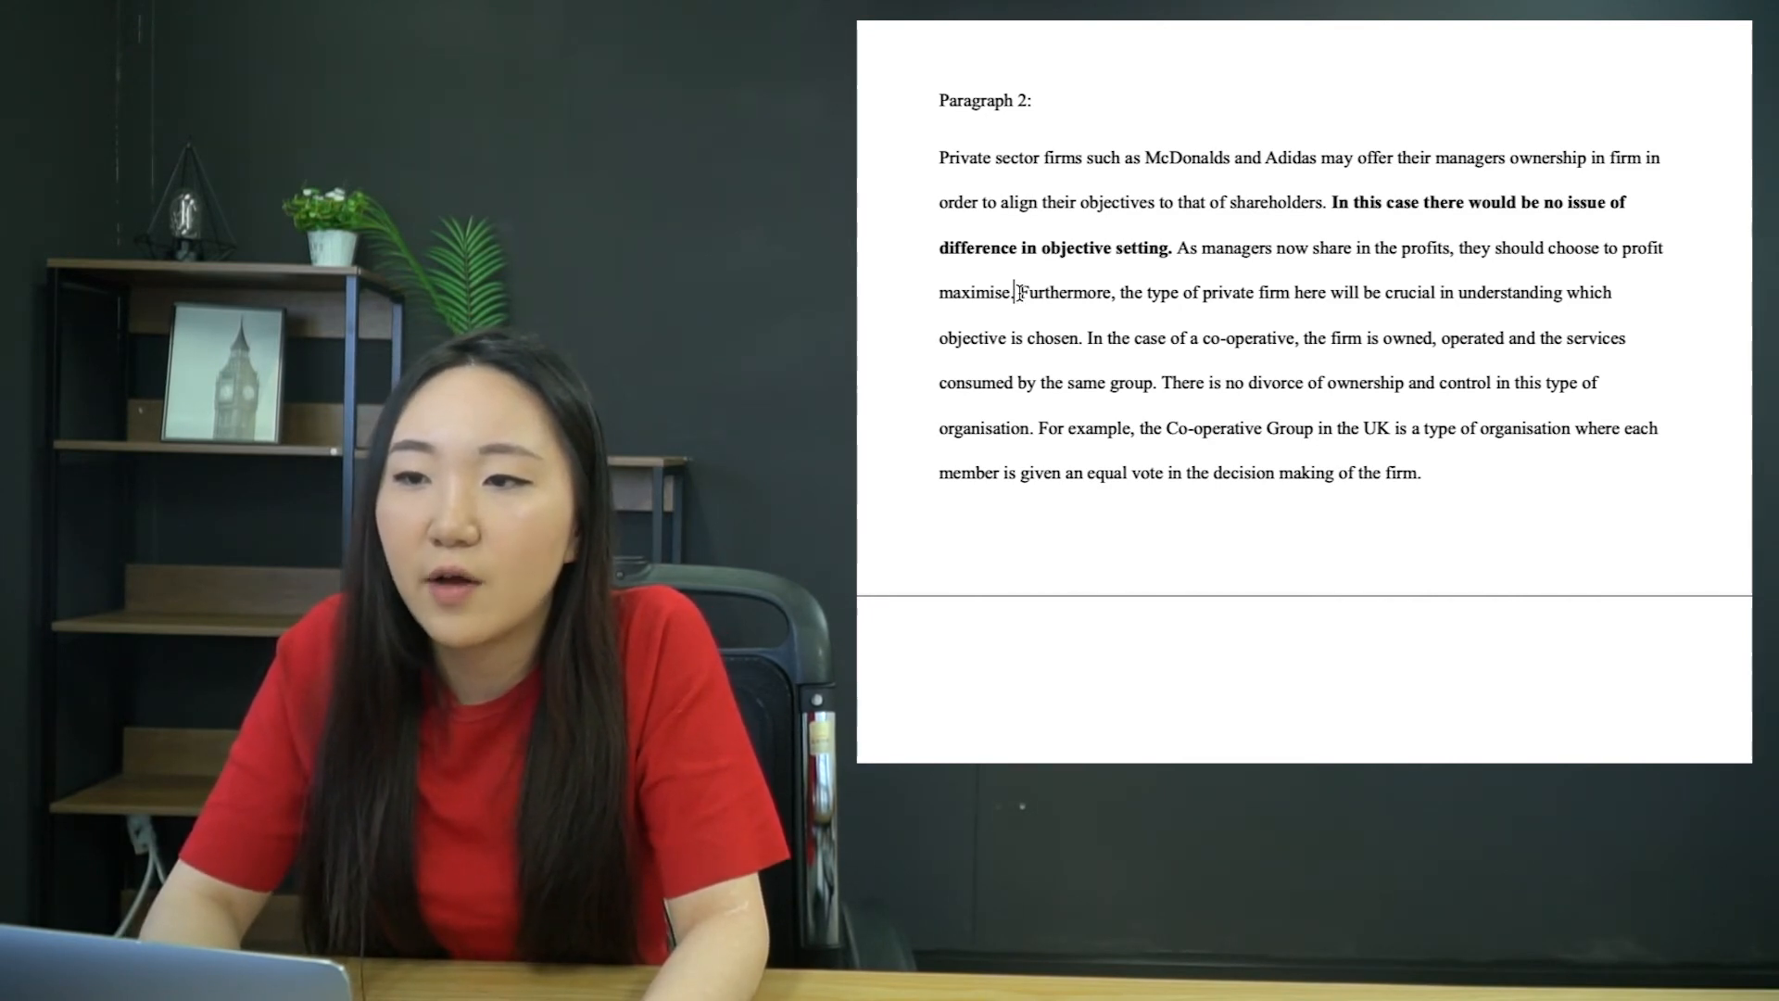
left_click_drag(1017, 291, 1149, 381)
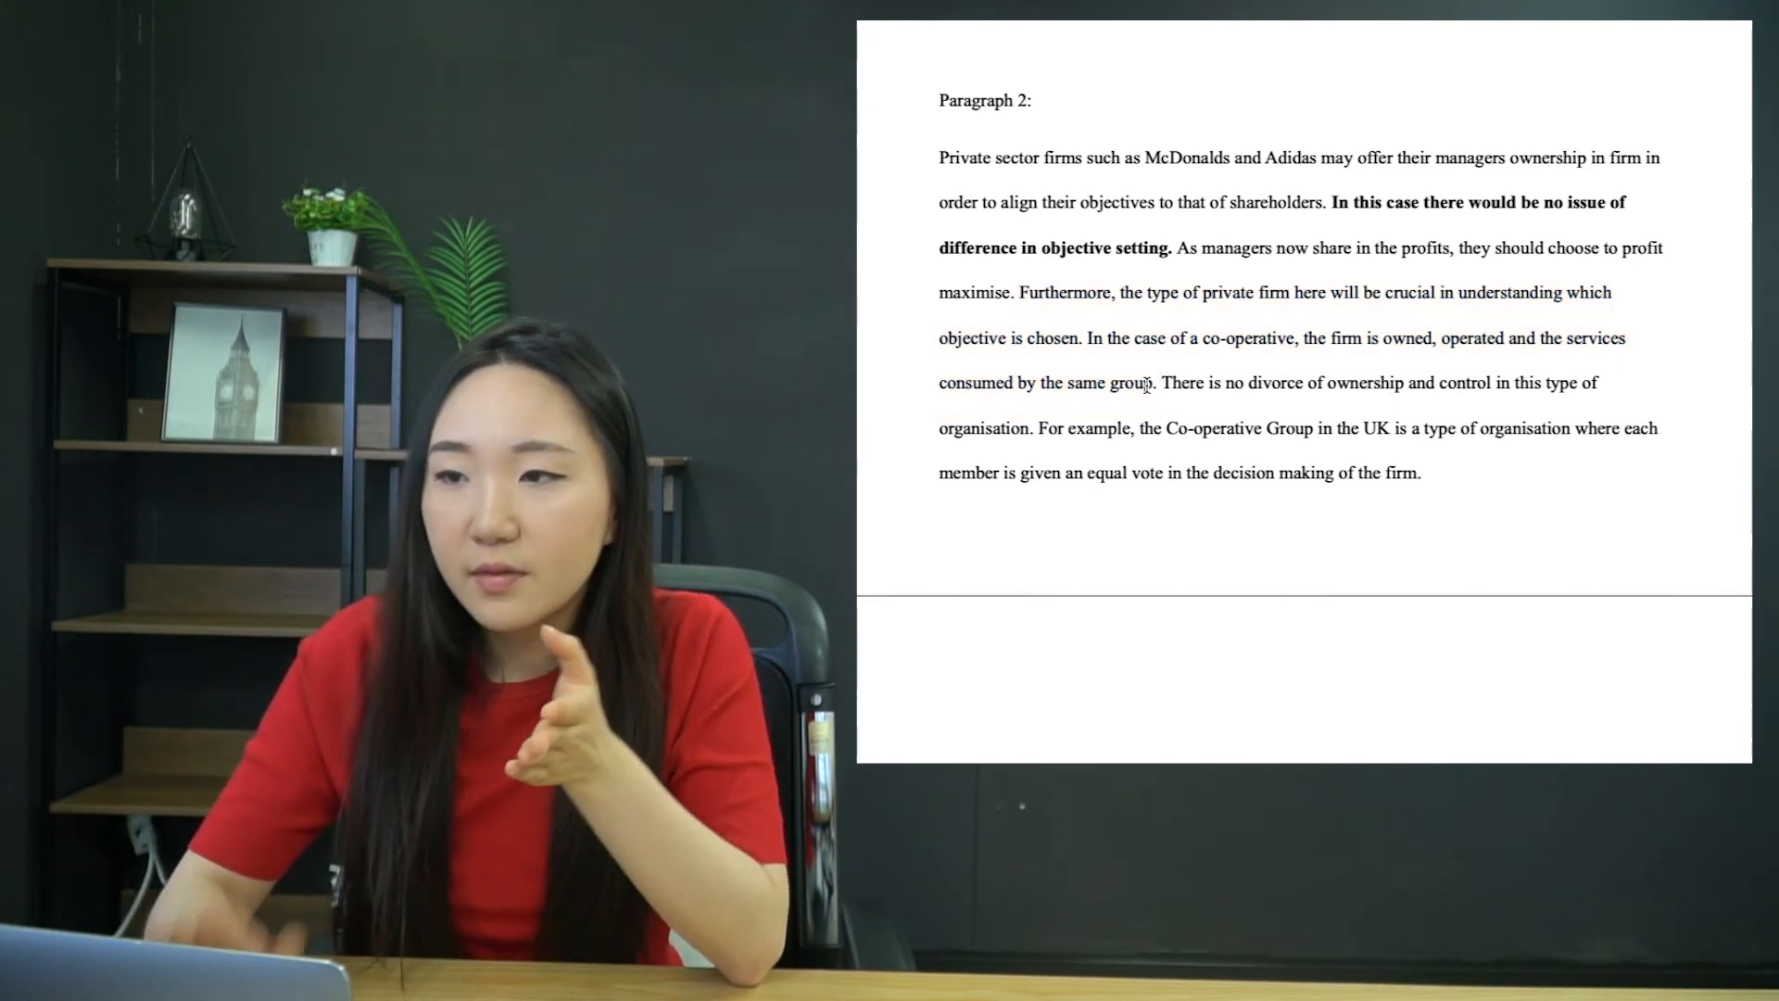
left_click_drag(1160, 382, 1438, 473)
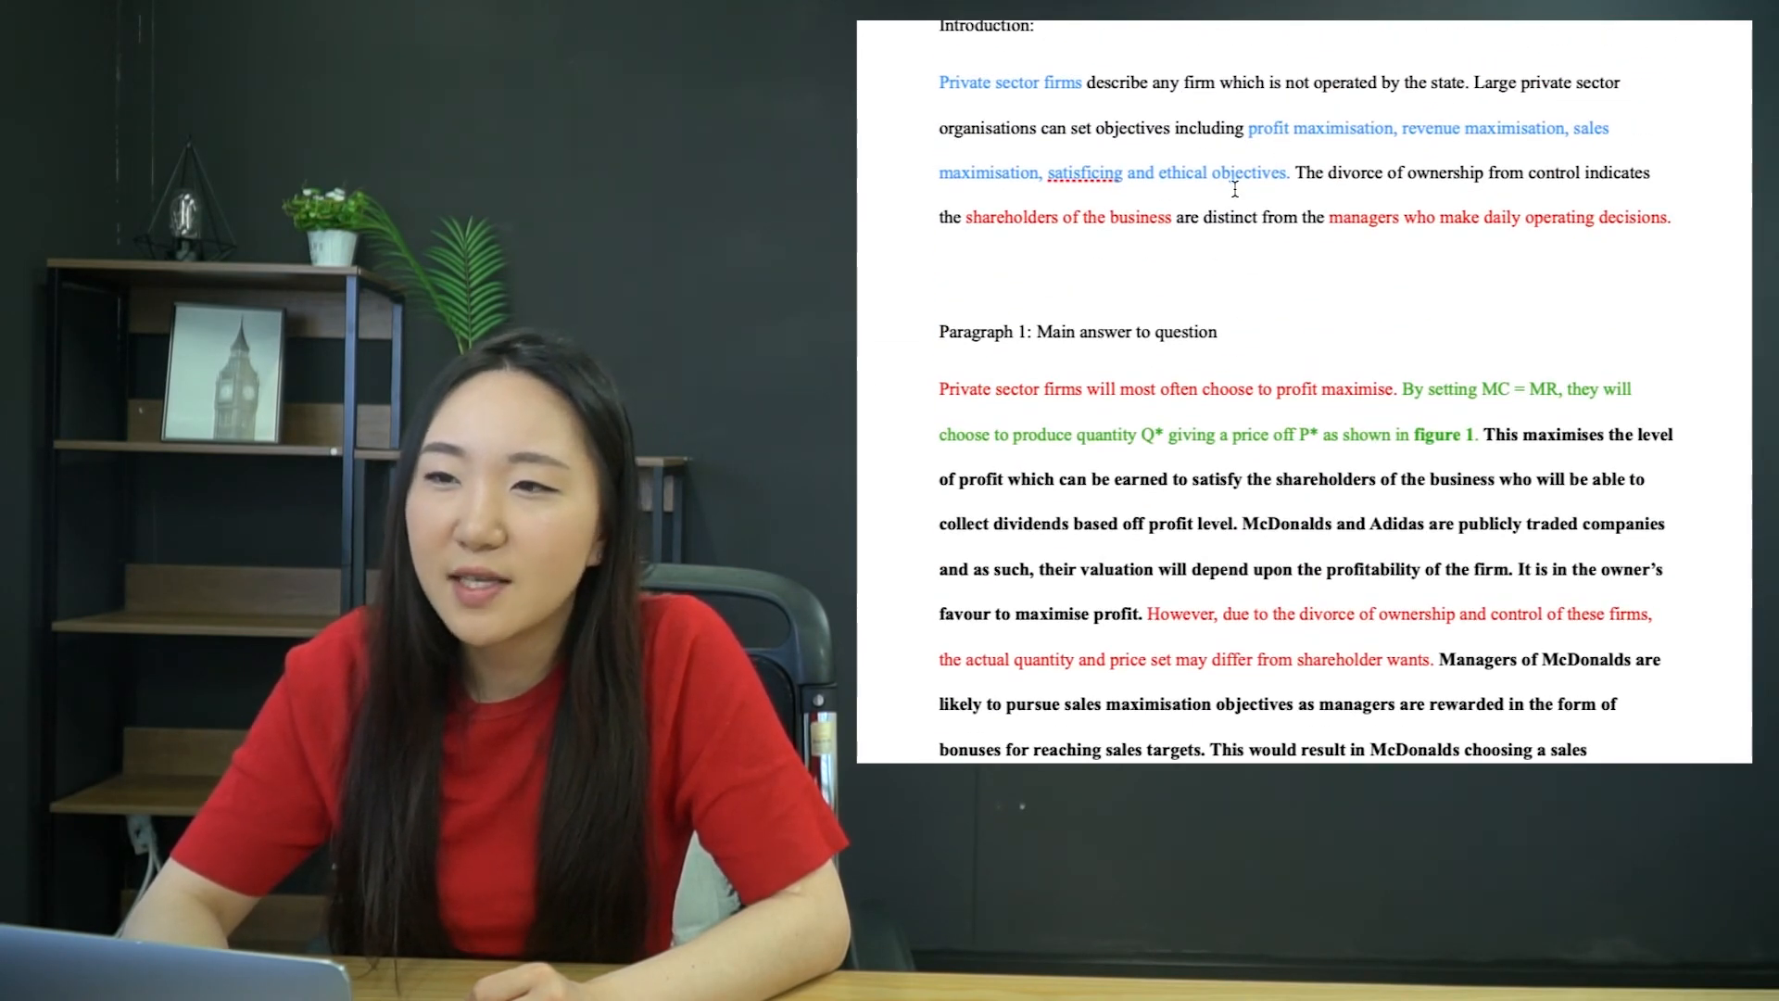
double_click(1084, 173)
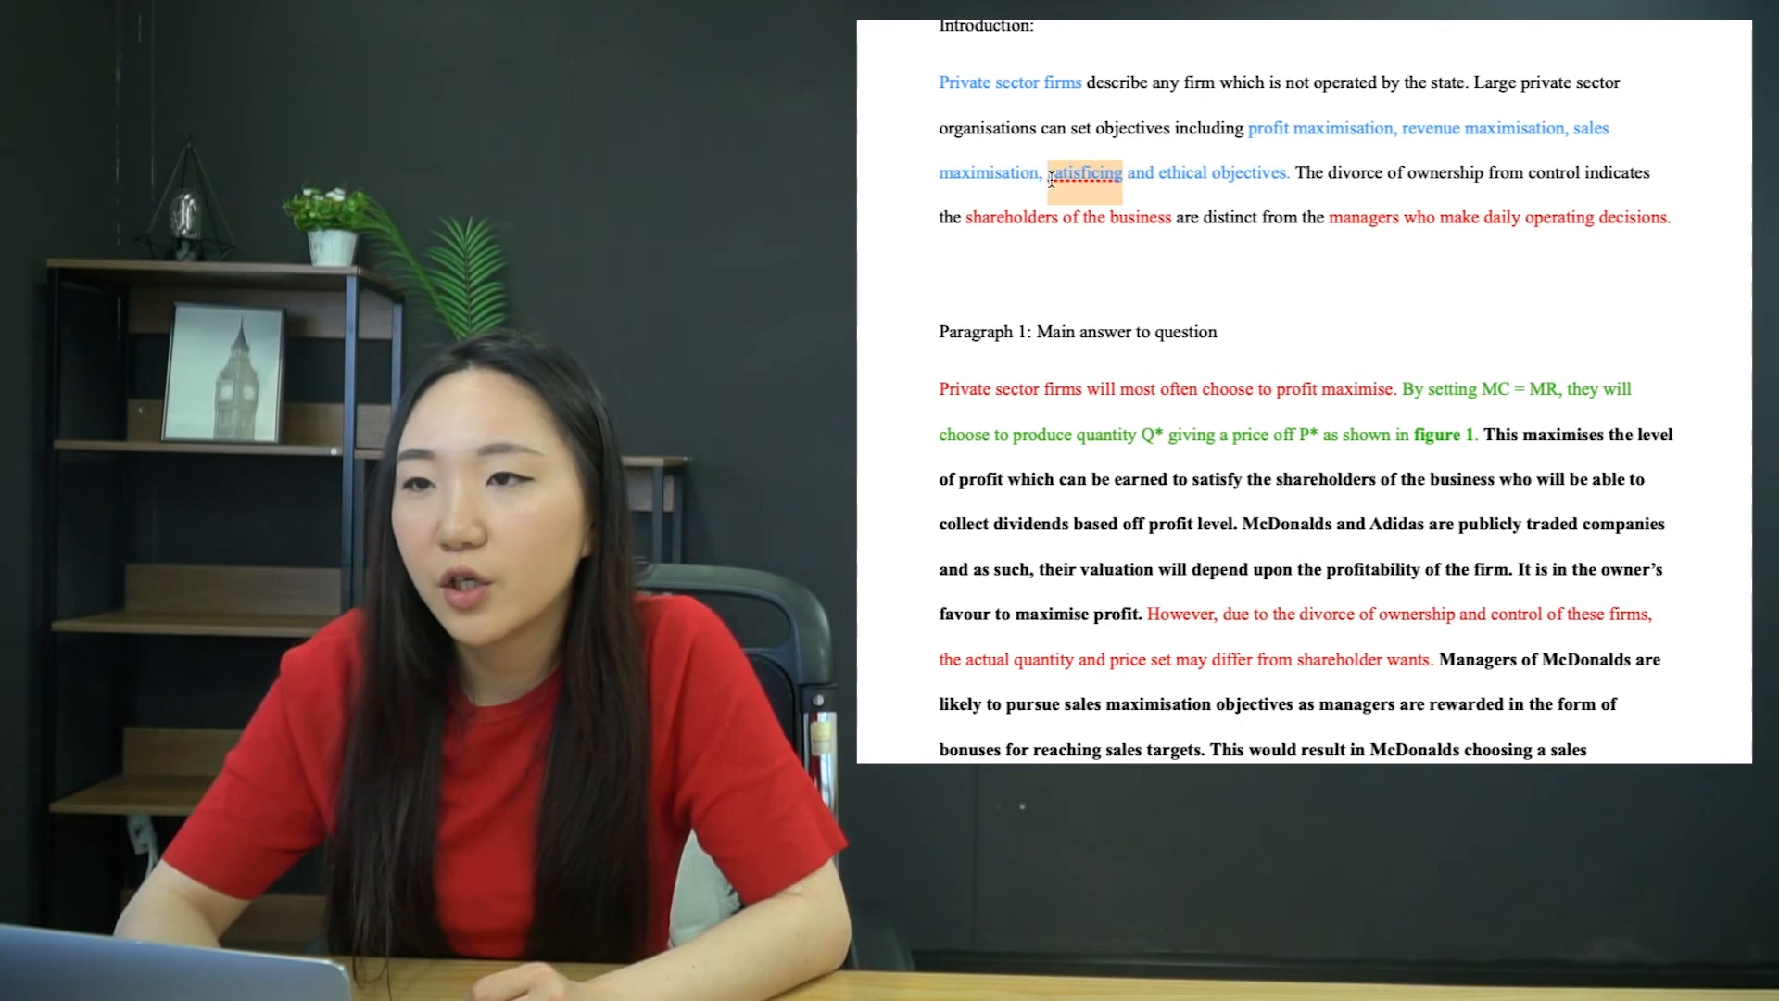
scroll("down", 3)
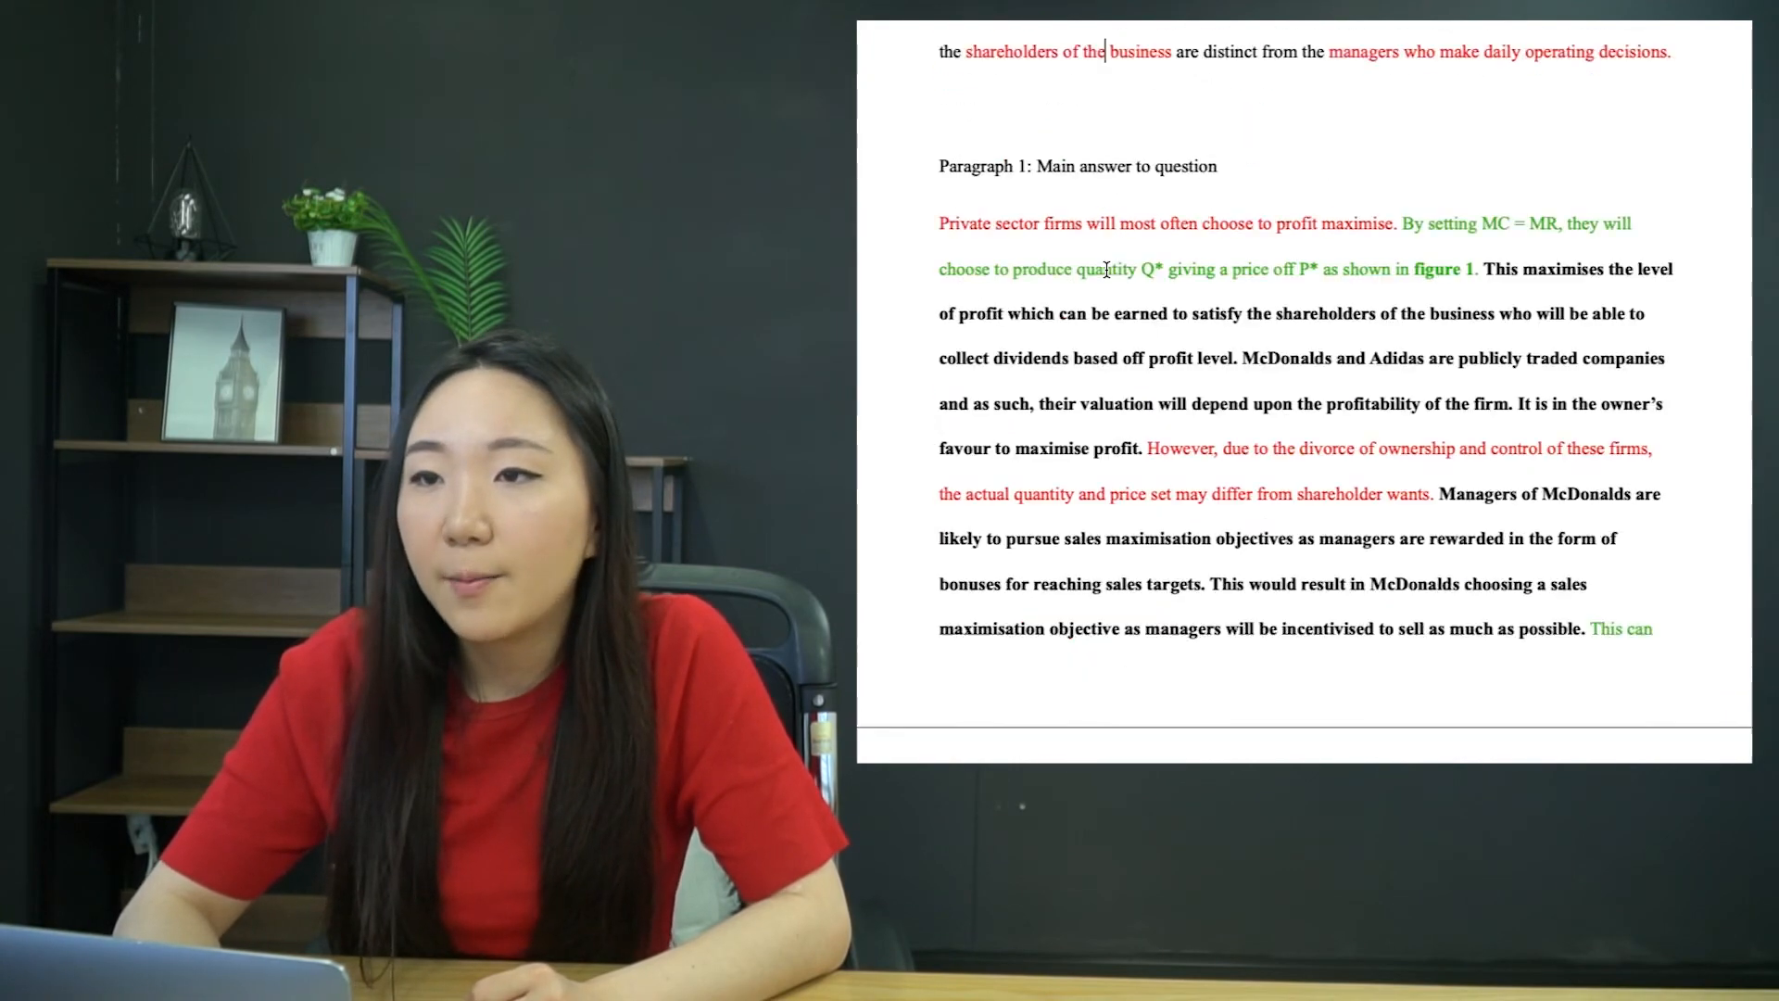
- Scroll down to the Paragraph 3 and Paragraph 4 plan notes
scroll("down", 3)
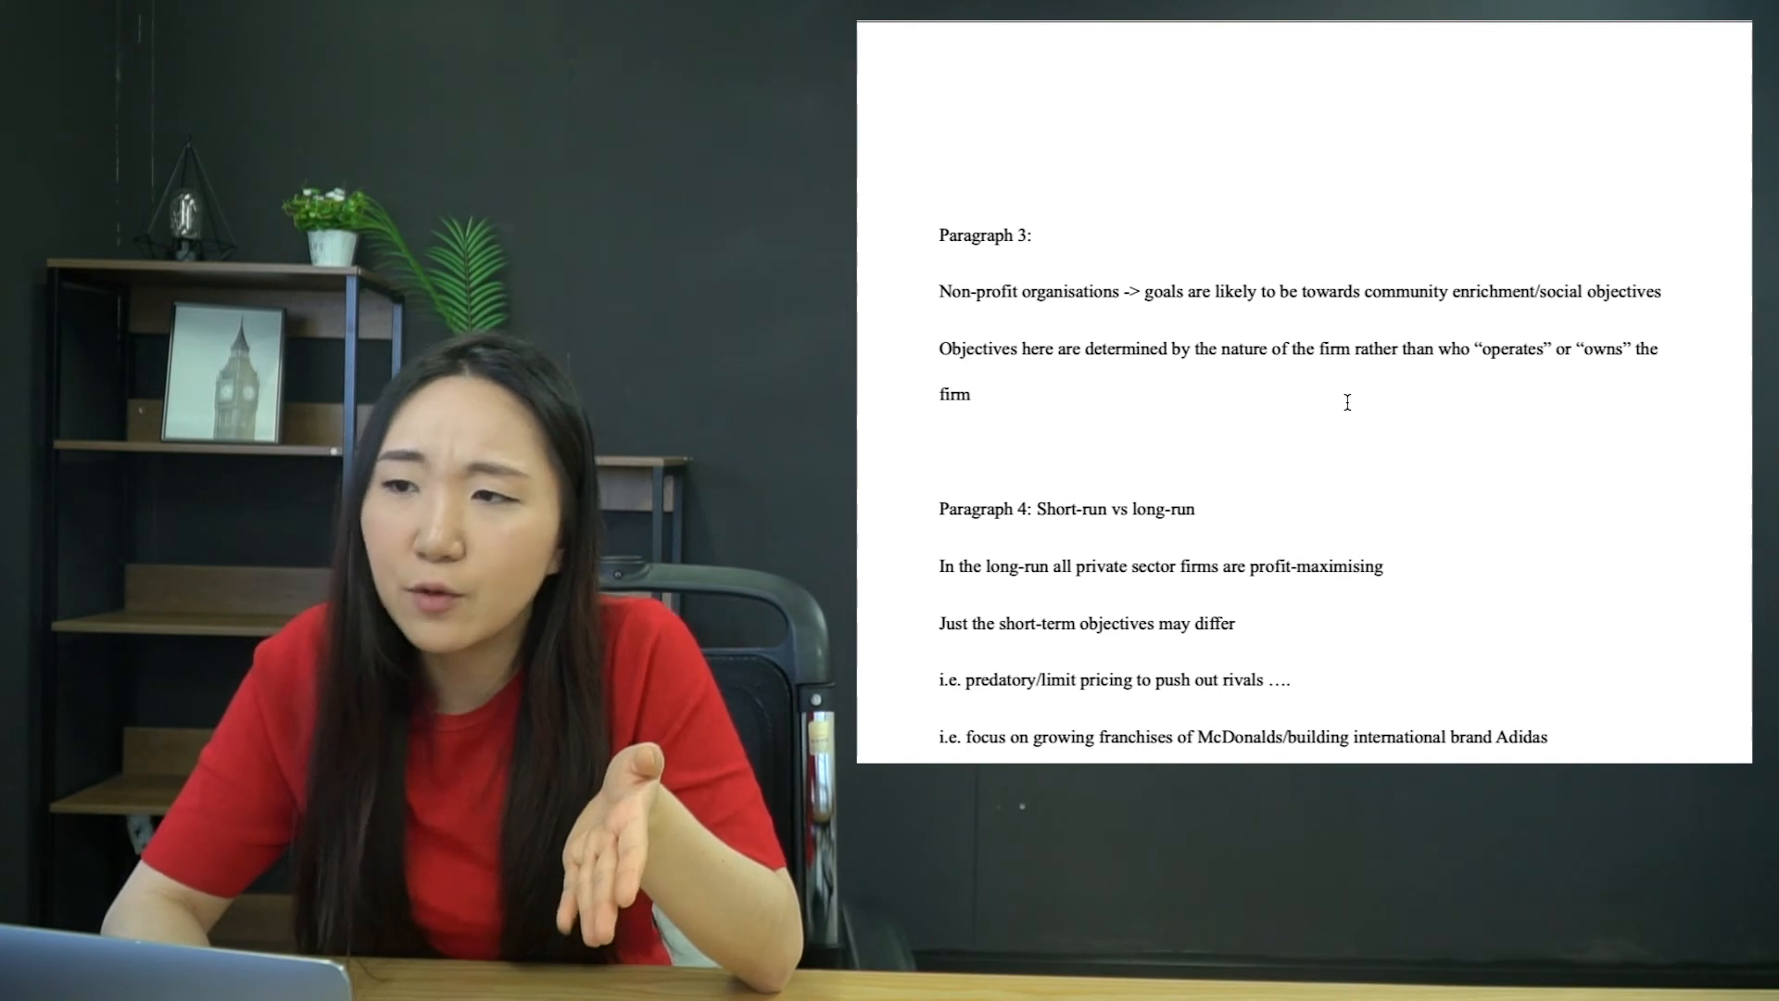
scroll("down", 3)
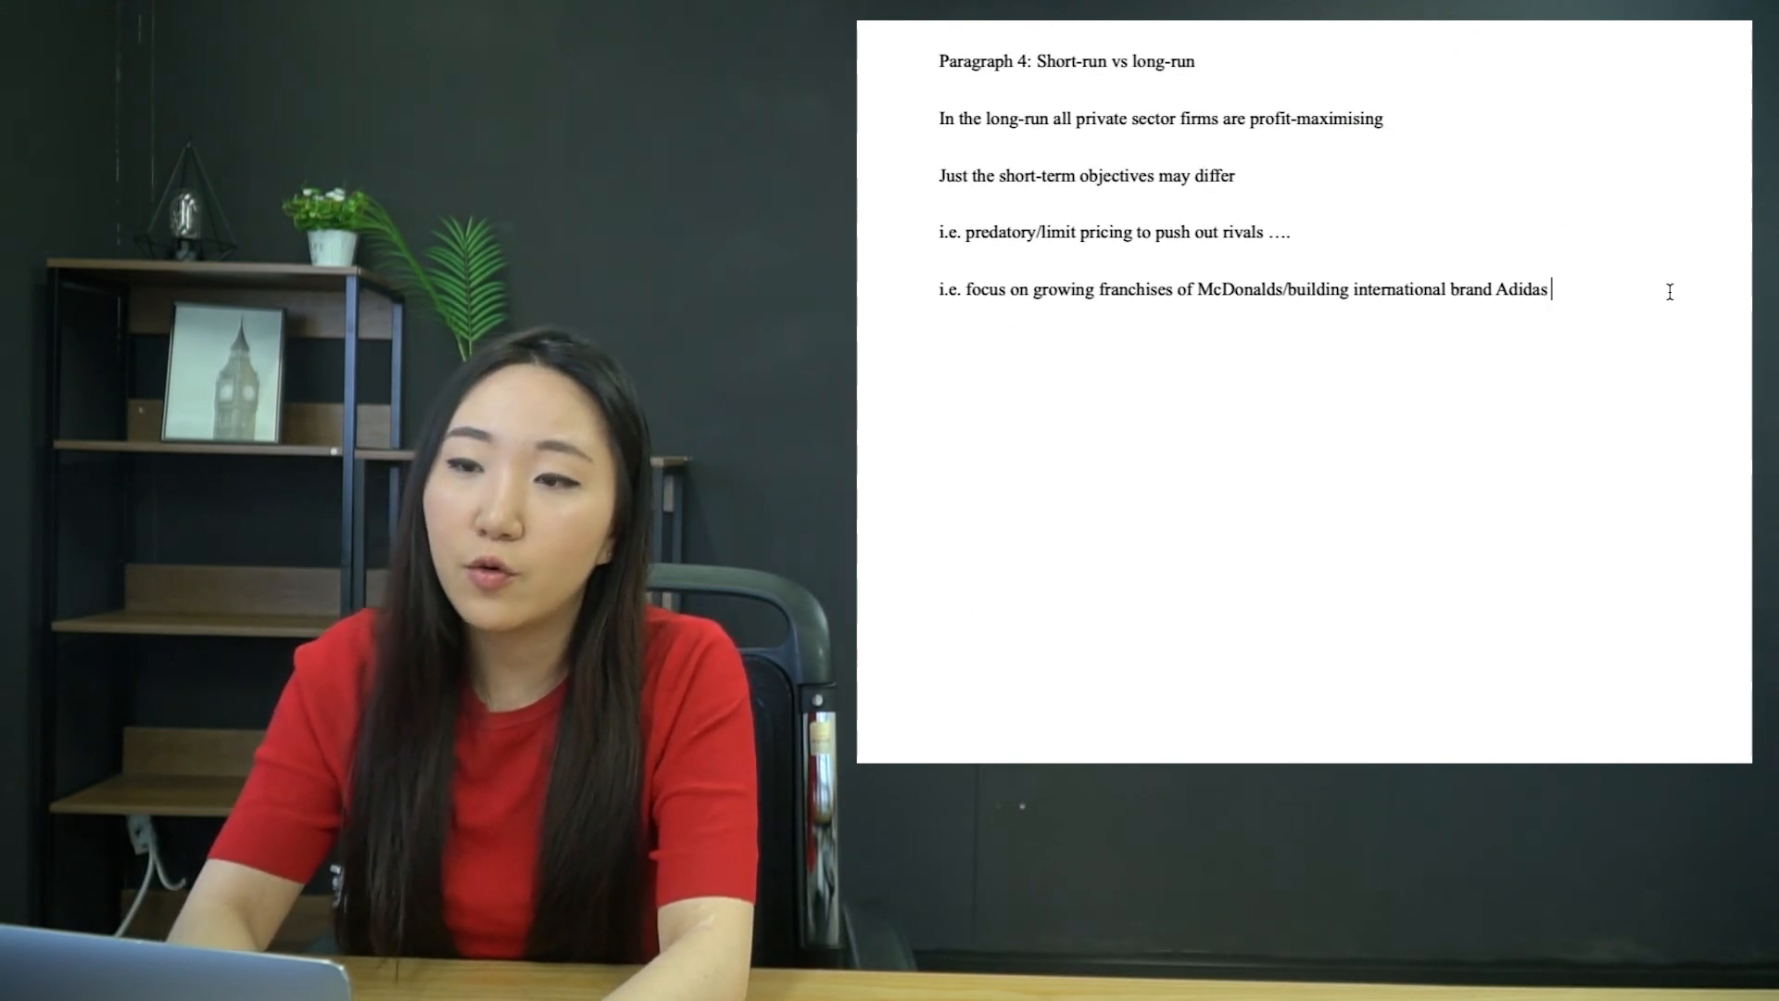
type("Conclusi")
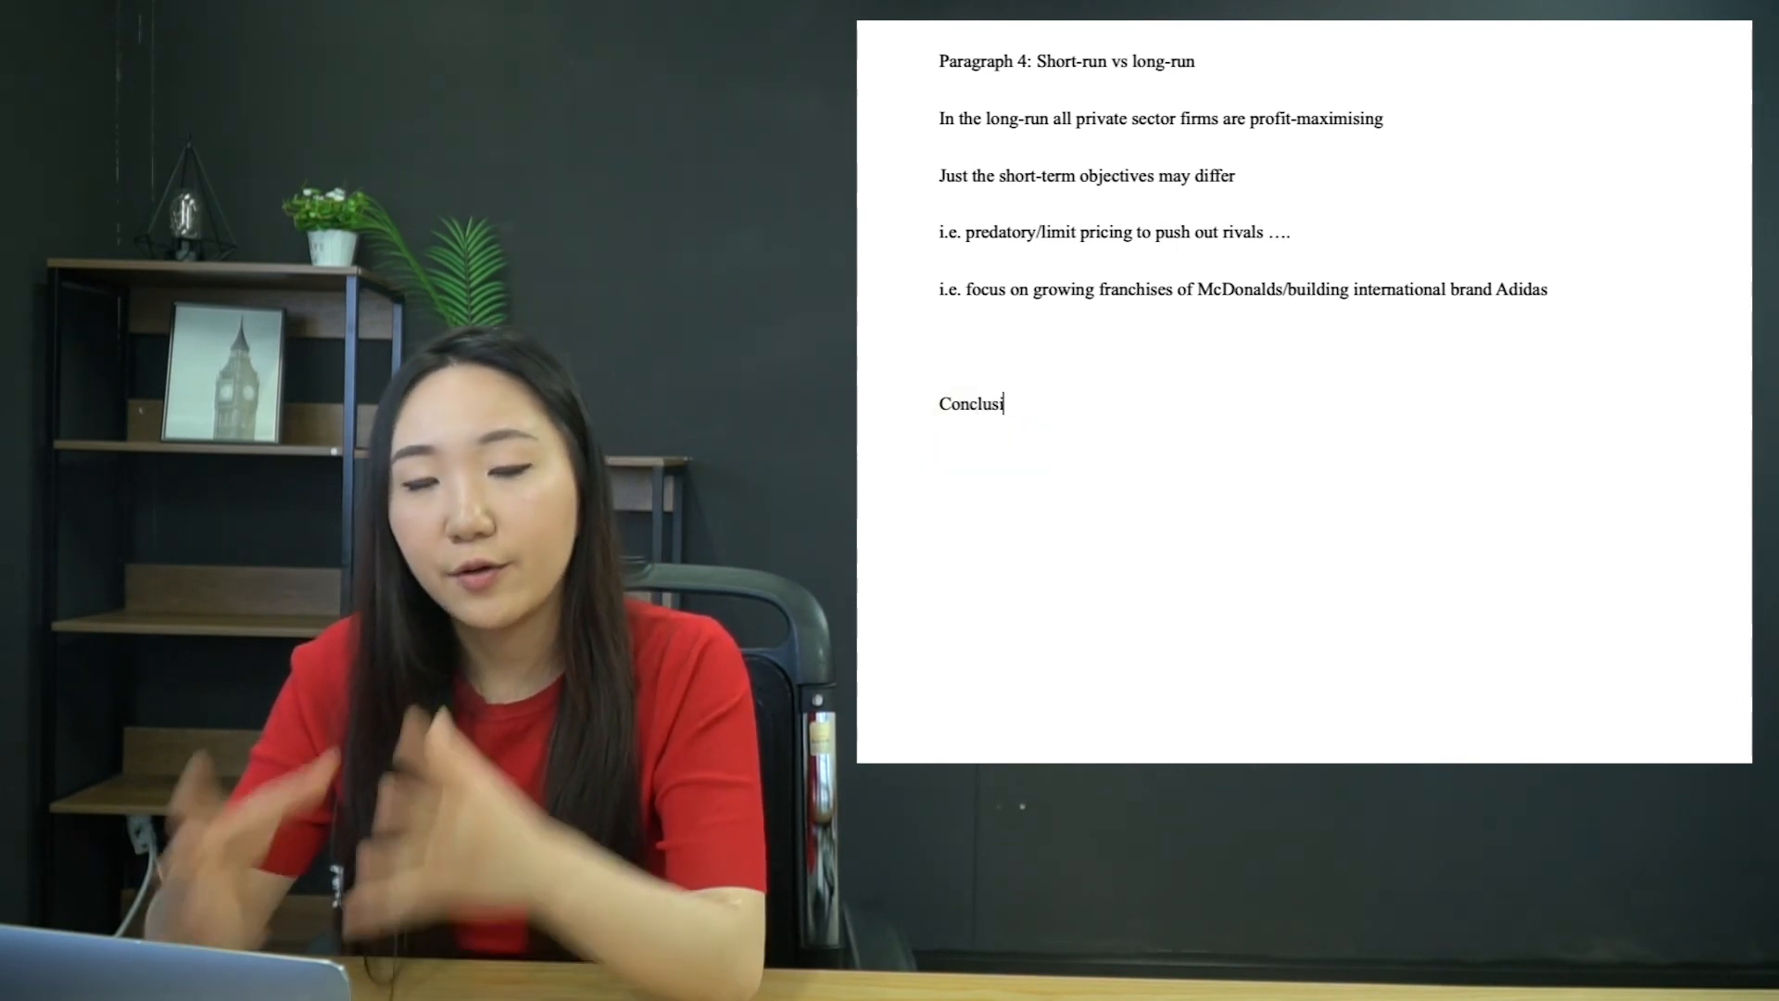
- Finish the 'Conclusion:' heading and begin the line beneath it with 'Yes the'
type("on:")
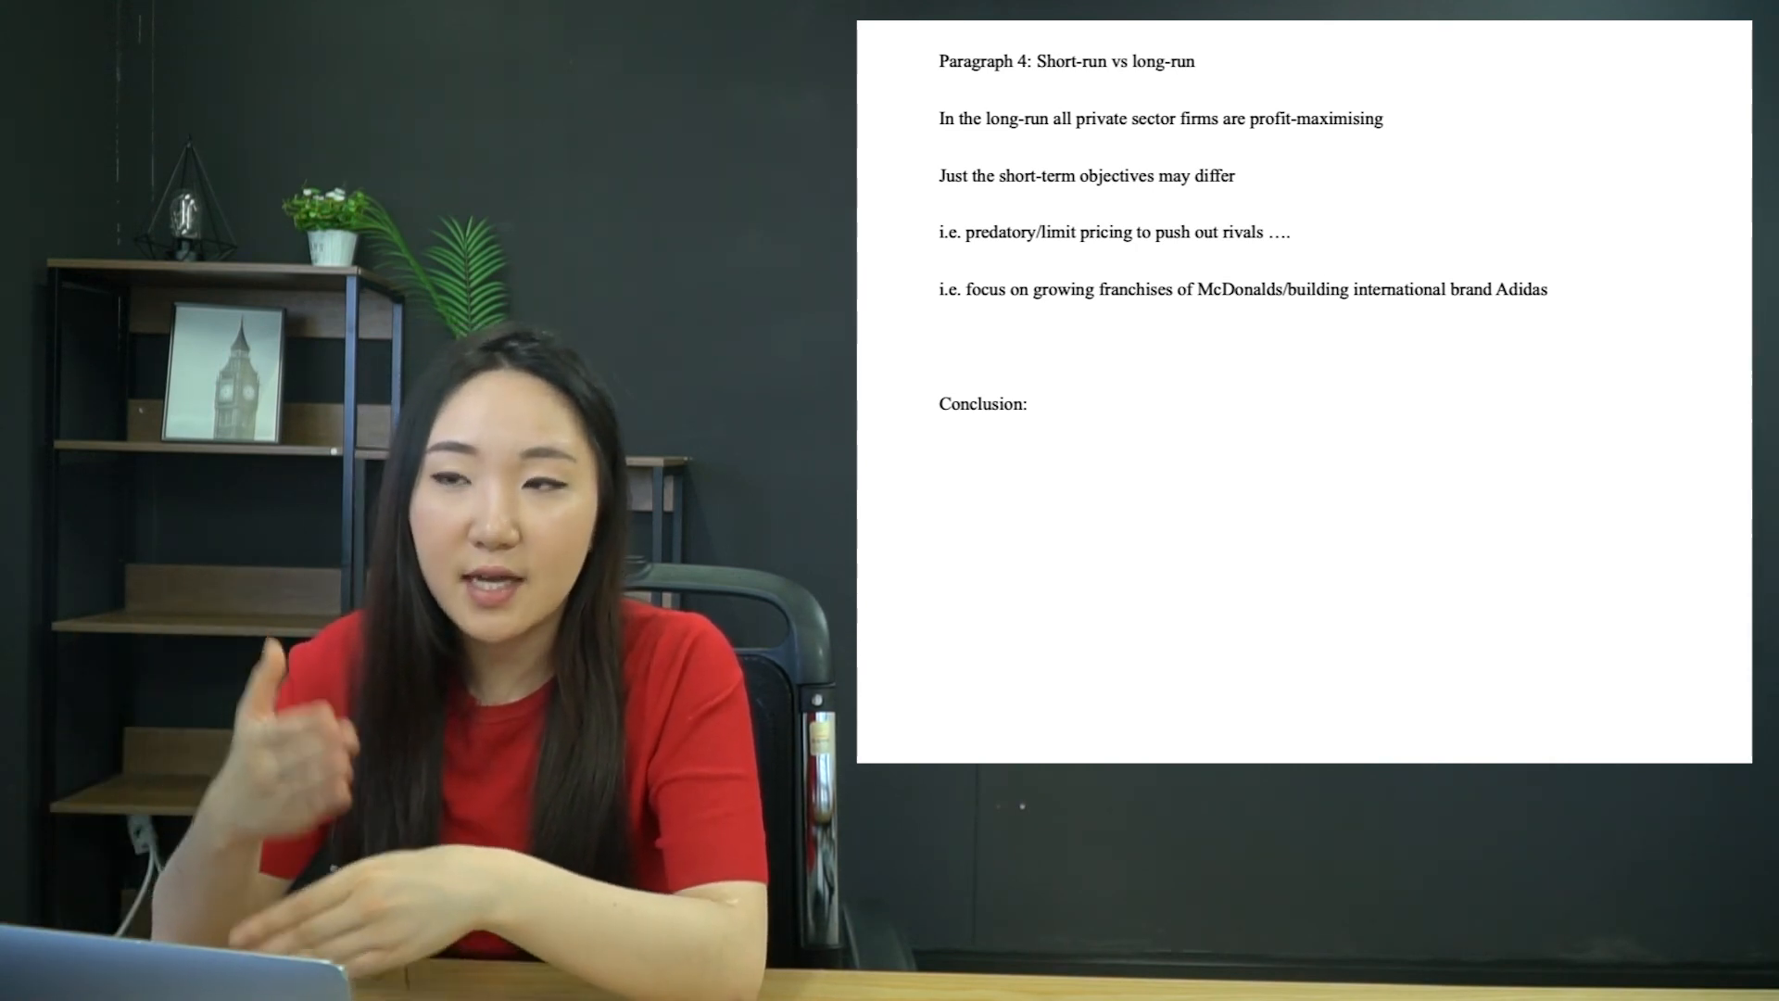
left_click(939, 459)
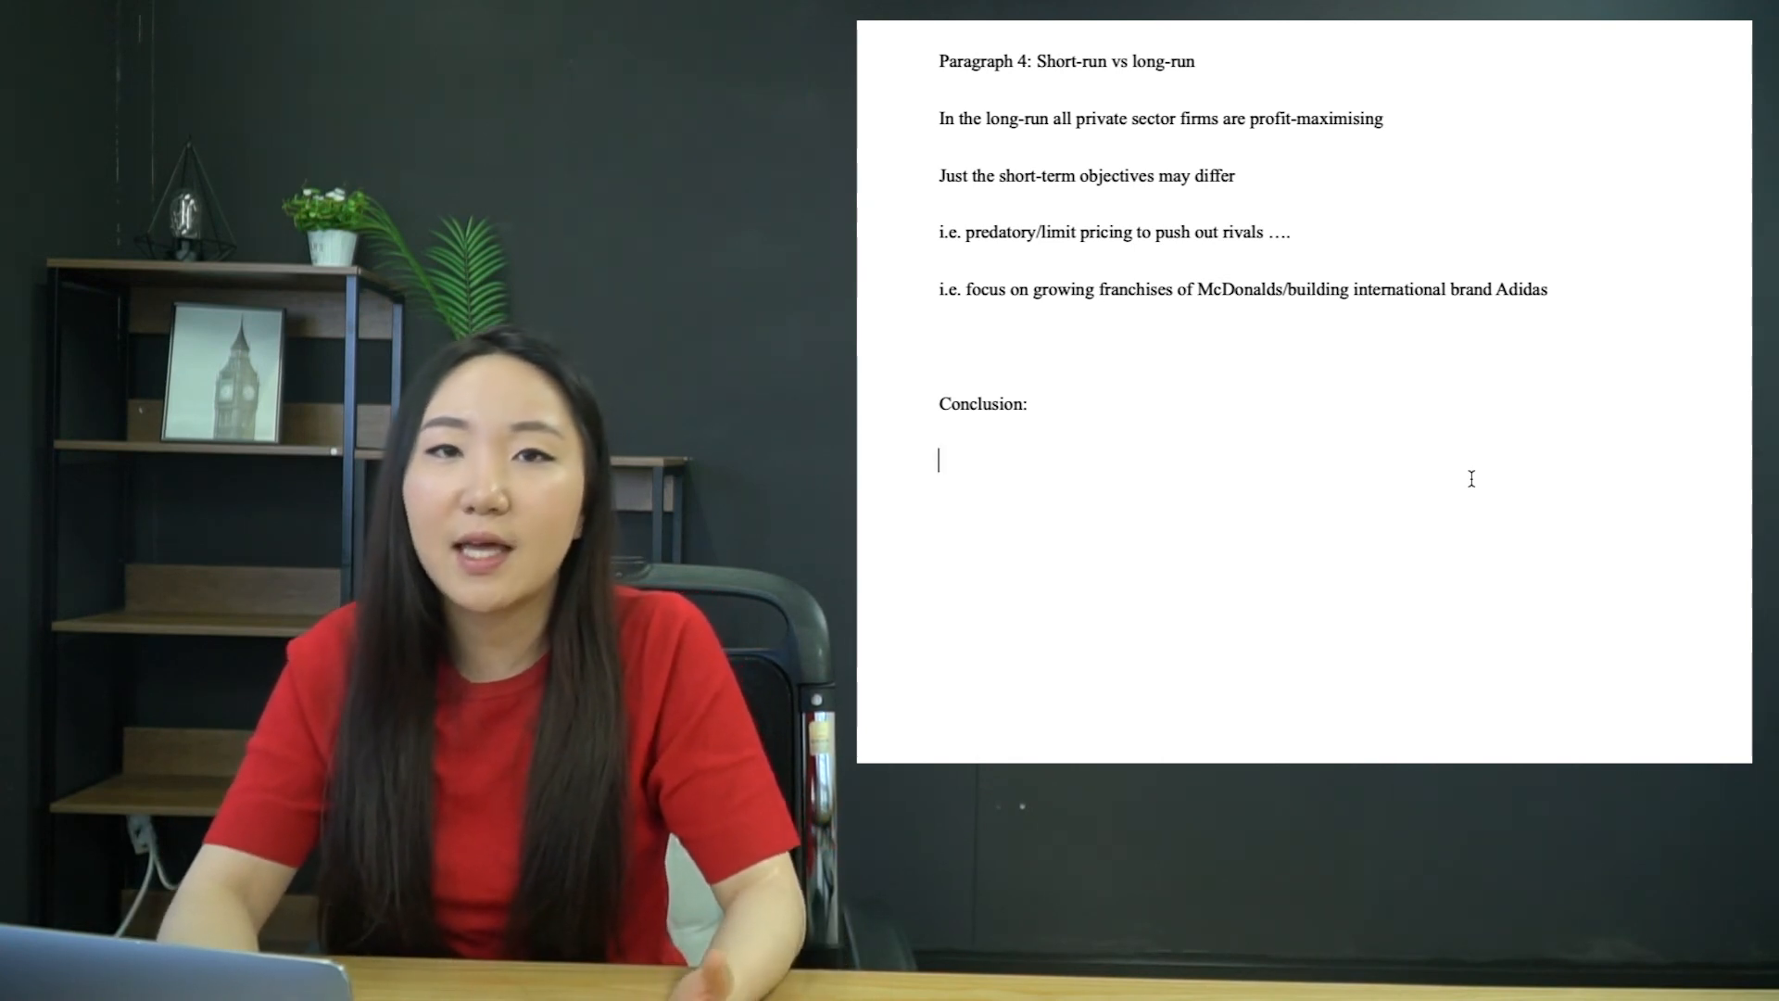
type("Yes the")
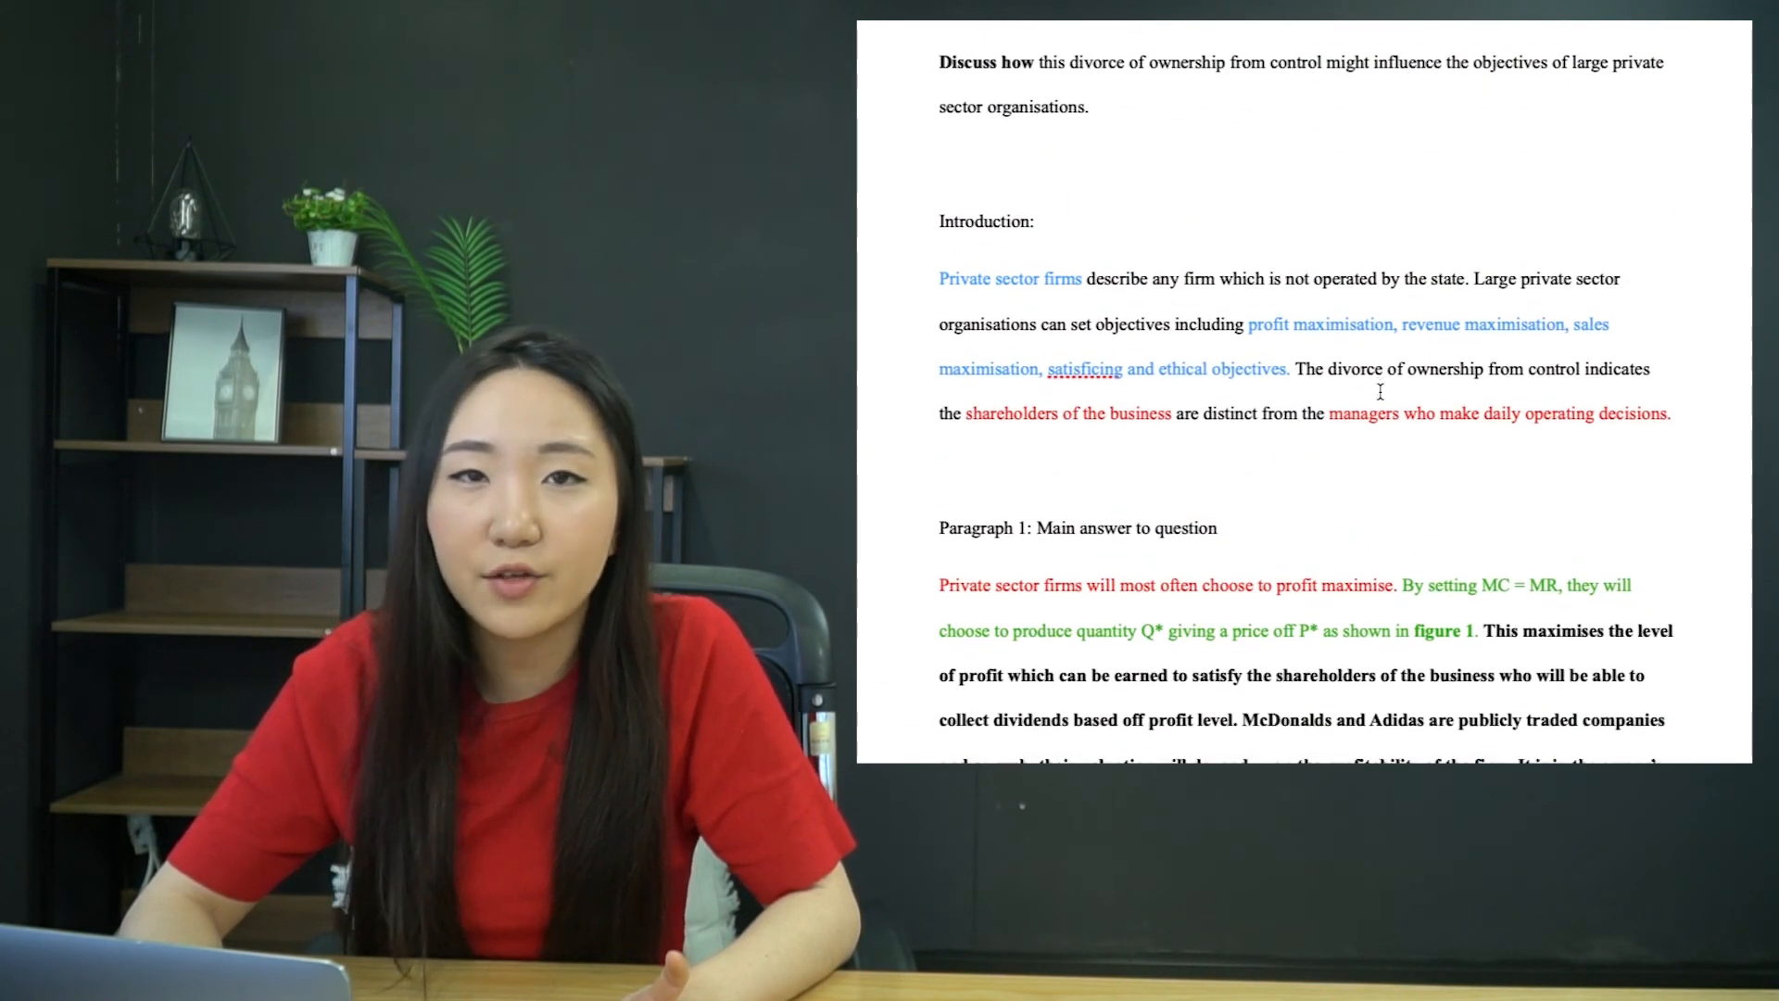
scroll("down", 3)
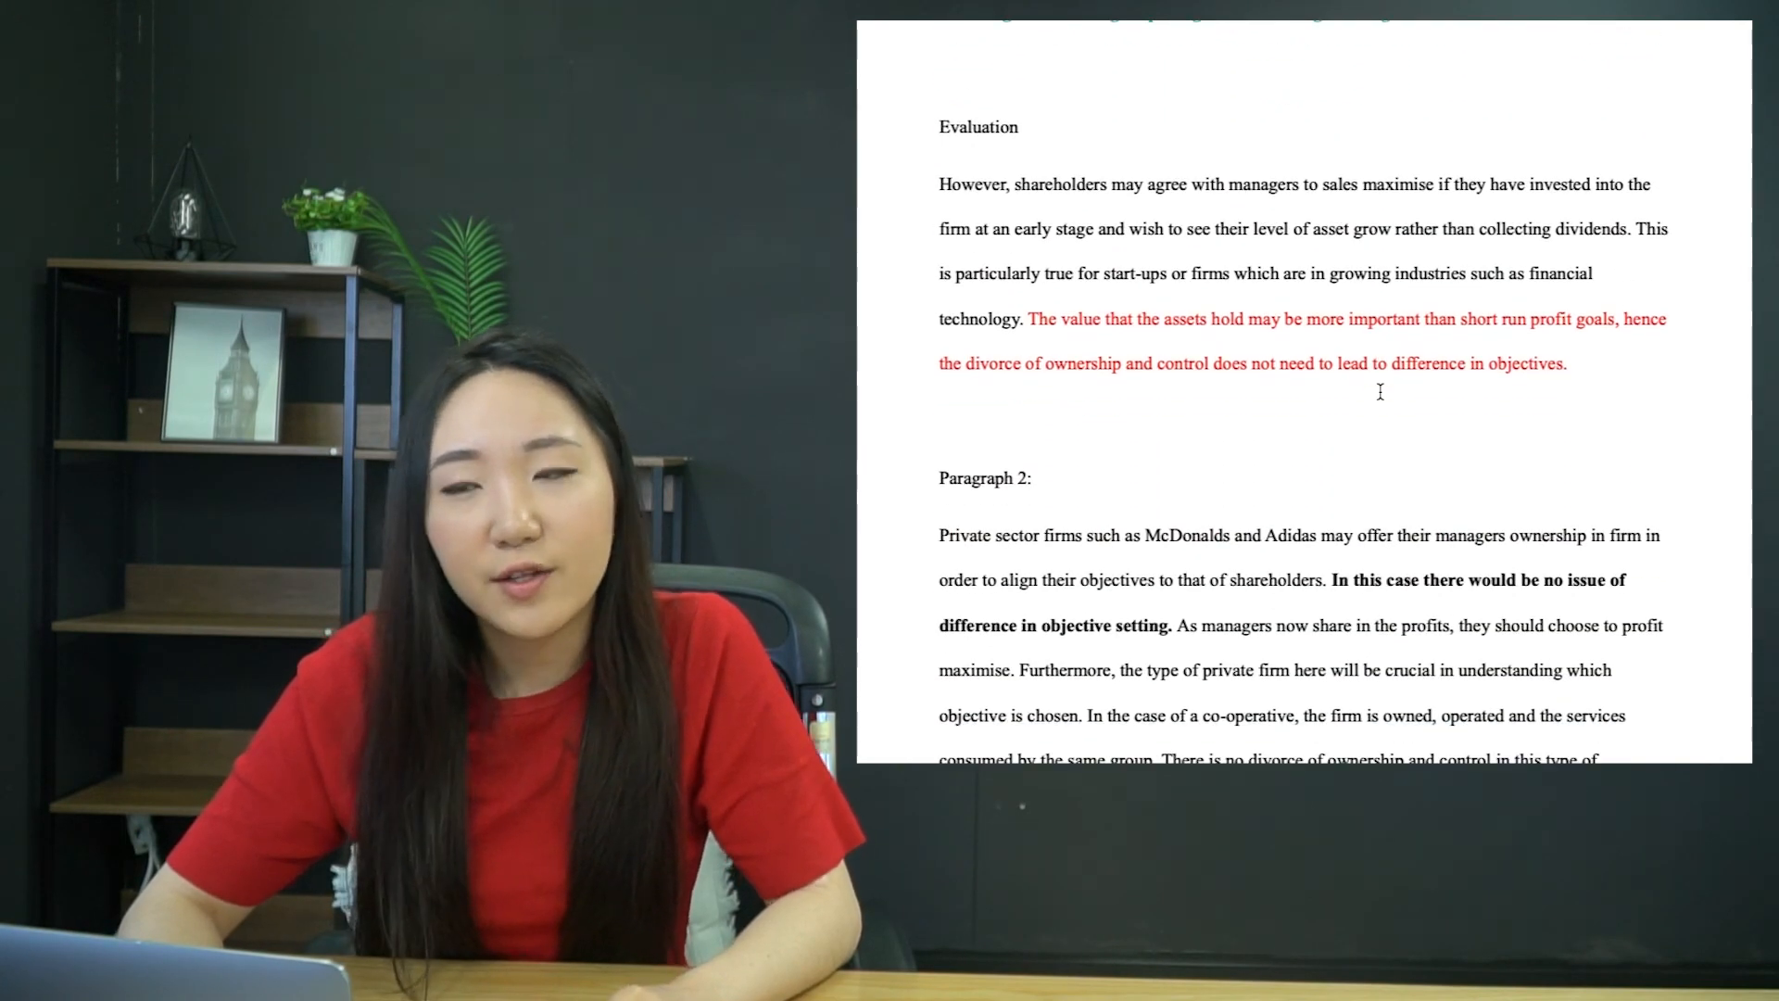
- Add 'LINK BACK TO THE QUESTION' at the end of the Paragraph 3 plan notes
scroll("down", 3)
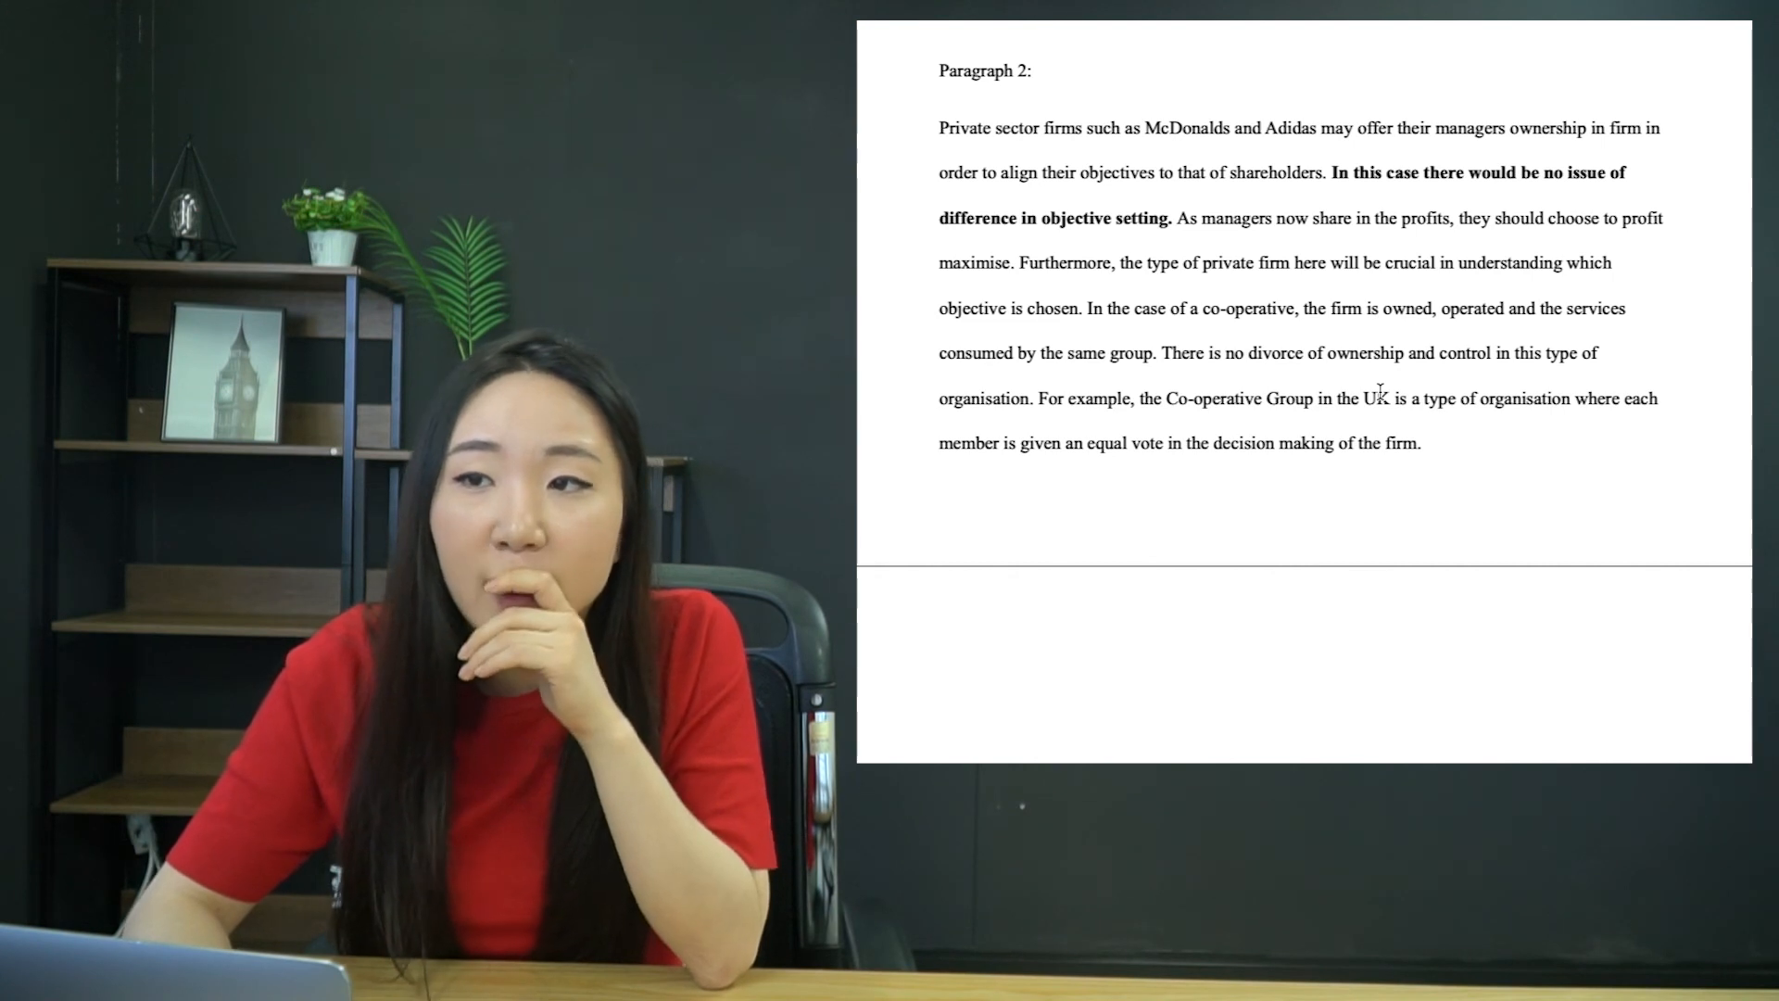
scroll("down", 3)
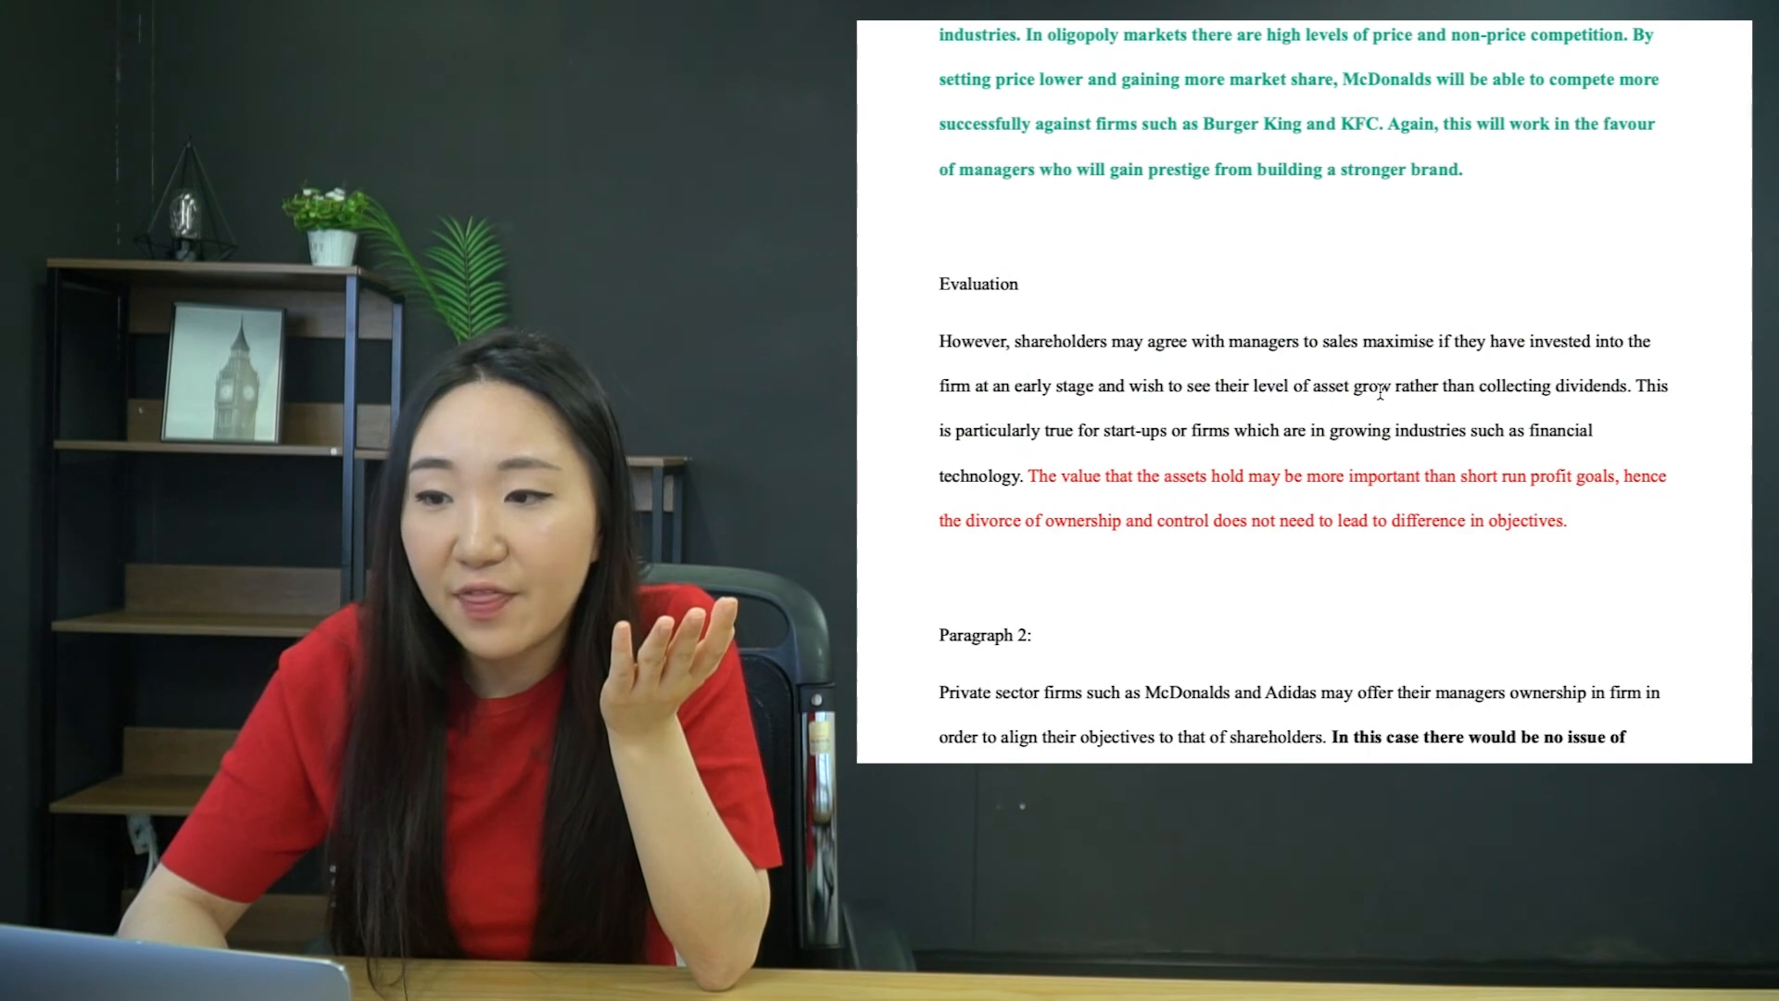
scroll("down", 3)
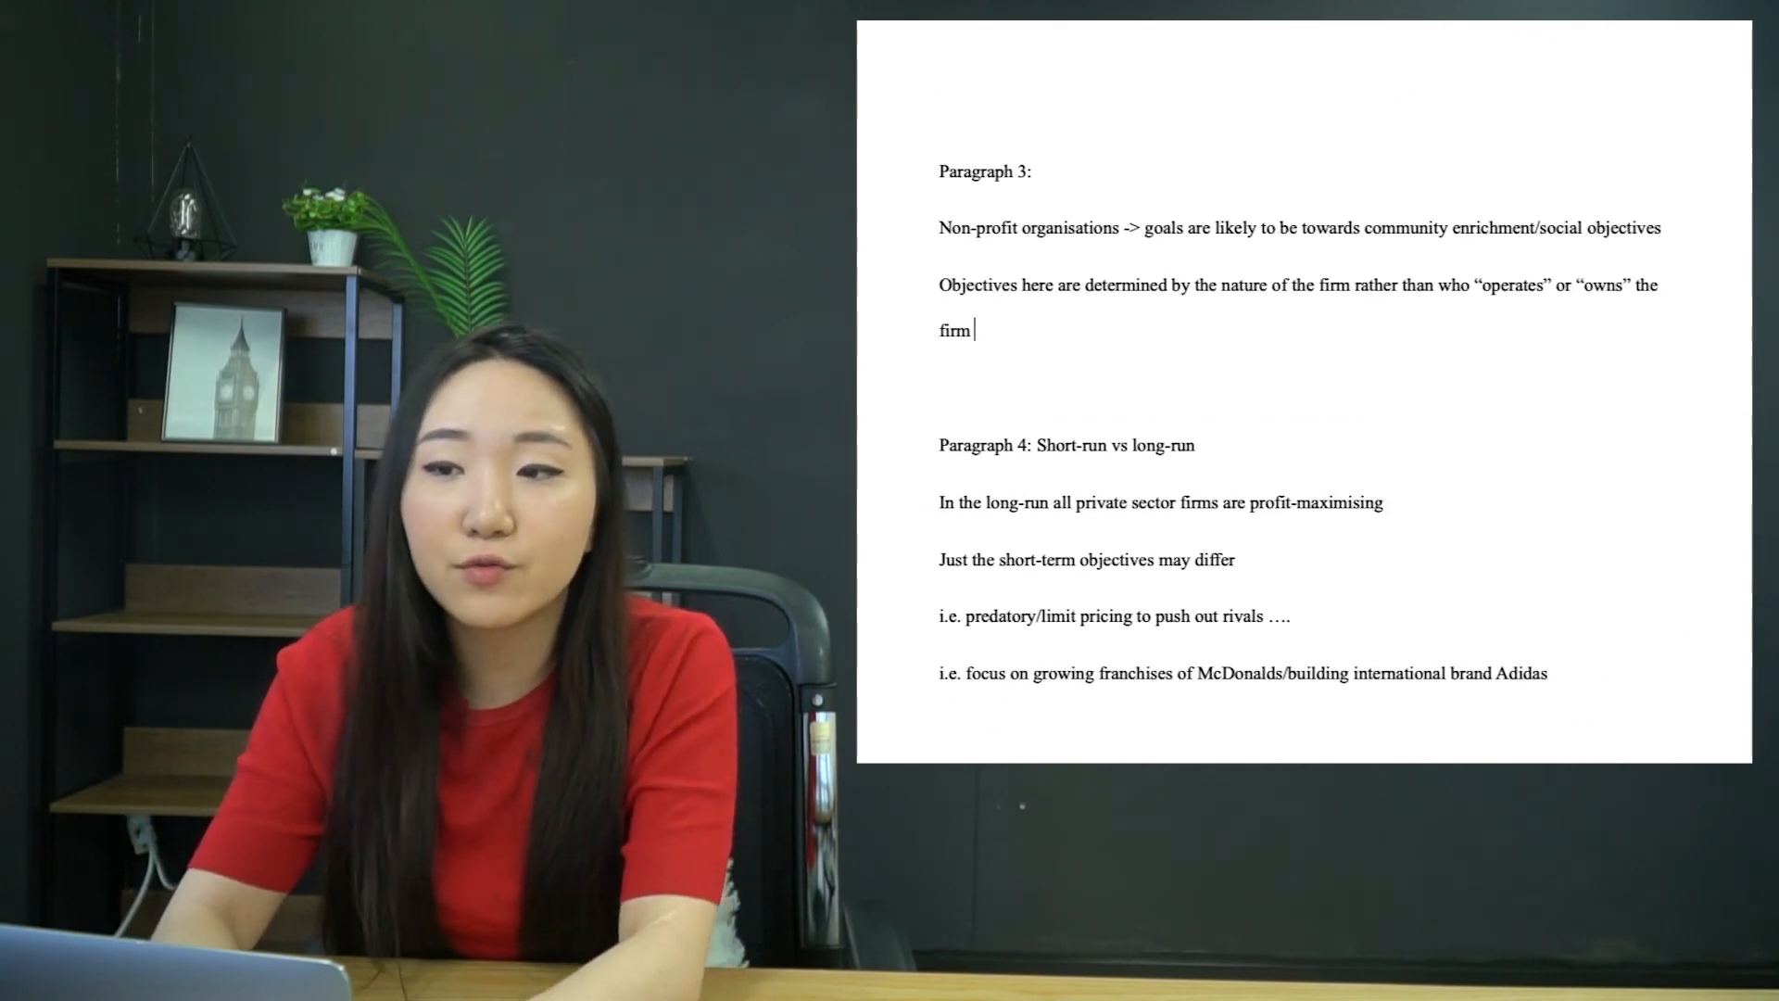
type("LINK BACK TO THE QUESTION")
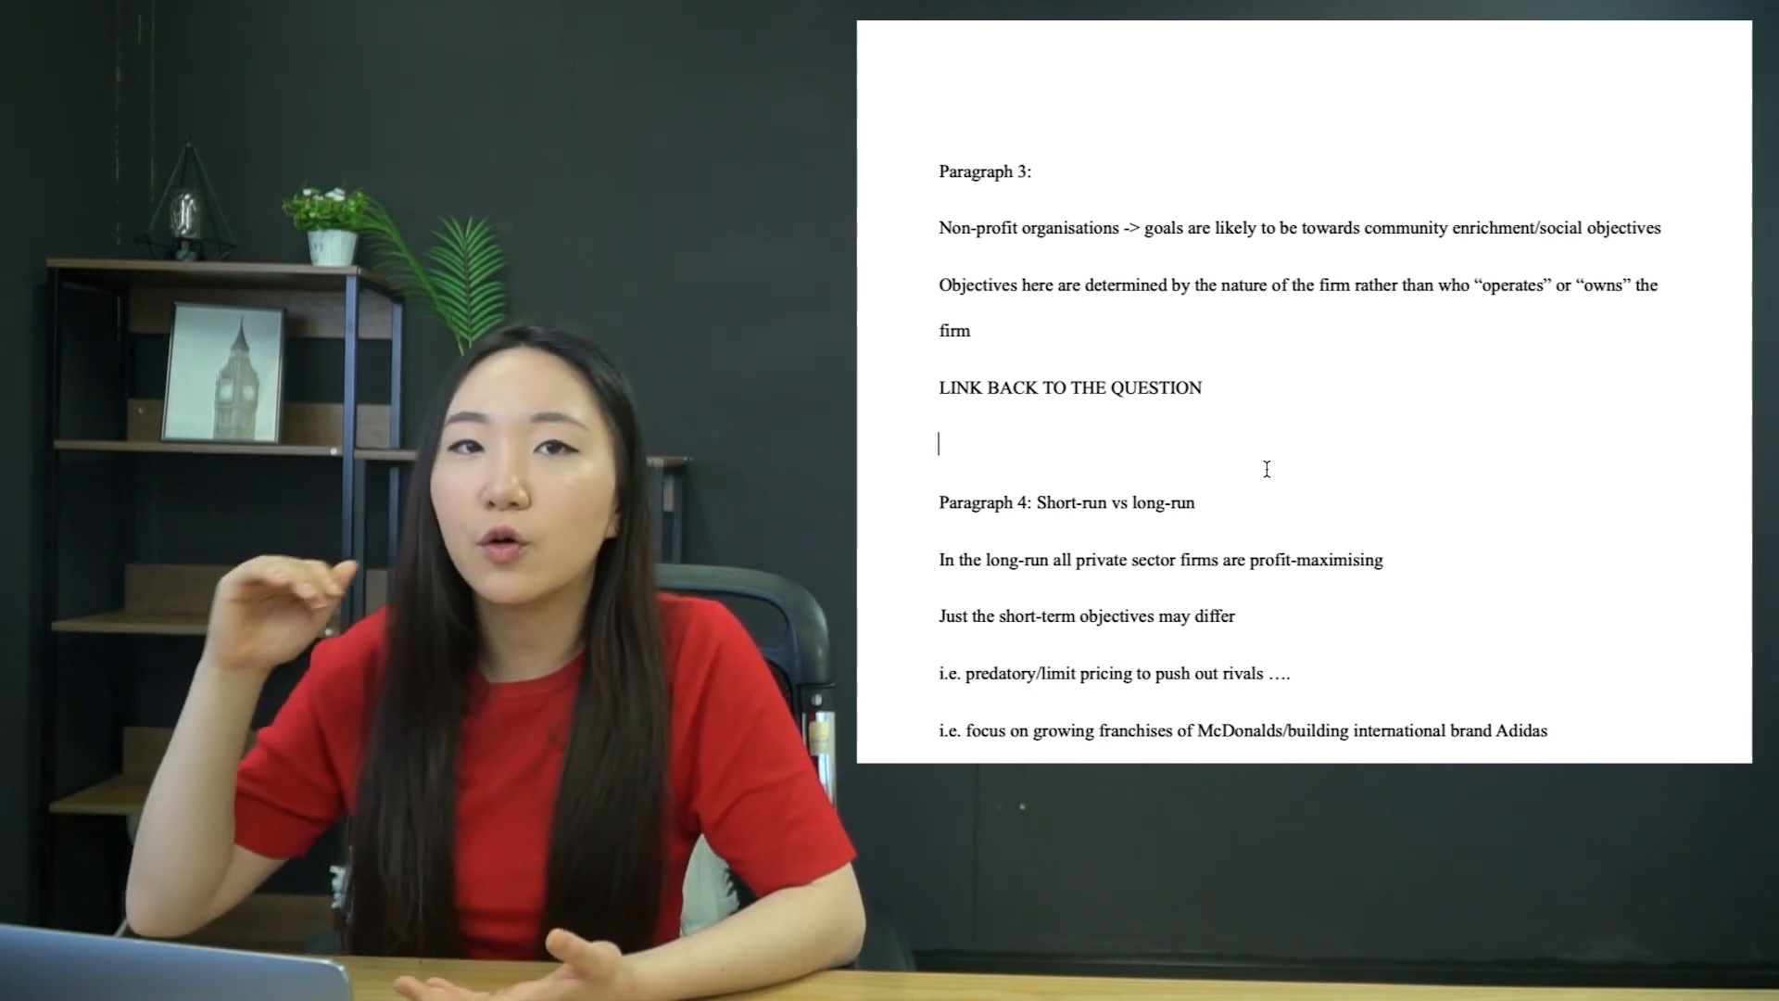
- Scroll to Paragraph 1's green text on oligopoly competition and McDonalds
scroll("down", 3)
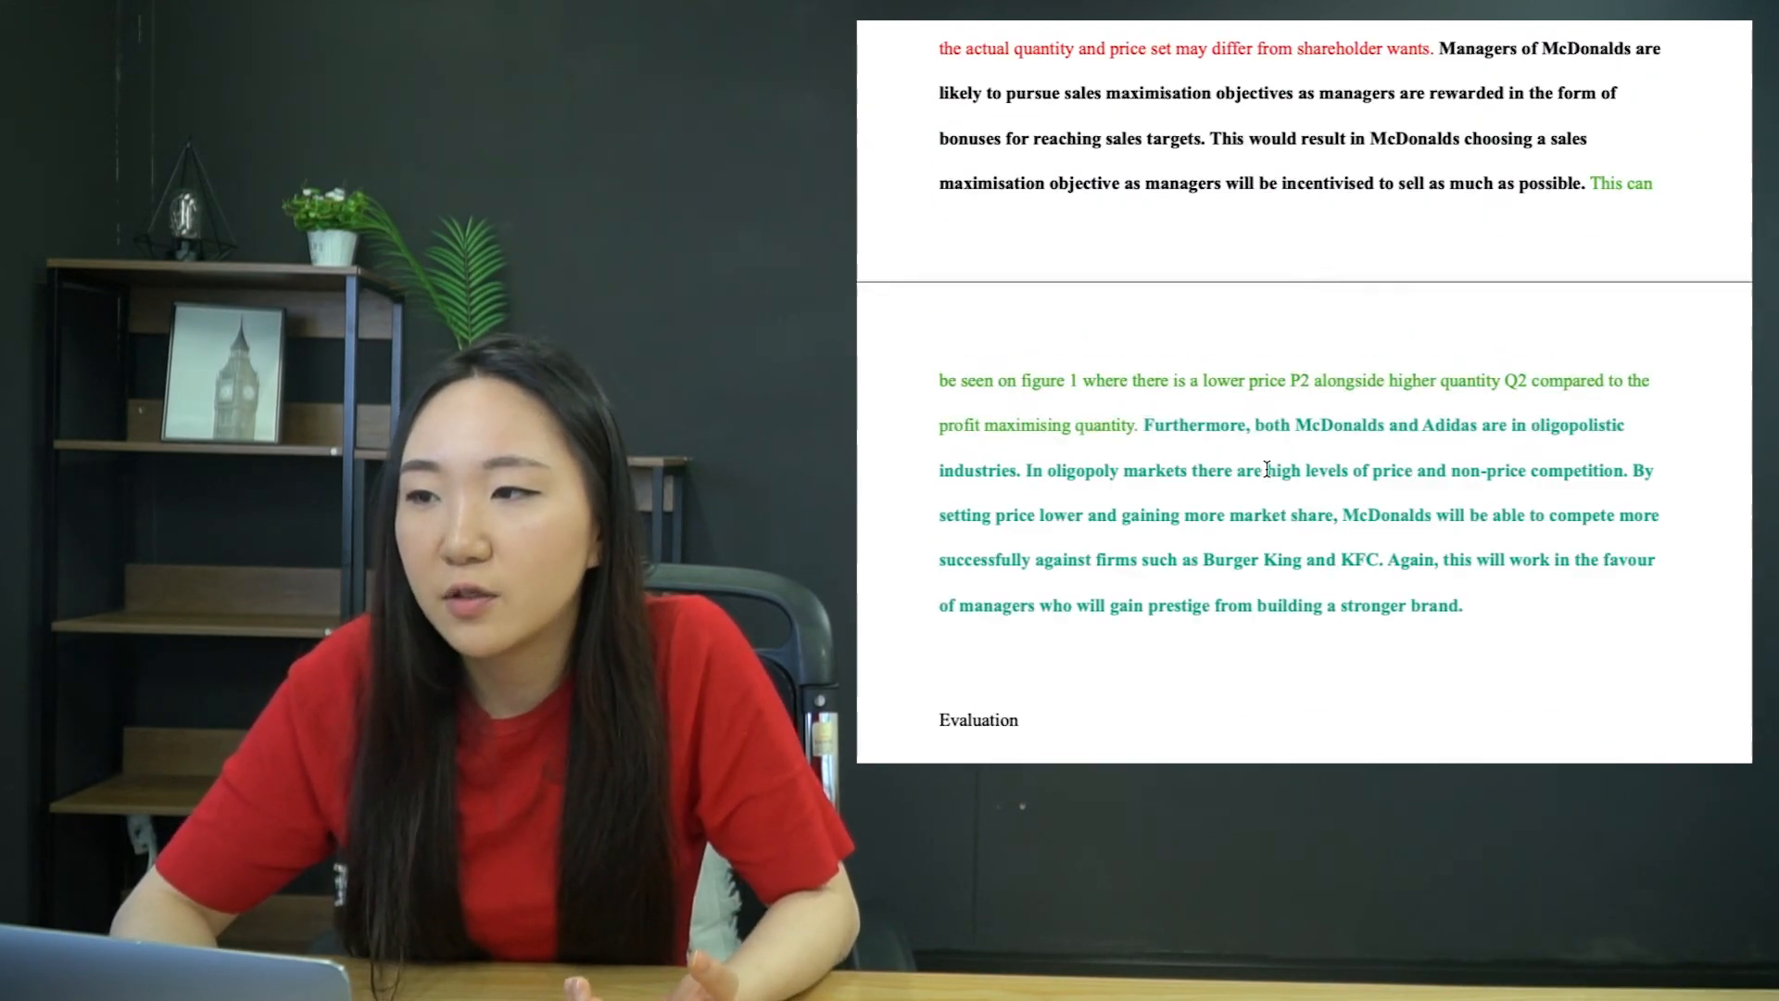
scroll("down", 3)
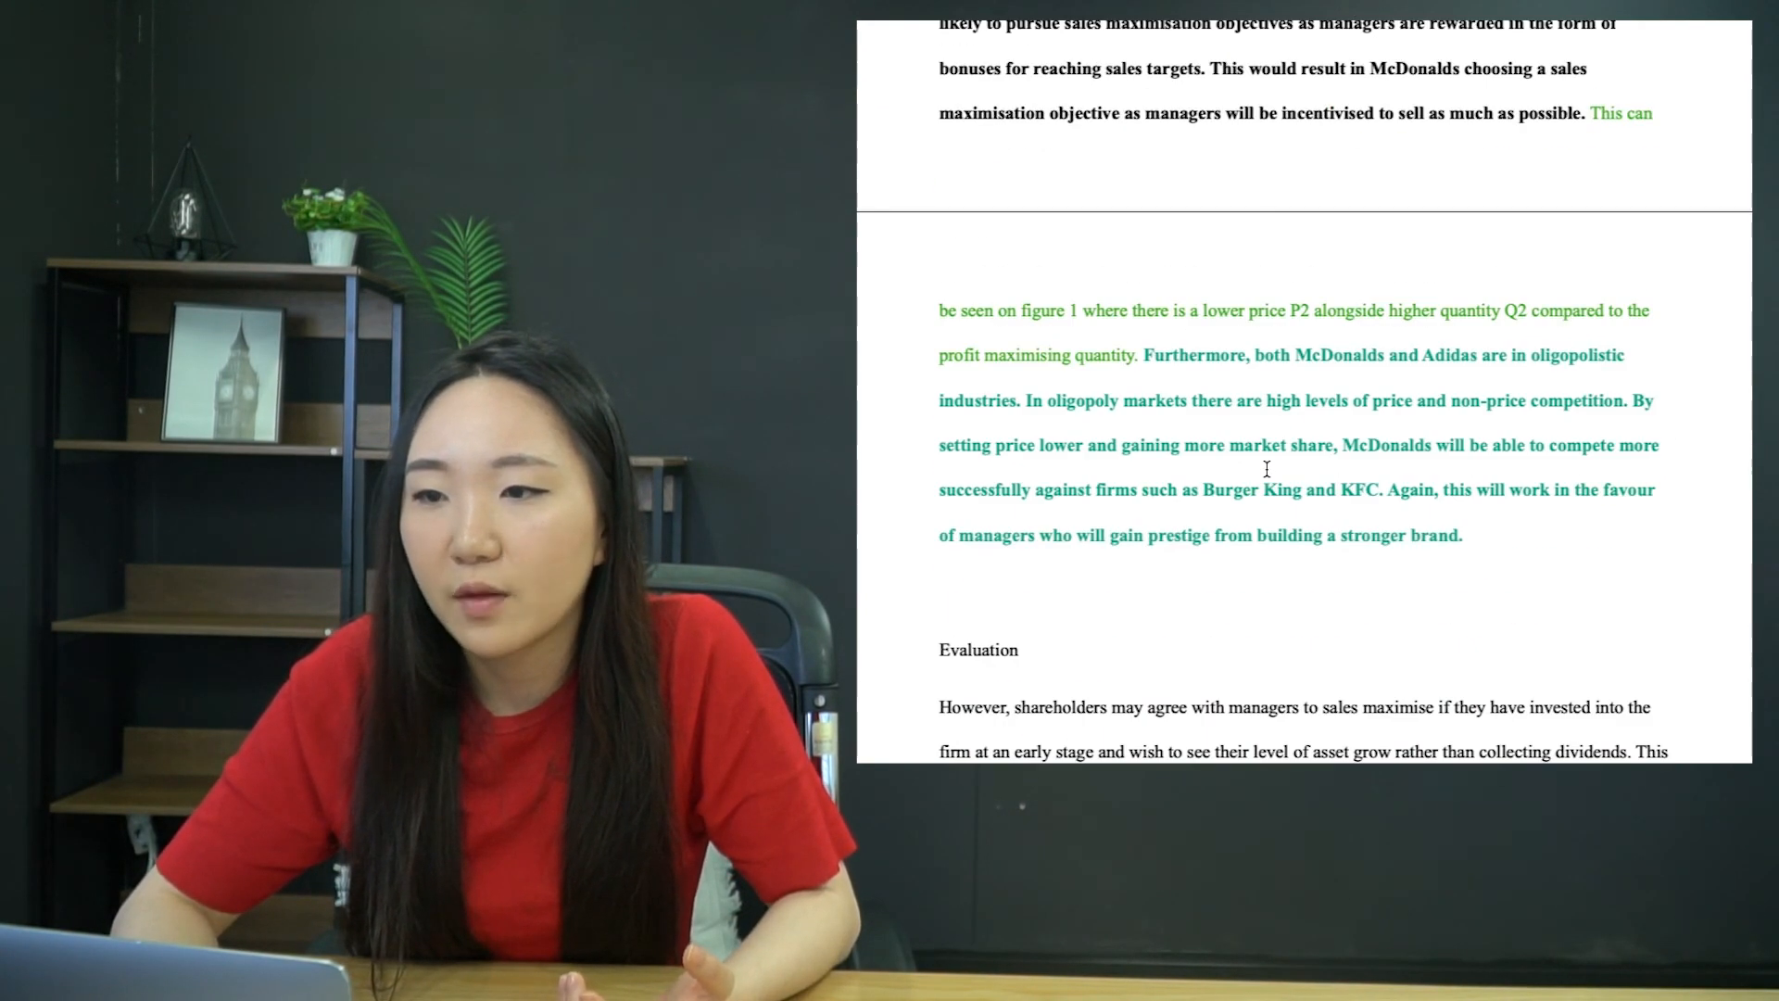
scroll("down", 3)
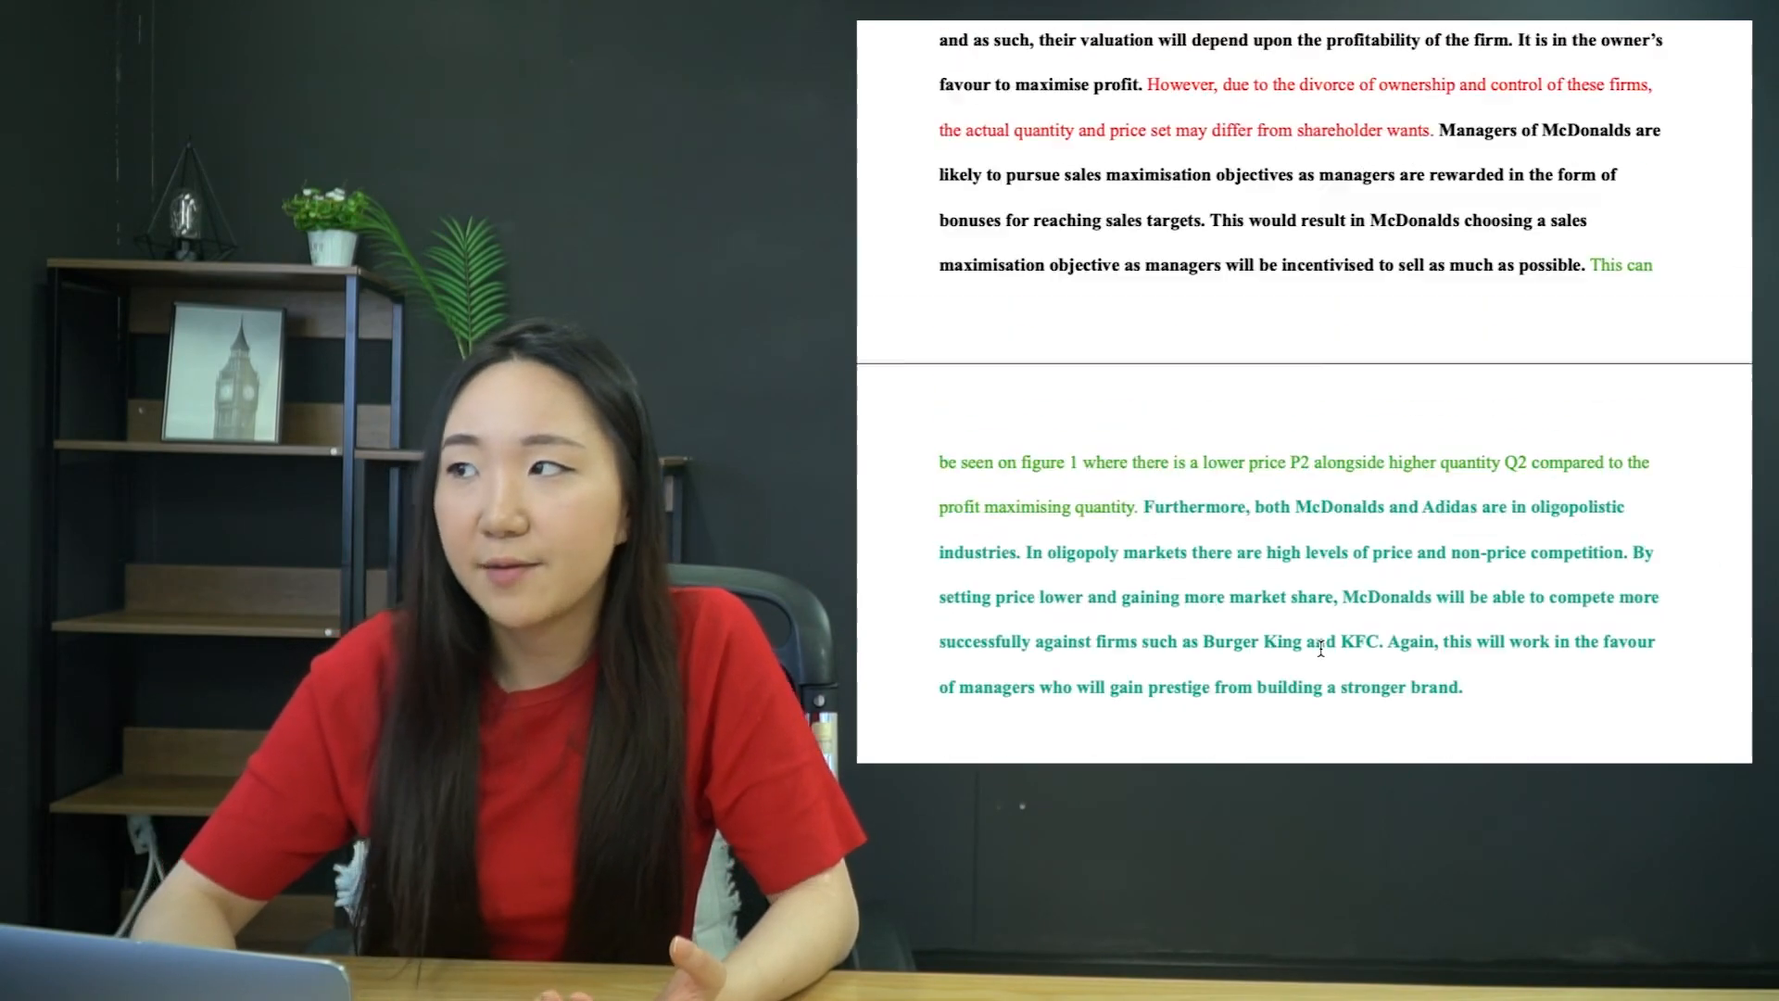